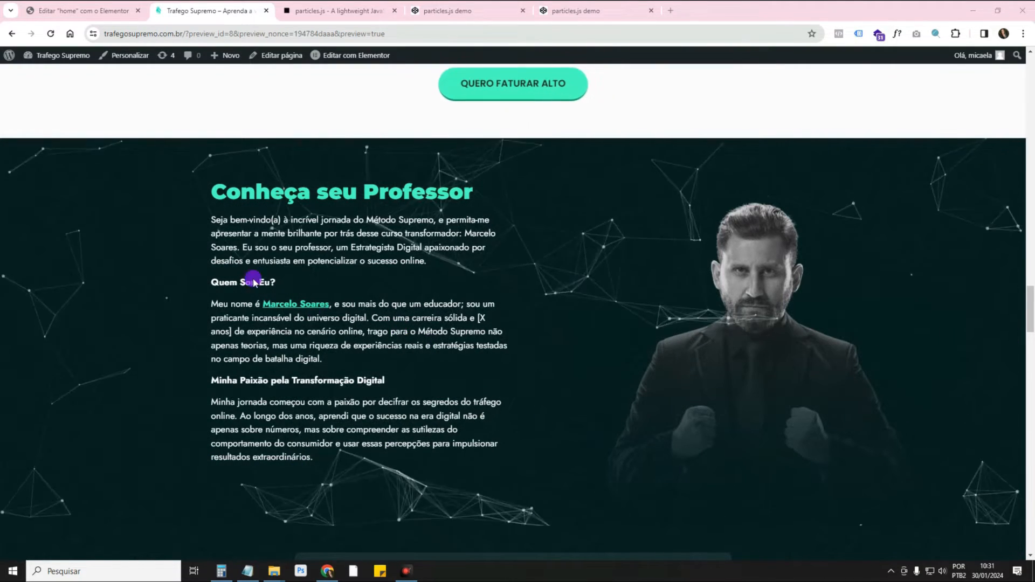
mouse_move(843, 276)
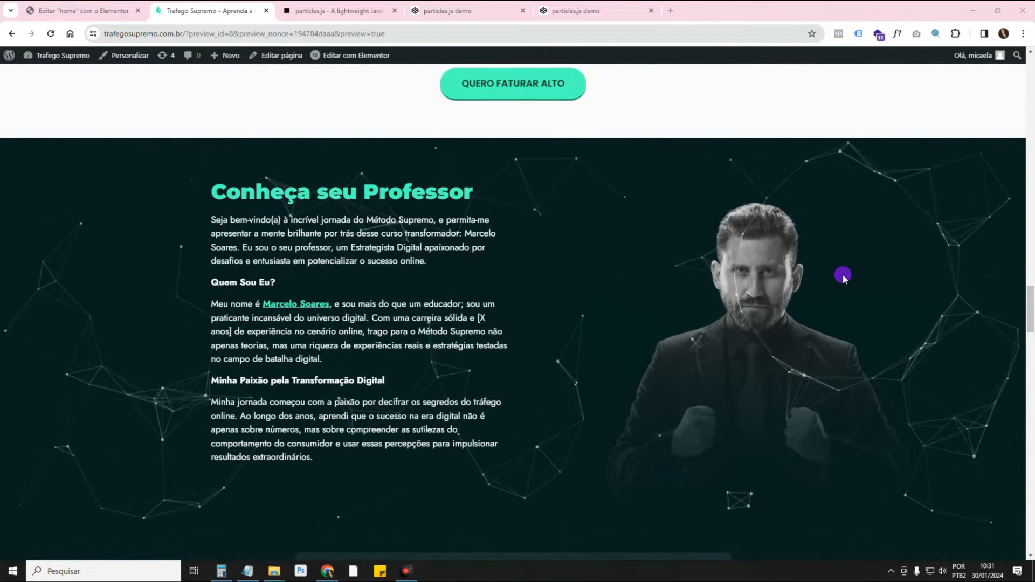
mouse_move(292, 386)
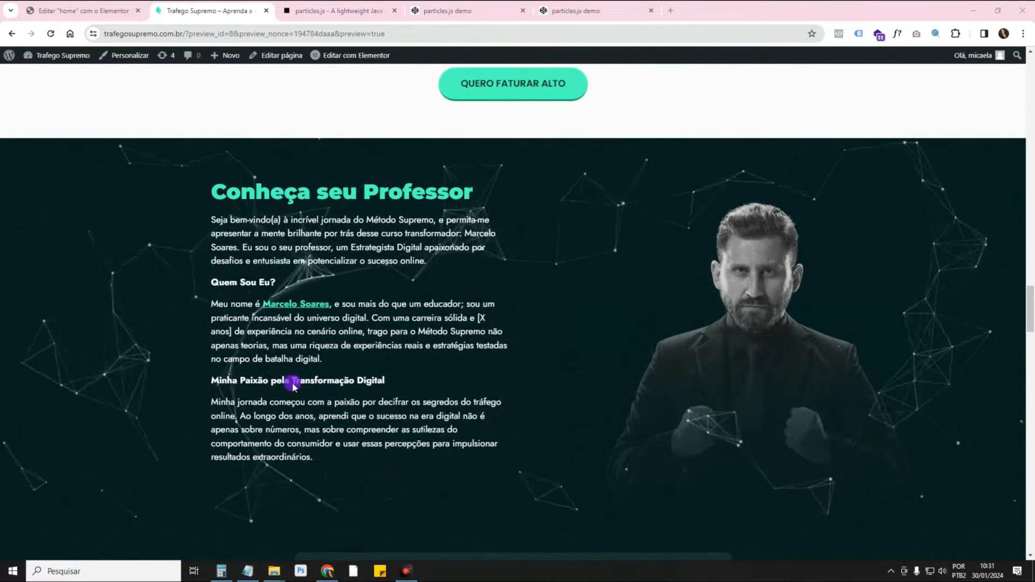
mouse_move(628, 357)
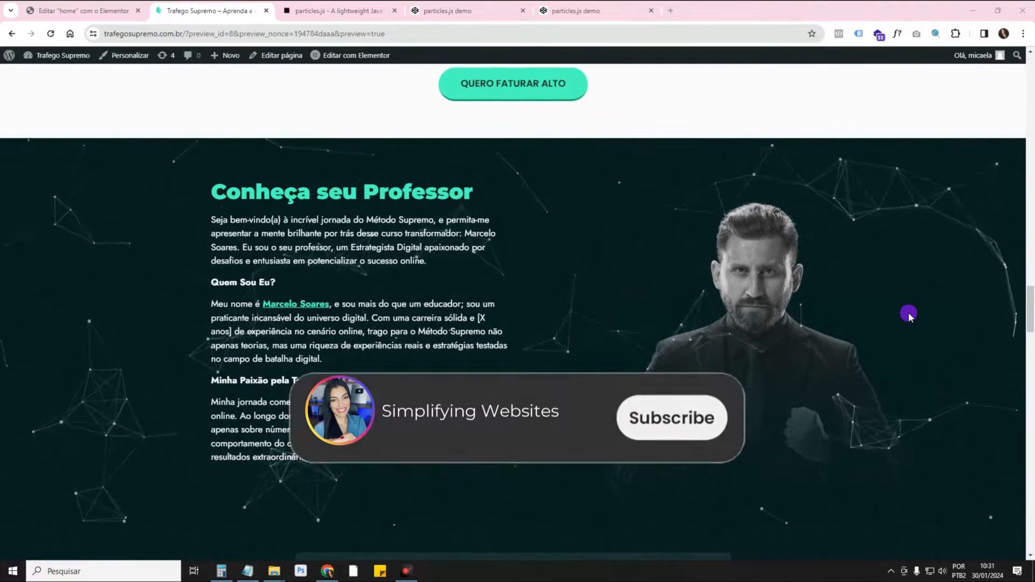
Step: Scroll the preview page from the hero down through benefits, modules, bonuses, guarantee and FAQ toward the teacher section
left_click(671, 418)
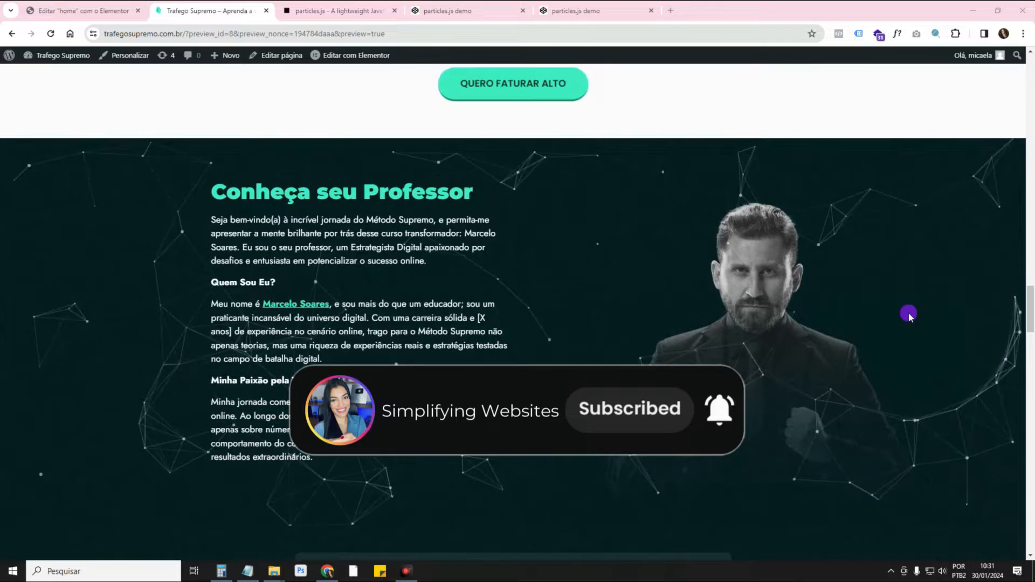
scroll("up", 3)
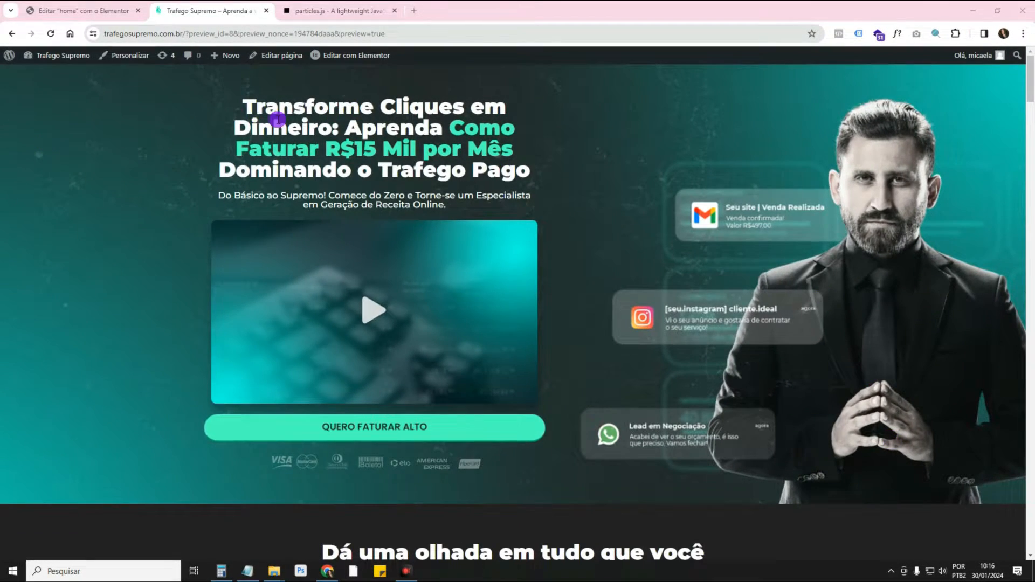
scroll("down", 3)
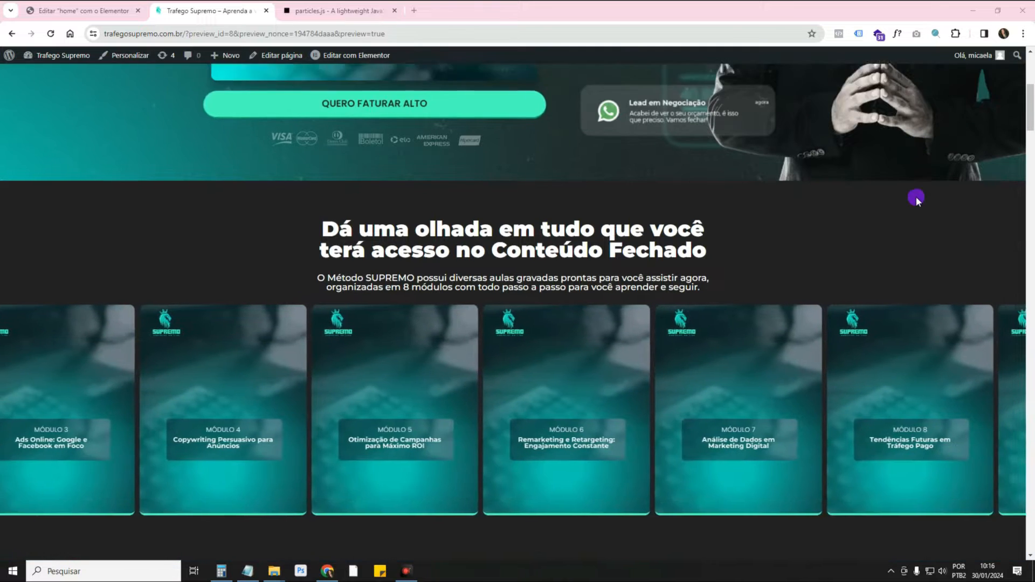
scroll("down", 3)
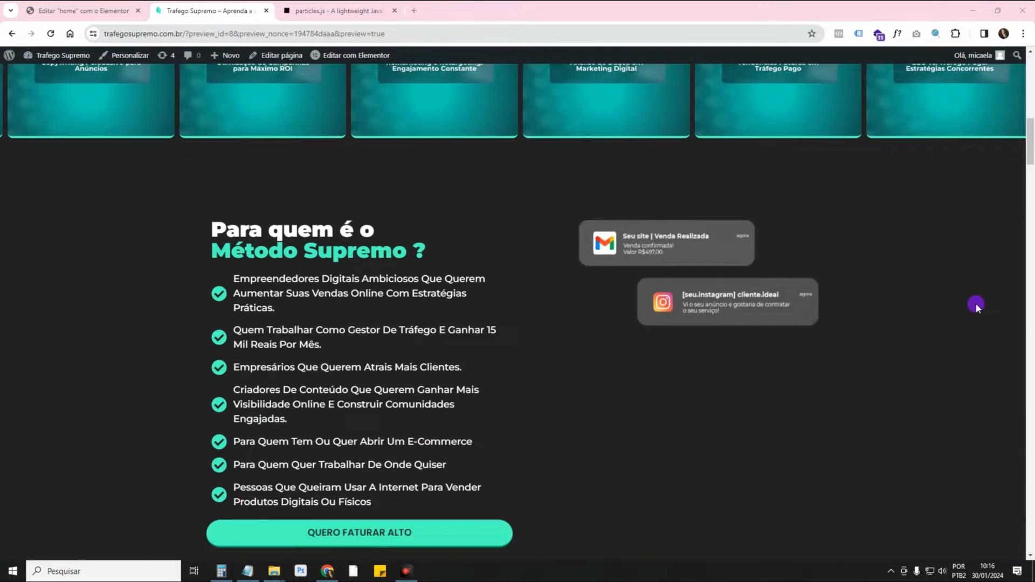
scroll("down", 3)
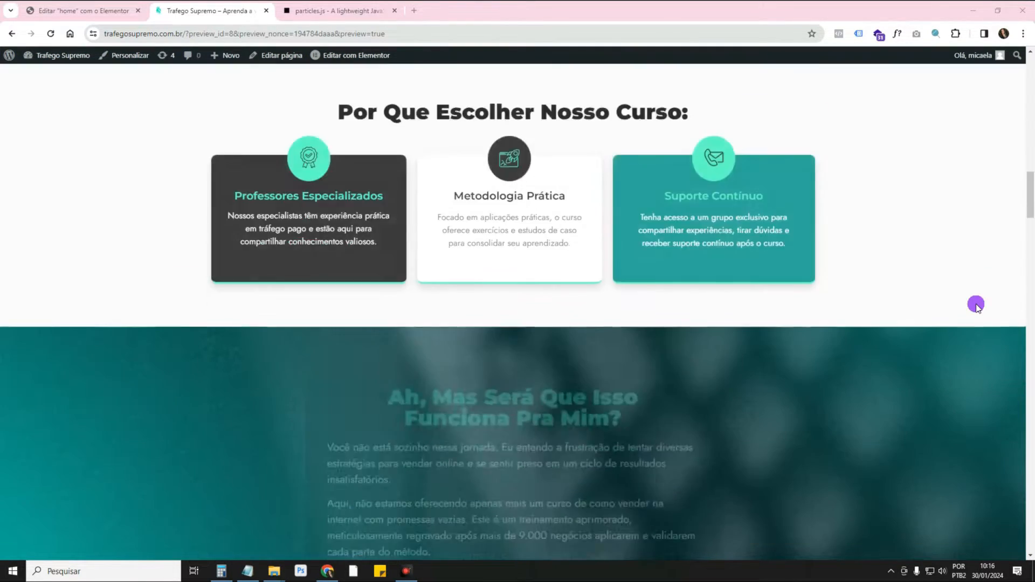
scroll("down", 3)
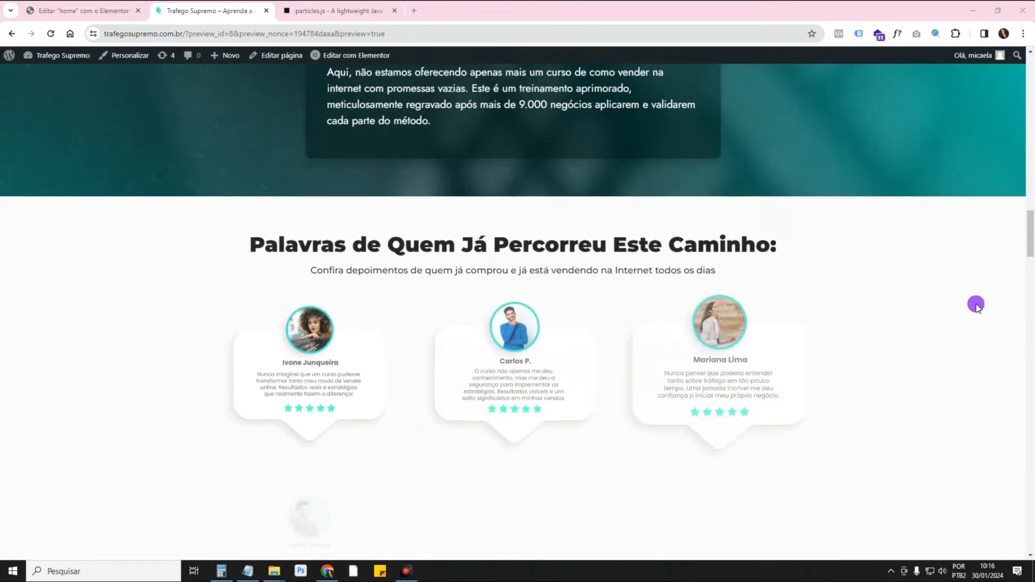
scroll("down", 3)
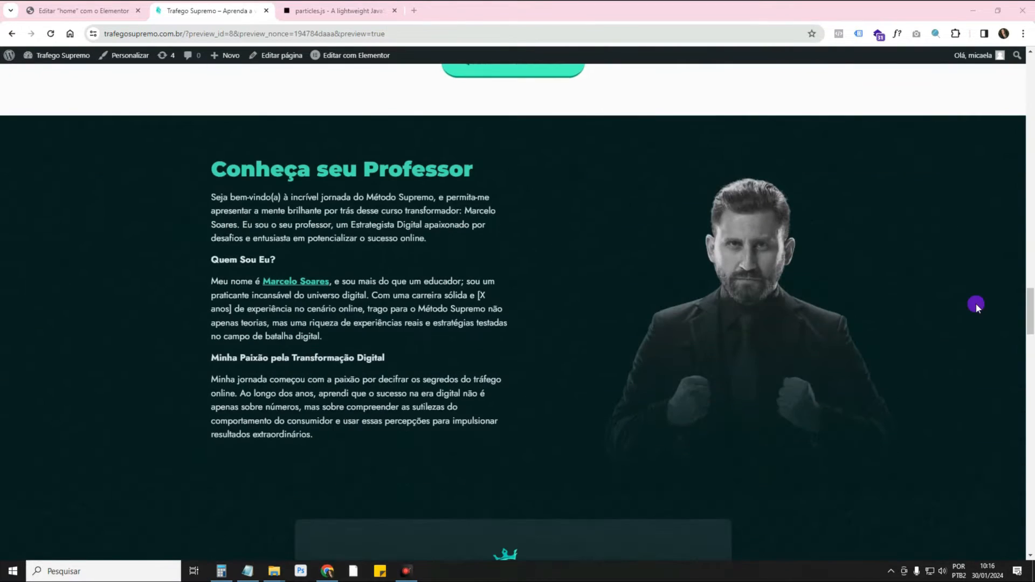
scroll("down", 3)
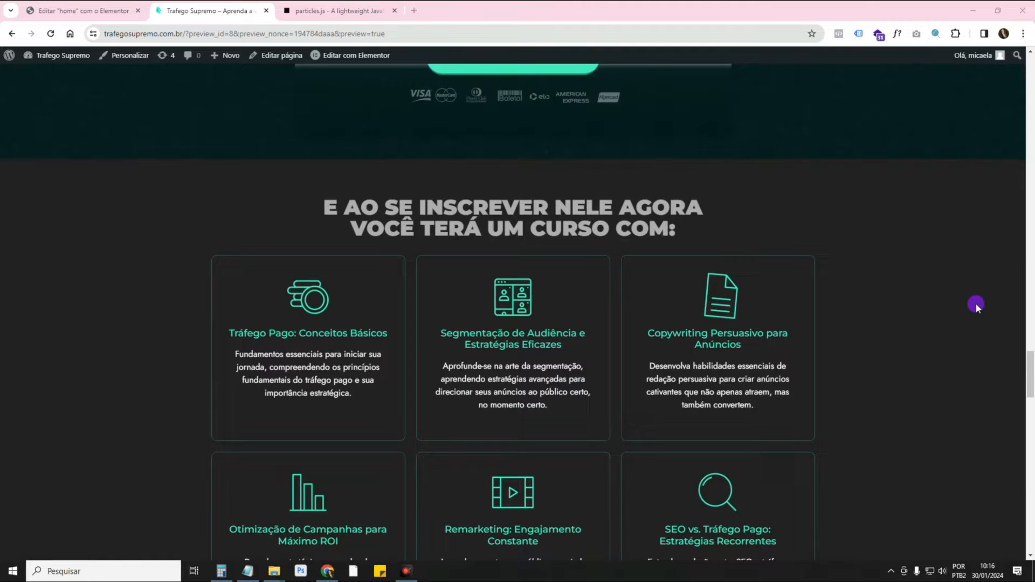
scroll("down", 3)
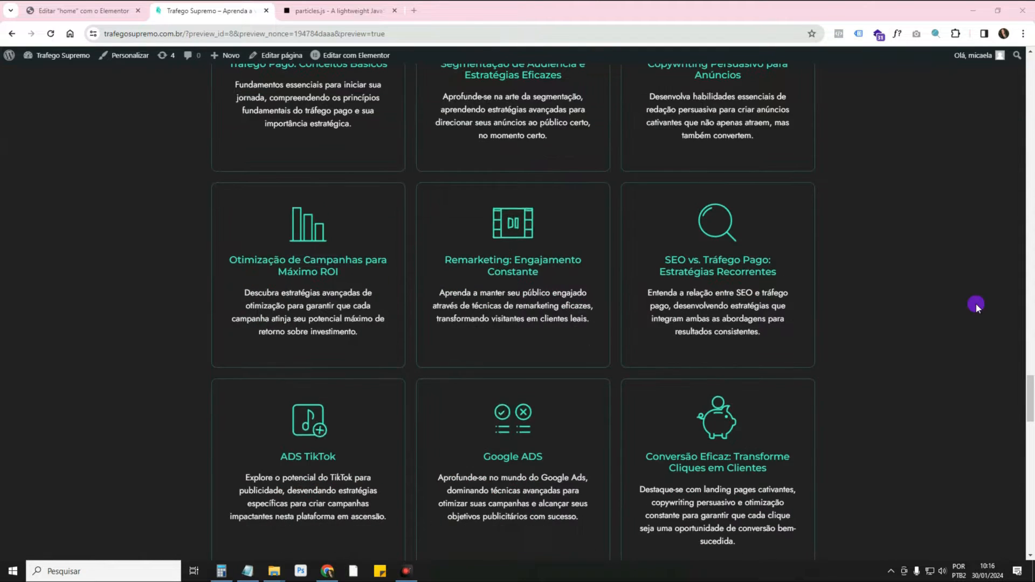
scroll("down", 3)
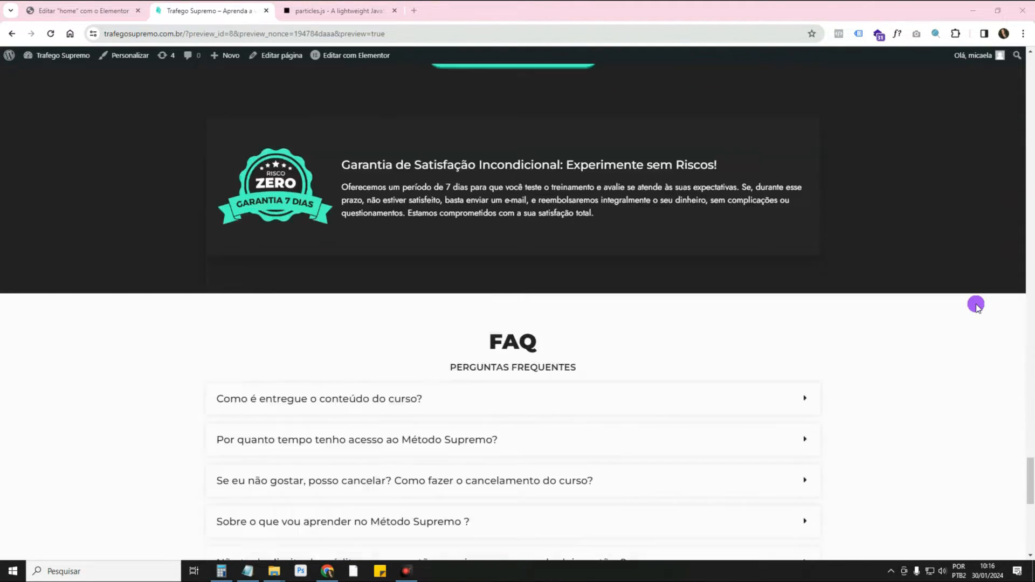
scroll("up", 3)
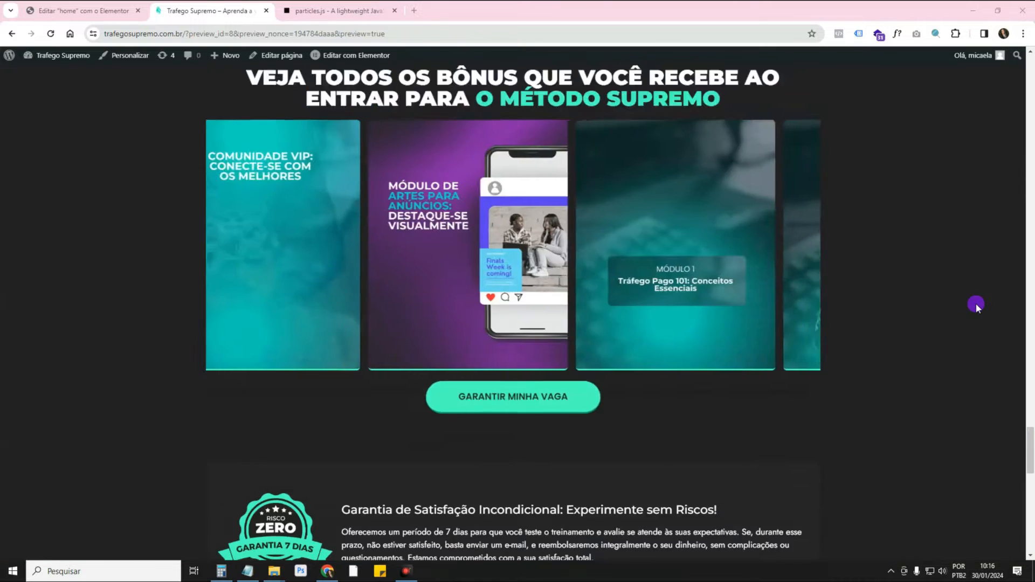
scroll("down", 3)
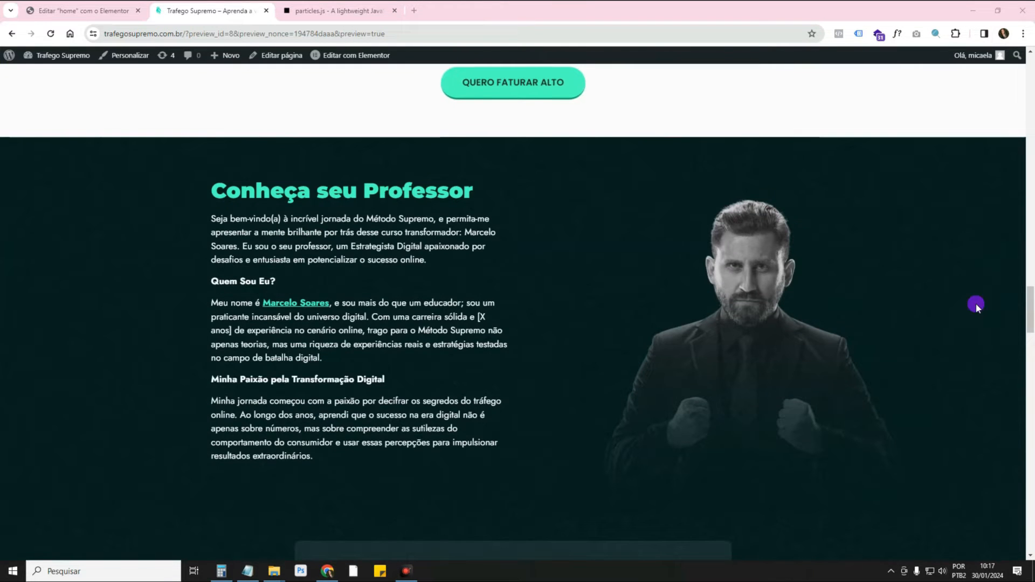
mouse_move(779, 290)
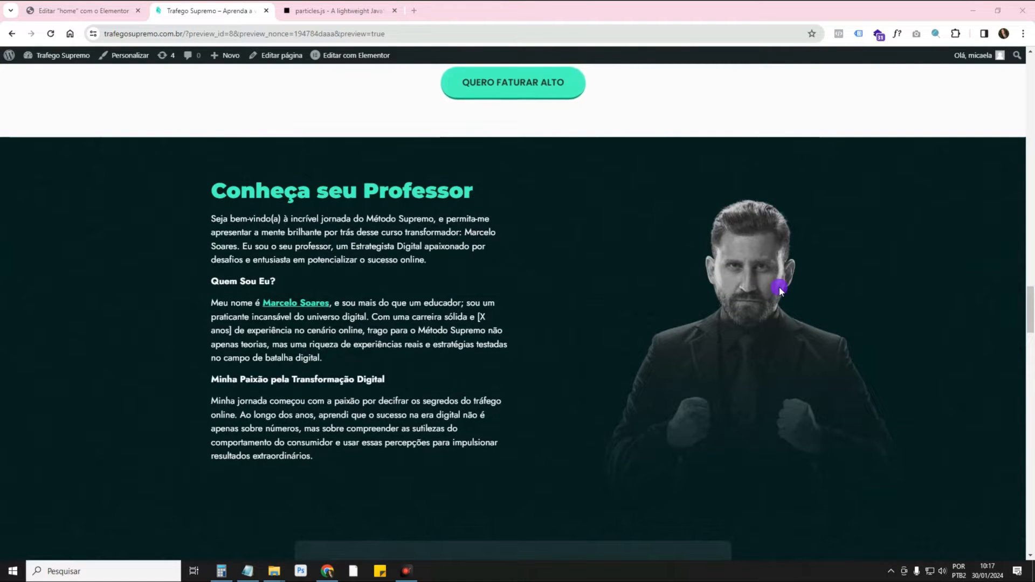
mouse_move(554, 321)
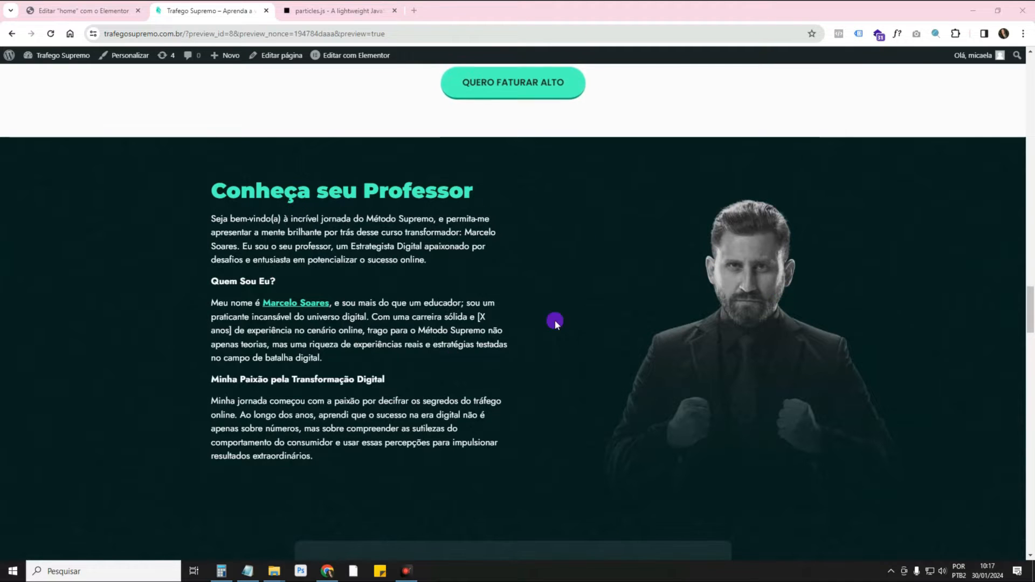
mouse_move(809, 304)
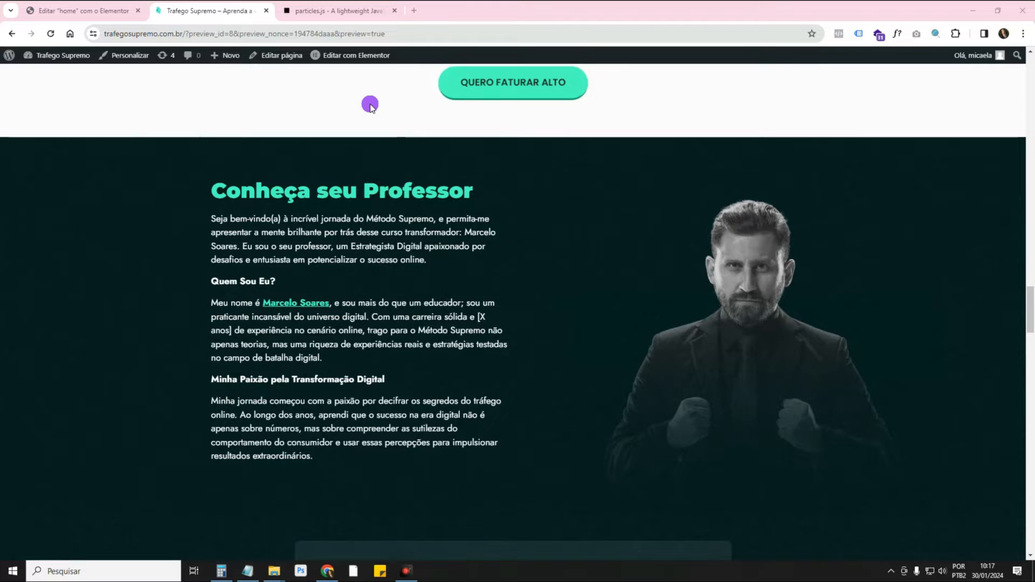
mouse_move(346, 67)
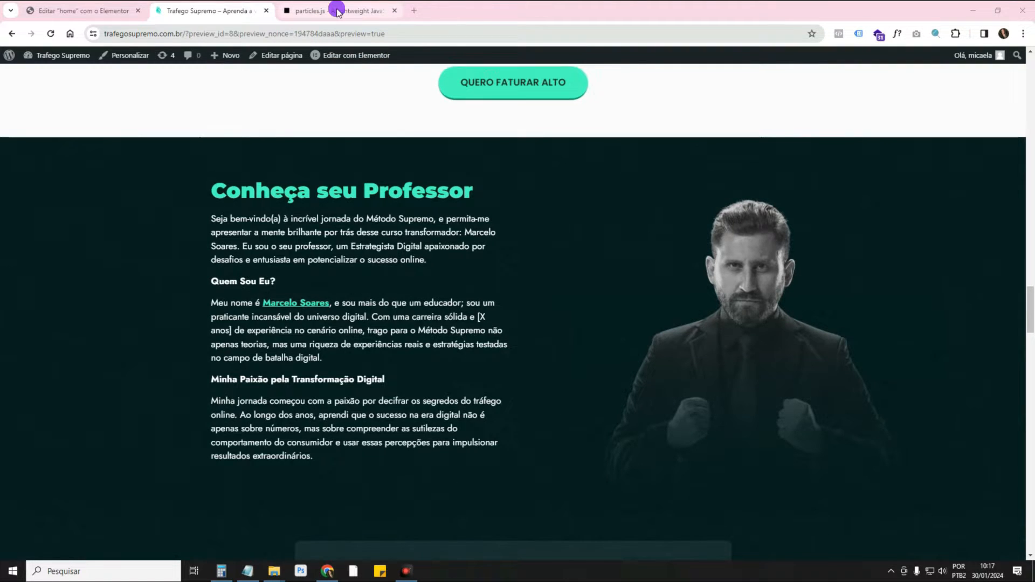
Step: Switch to the particles.js demo browser tab showing the default red network animation
left_click(334, 11)
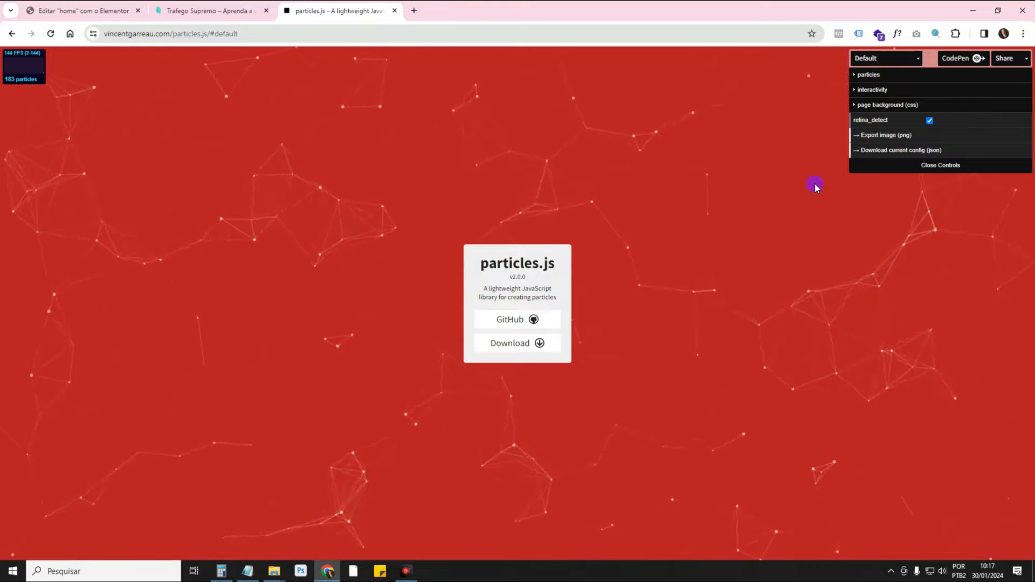
mouse_move(799, 215)
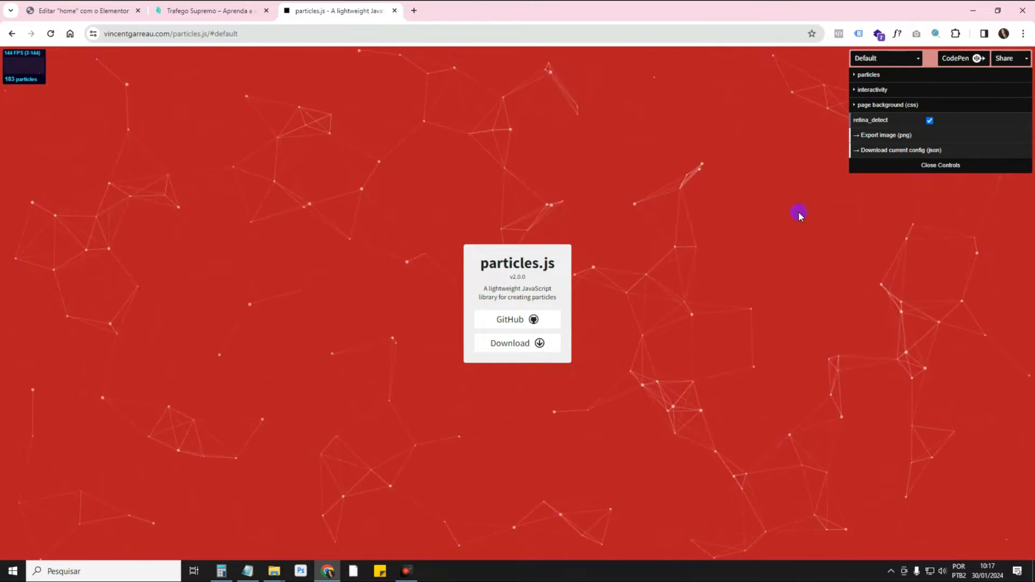
mouse_move(901, 367)
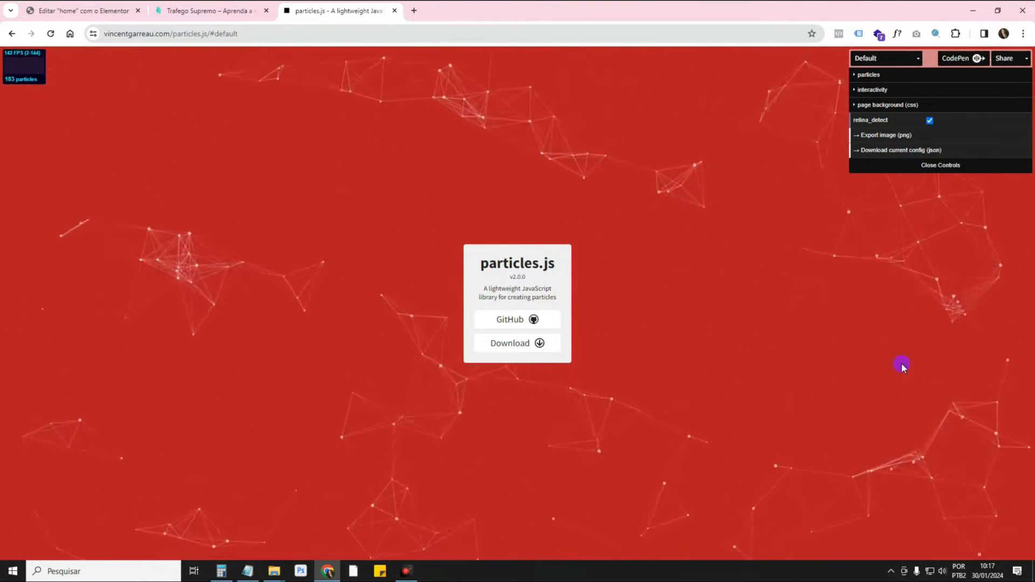
mouse_move(703, 233)
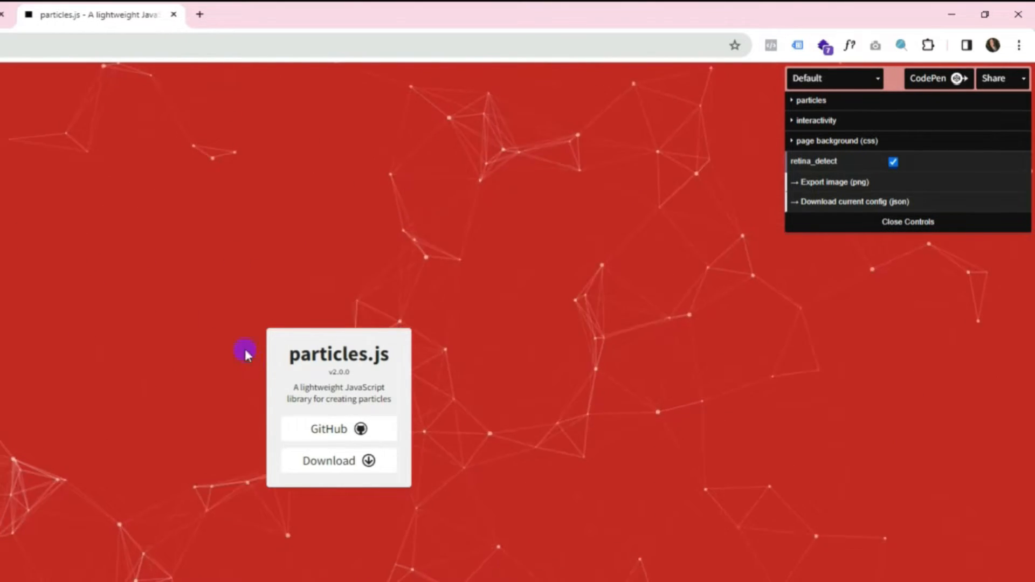
mouse_move(810, 79)
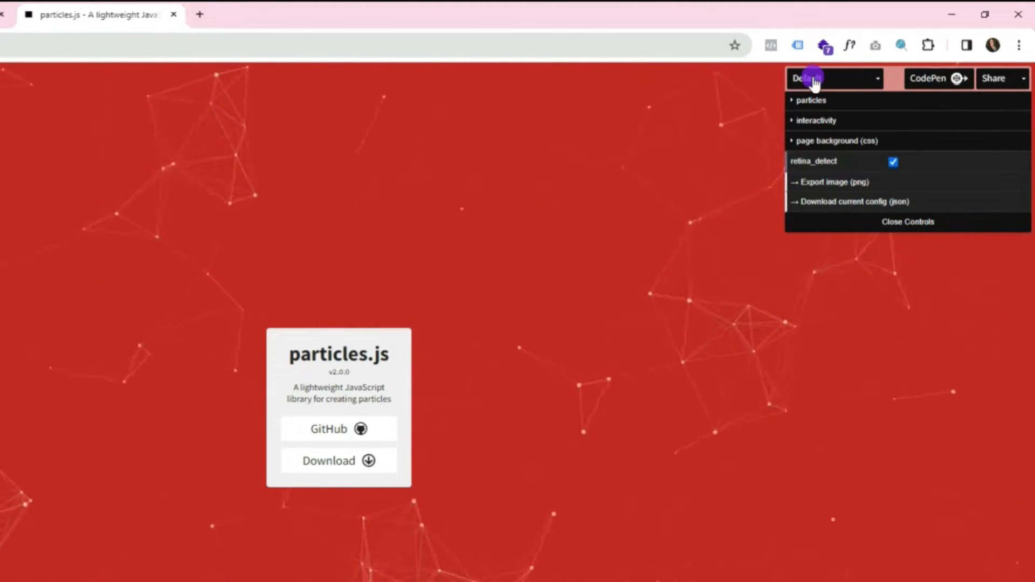
Step: Try the NASA, Bubble and Snow demo presets from the preset dropdown
left_click(834, 78)
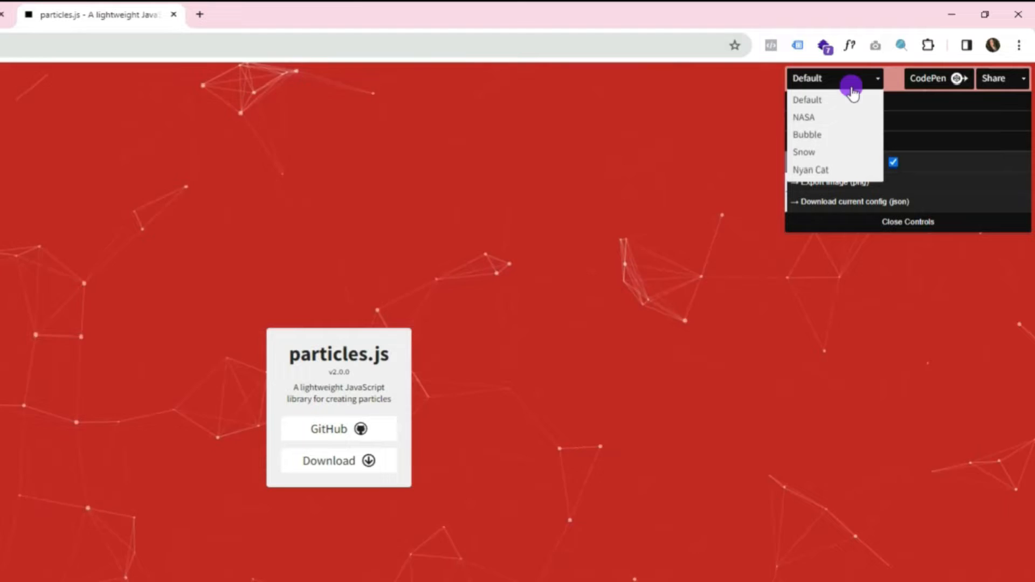
left_click(803, 117)
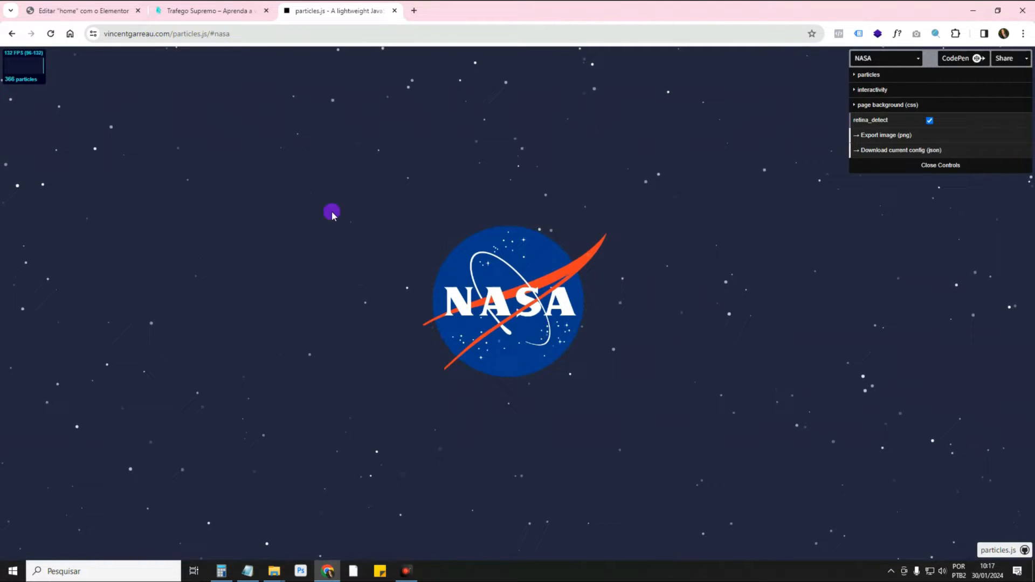
mouse_move(242, 264)
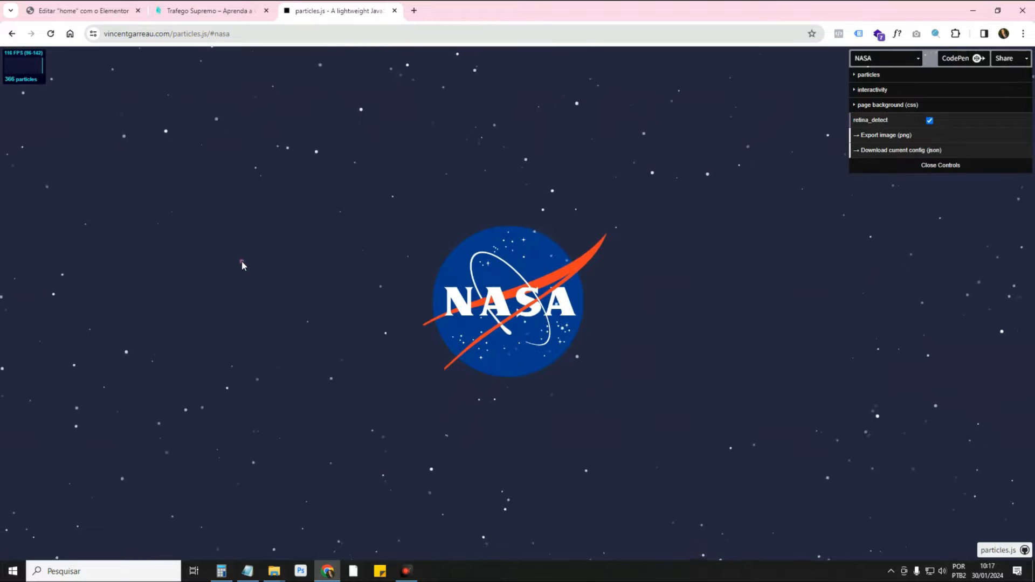
mouse_move(990, 429)
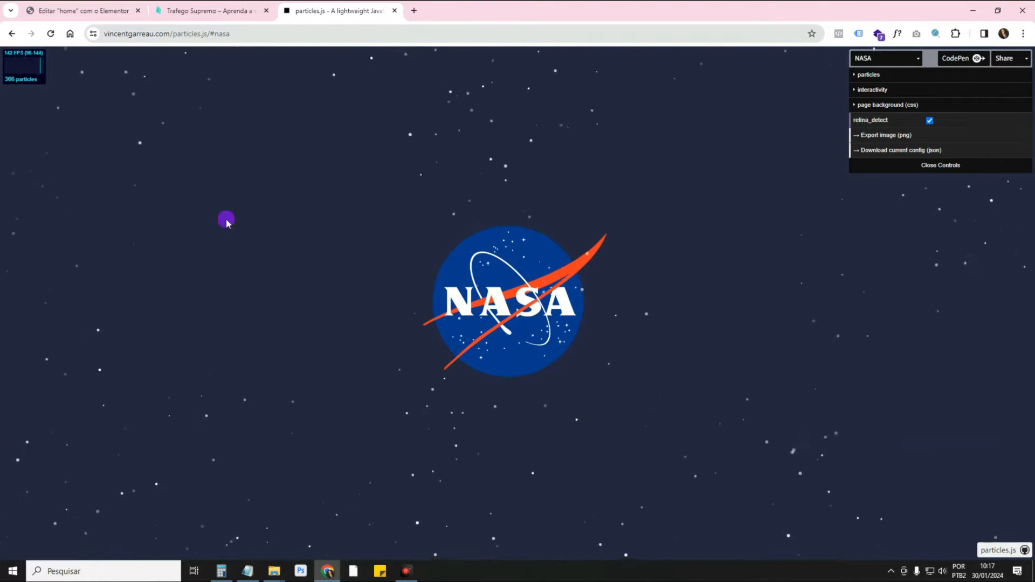
mouse_move(968, 206)
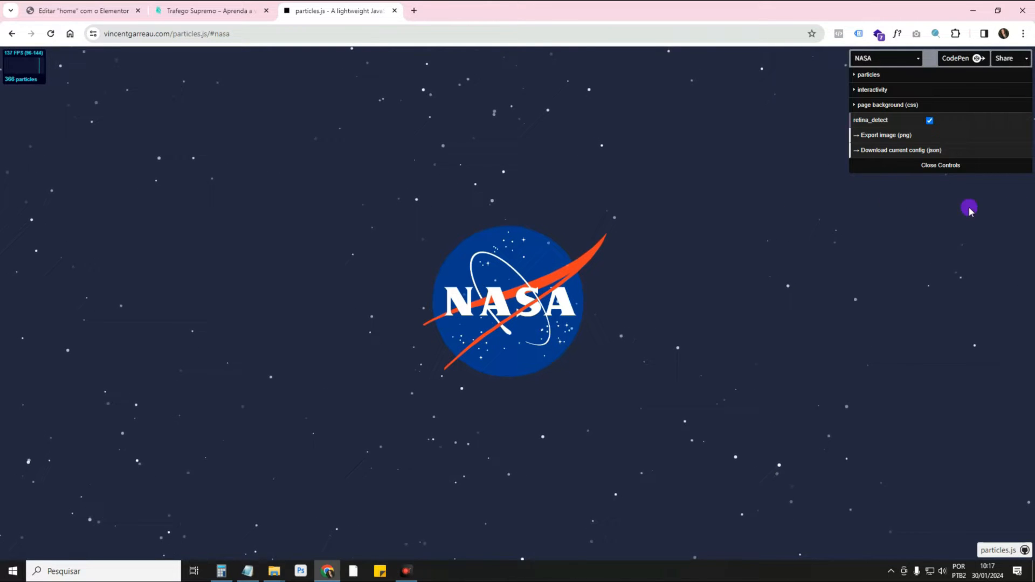
left_click(885, 58)
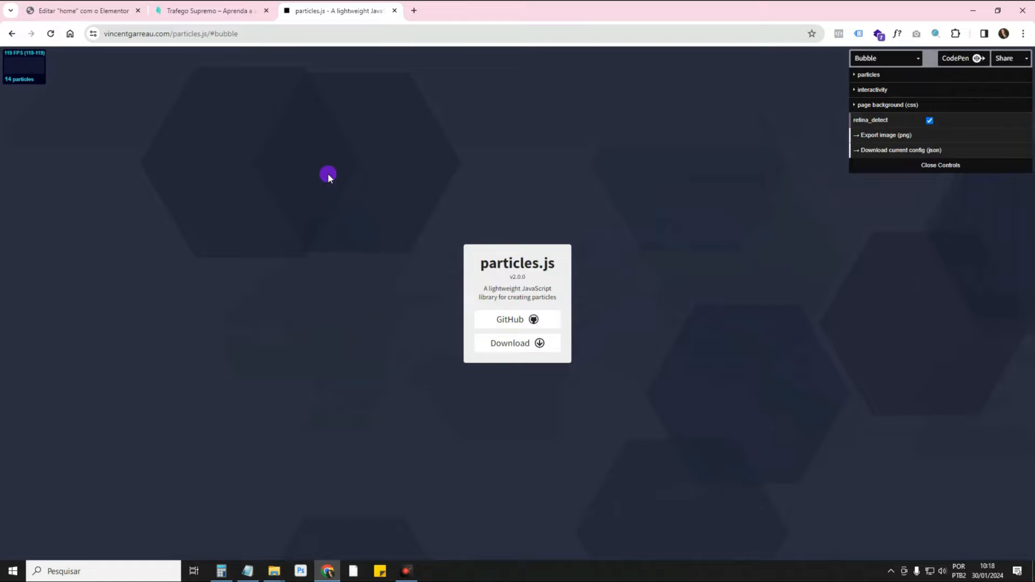
mouse_move(533, 181)
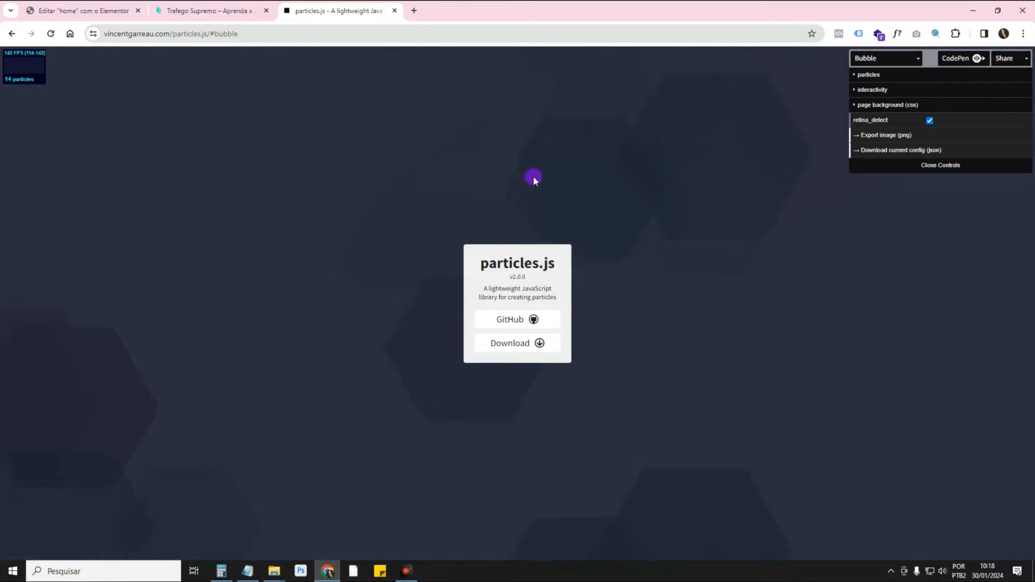
left_click(908, 58)
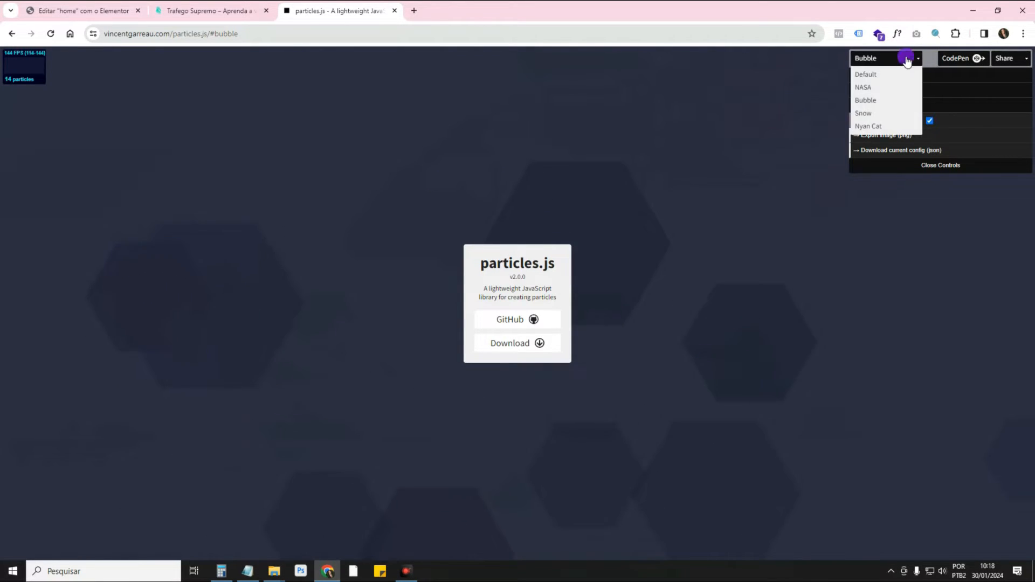
left_click(863, 113)
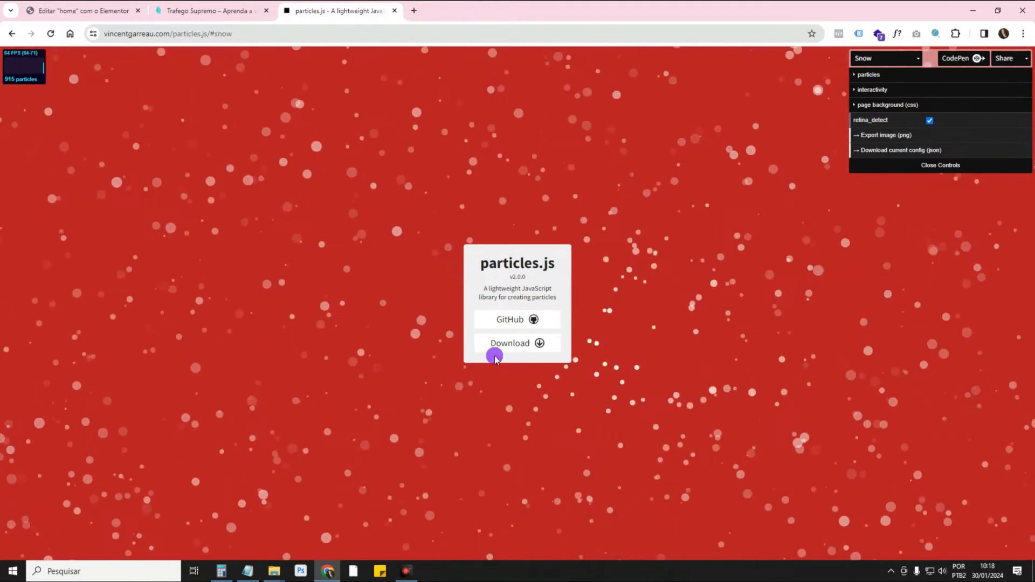
Step: Try the Nyan Cat and Snow presets, then settle on the Default linked-particle network
left_click(885, 58)
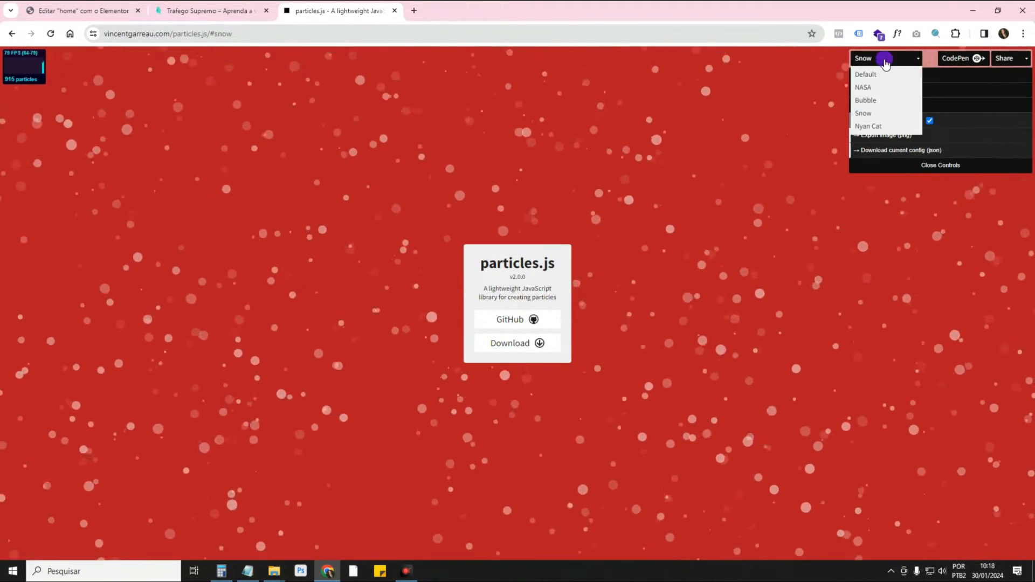
left_click(869, 126)
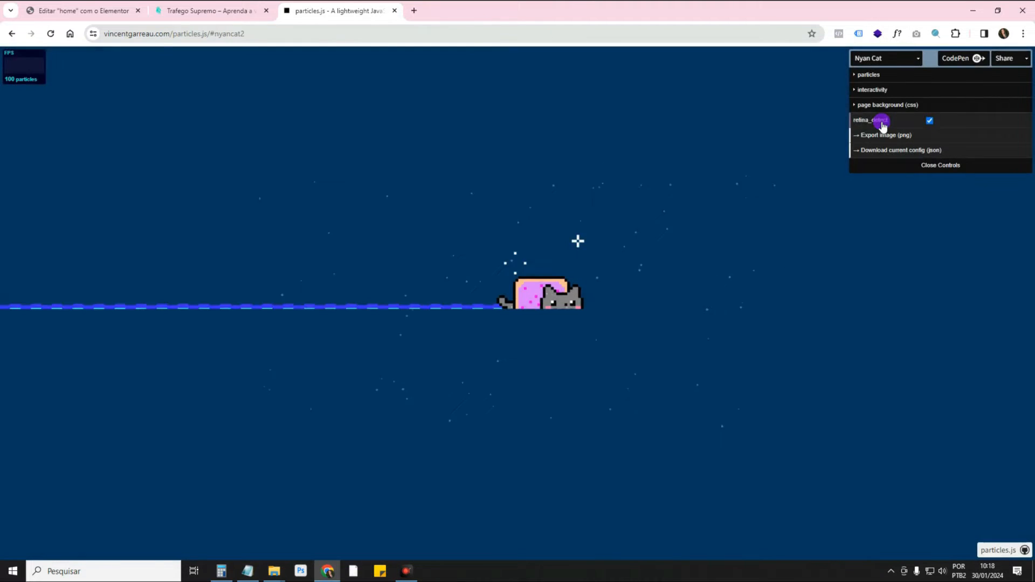
left_click(886, 58)
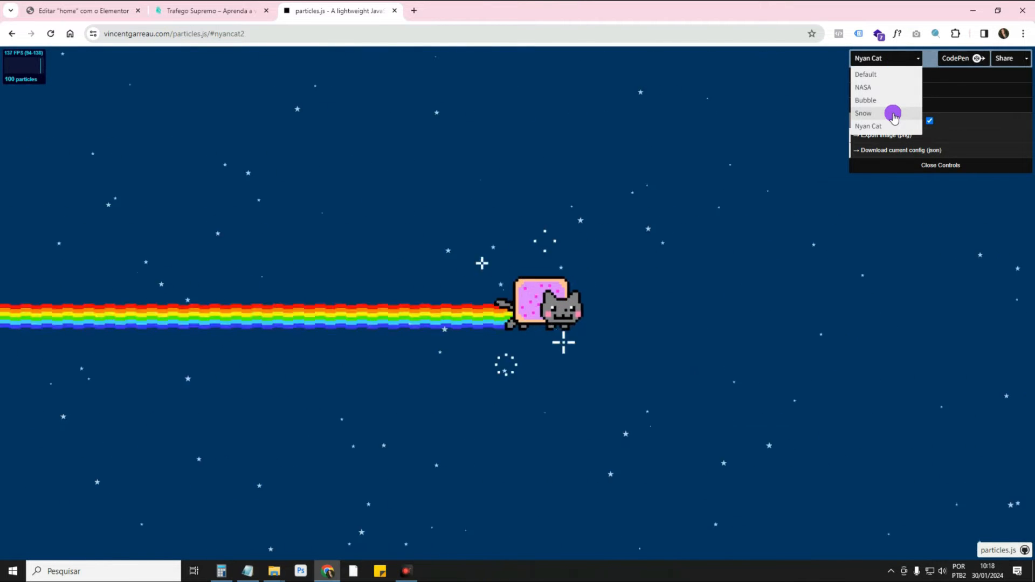
left_click(864, 113)
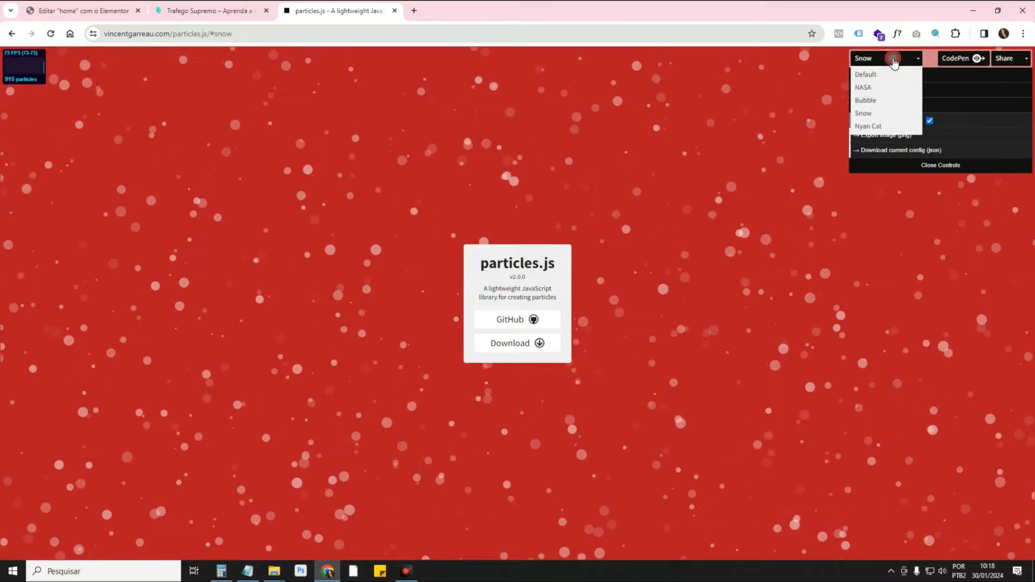
left_click(865, 74)
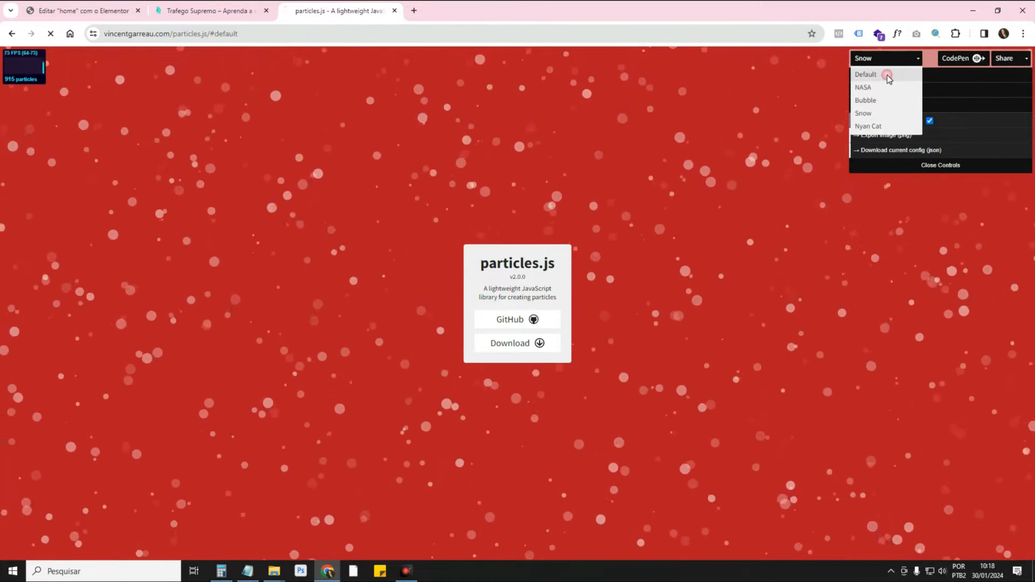
left_click(866, 74)
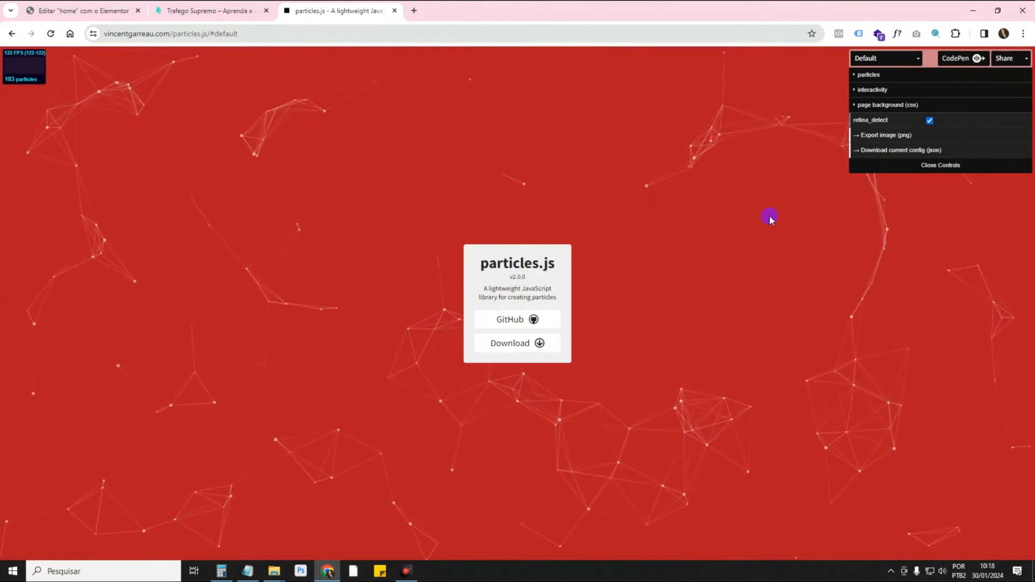
mouse_move(748, 145)
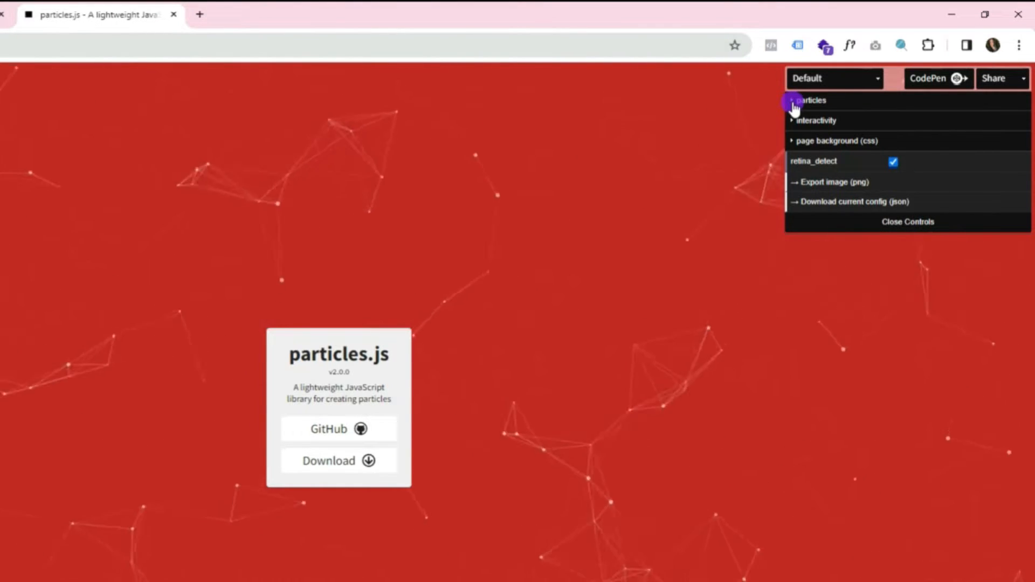
Step: Explore the particle number and colour settings, then expand the shape settings
left_click(810, 100)
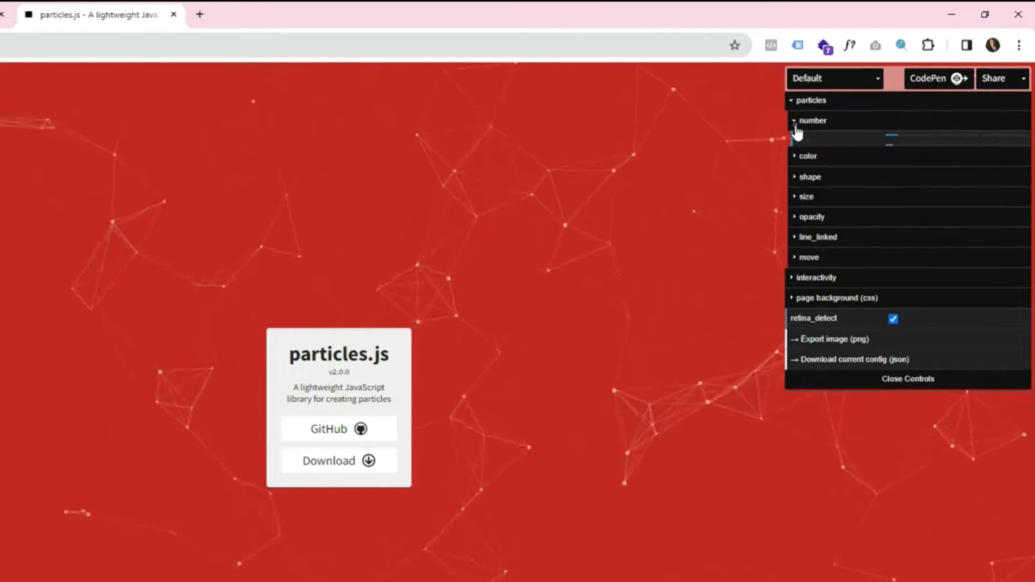
left_click(812, 120)
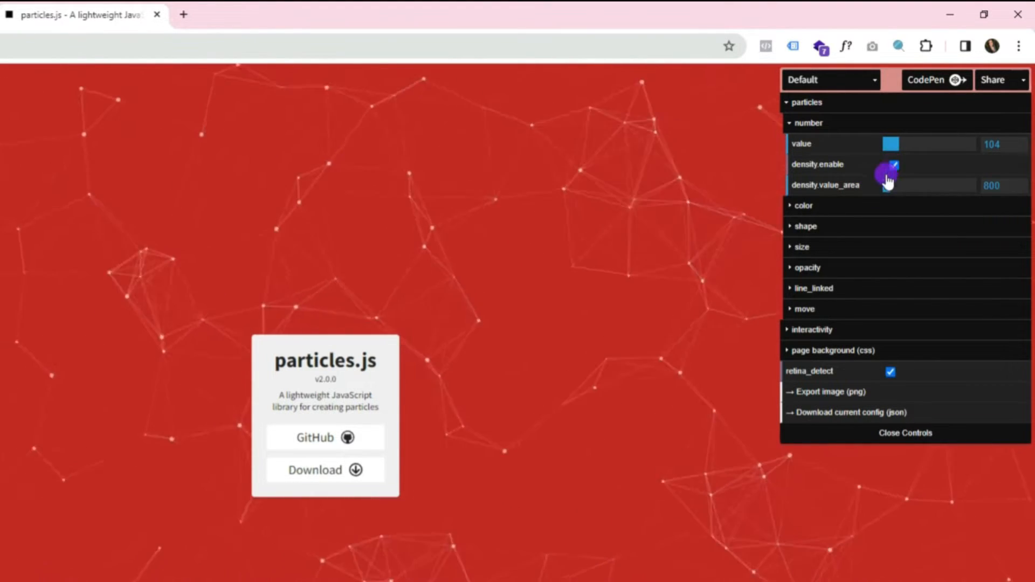
left_click(804, 205)
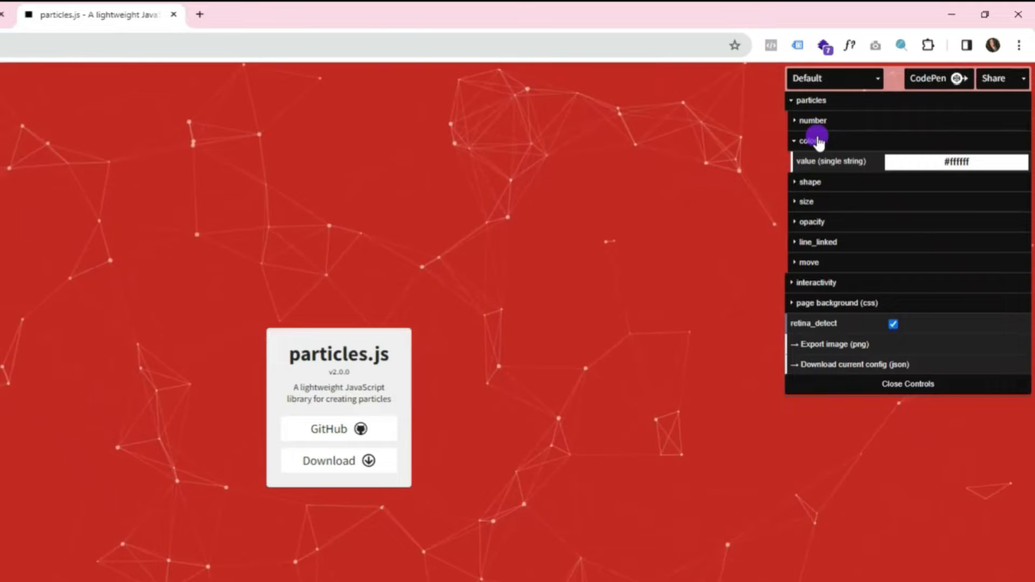
left_click(955, 162)
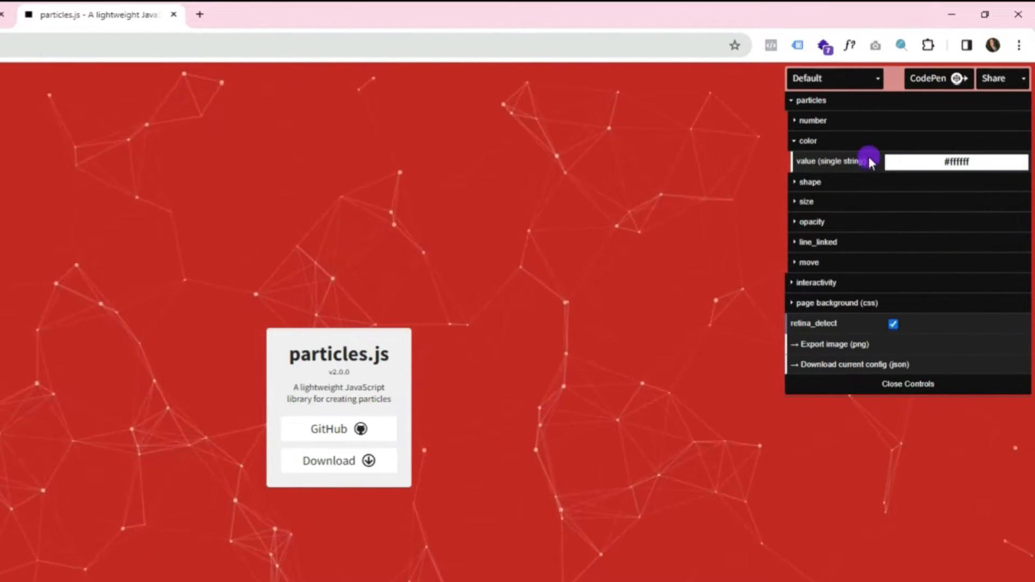
left_click(809, 162)
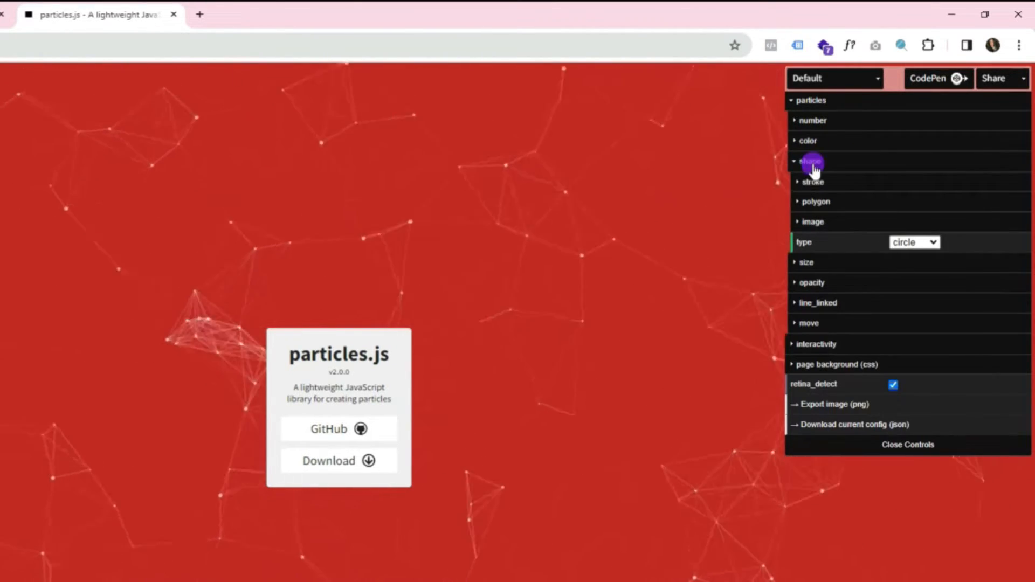
left_click(813, 182)
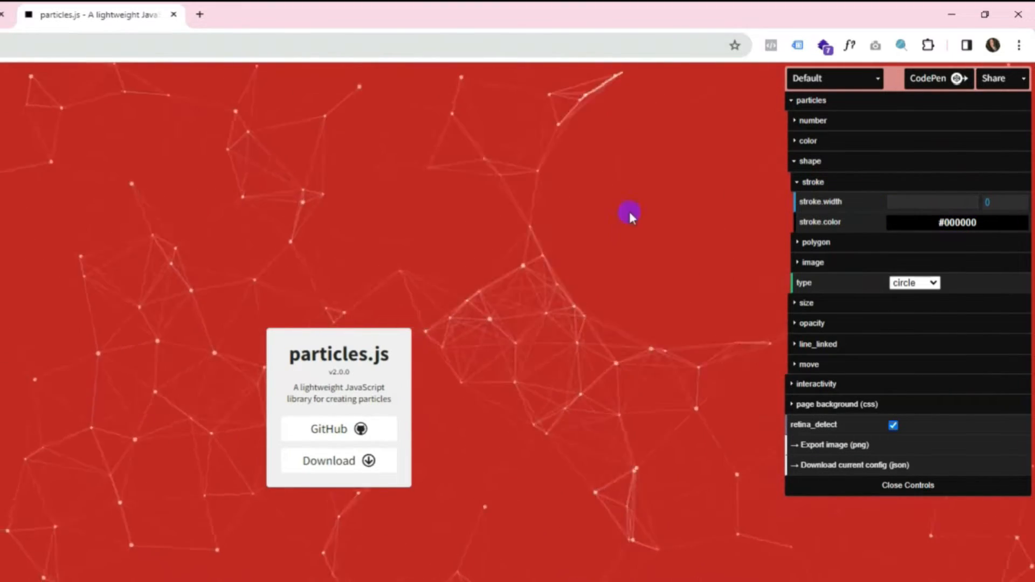
Step: Raise the particle stroke width to 2 and adjust the stroke colour hue
left_click(956, 223)
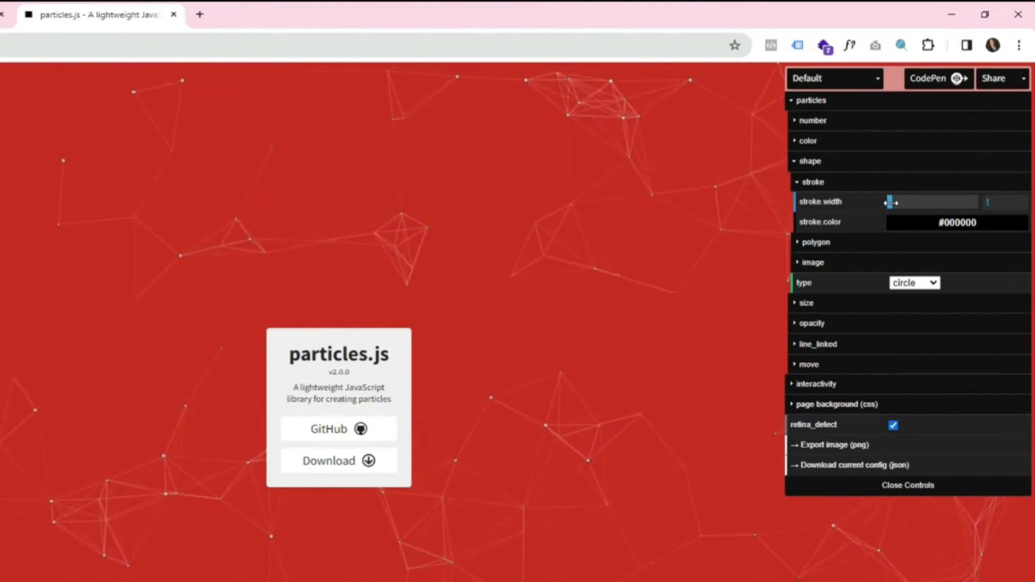
left_click(955, 222)
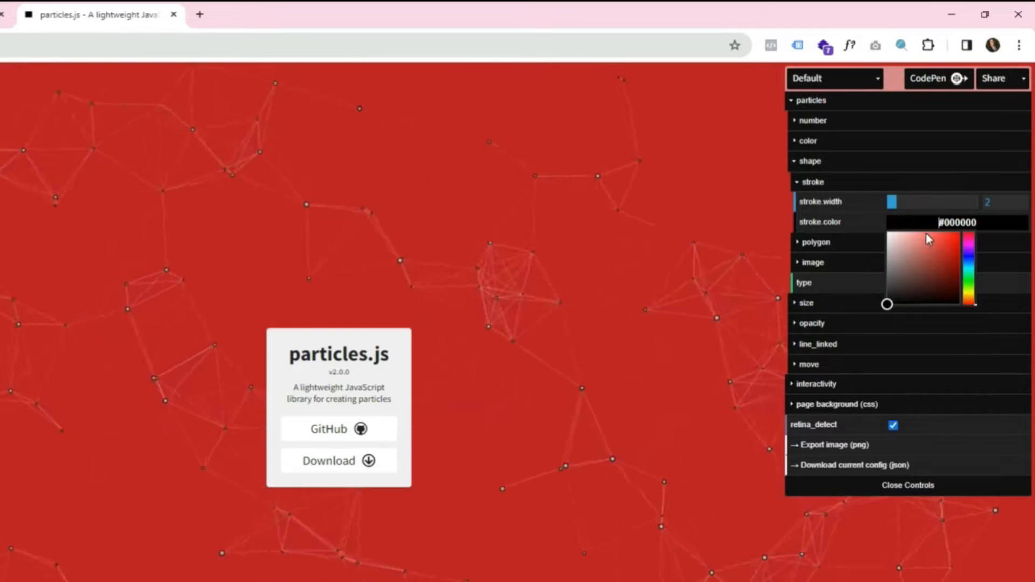
left_click(970, 239)
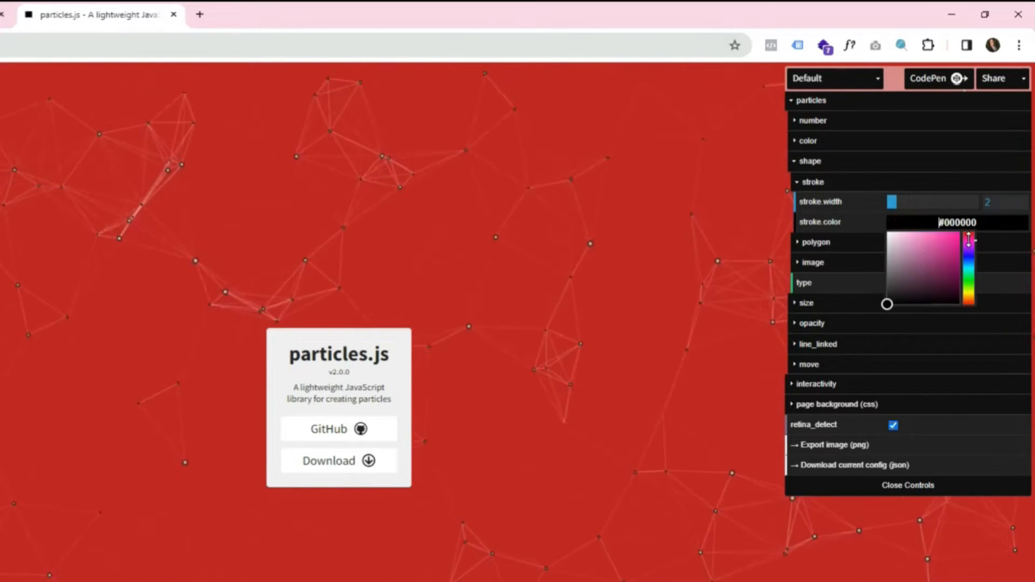
left_click(909, 241)
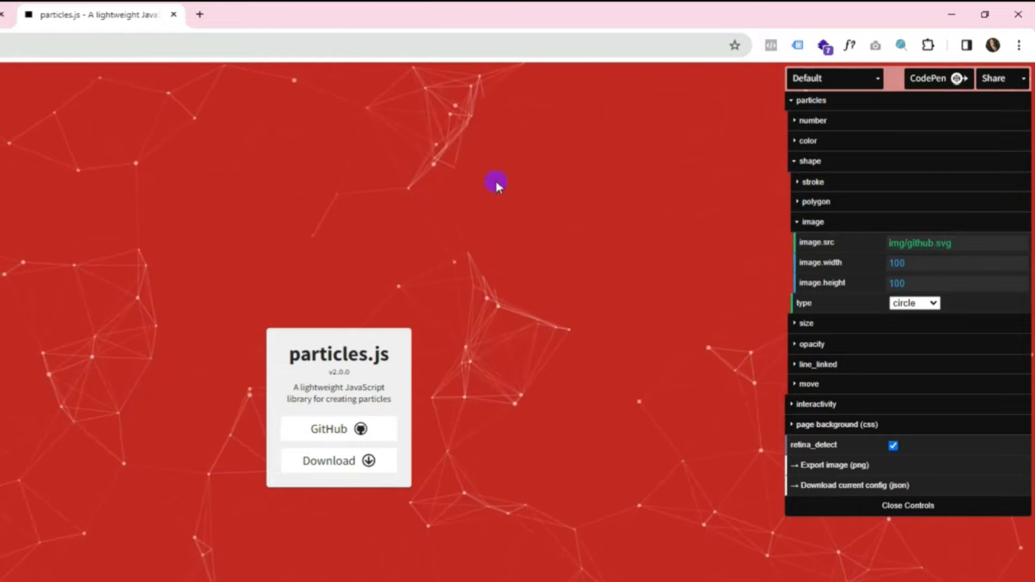
Step: Switch the particle shape type through edge and triangle to polygon, with size settings showing
left_click(806, 323)
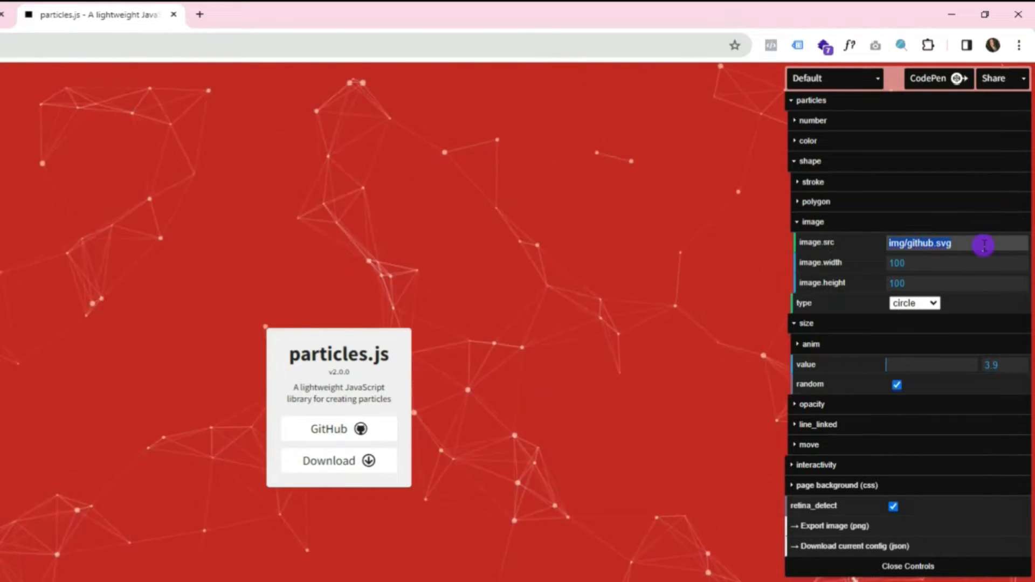
left_click(914, 303)
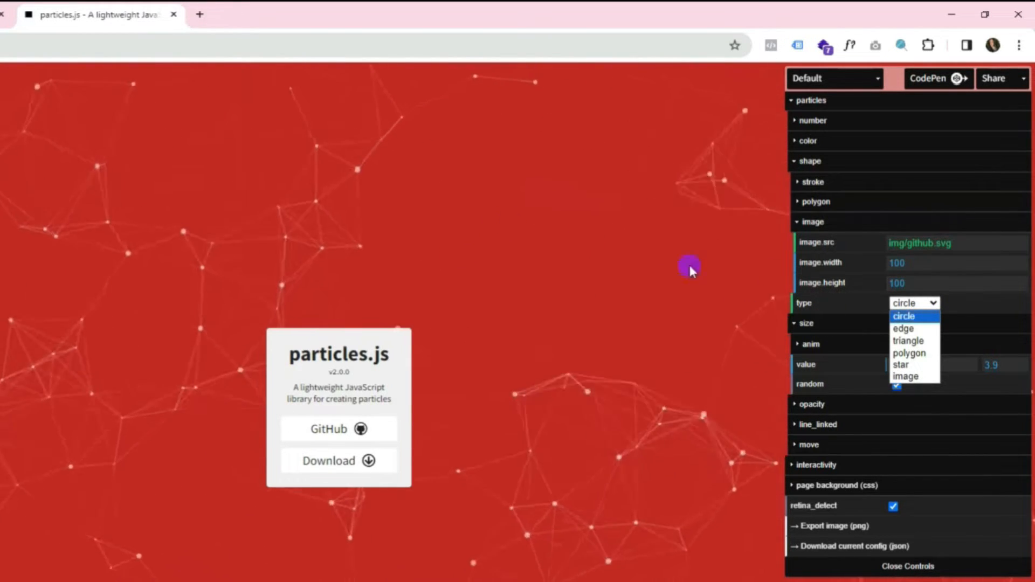
mouse_move(911, 328)
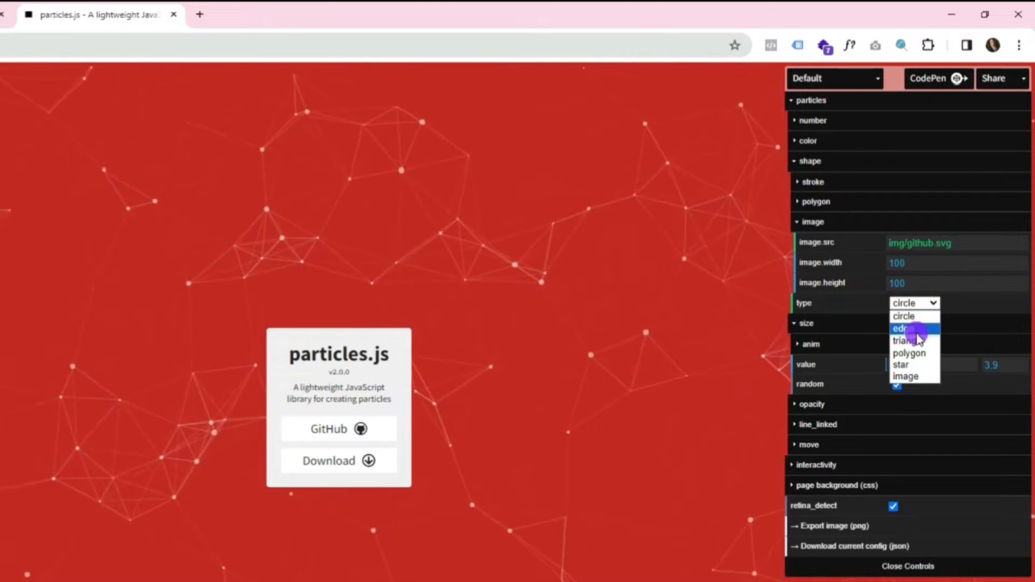
left_click(903, 328)
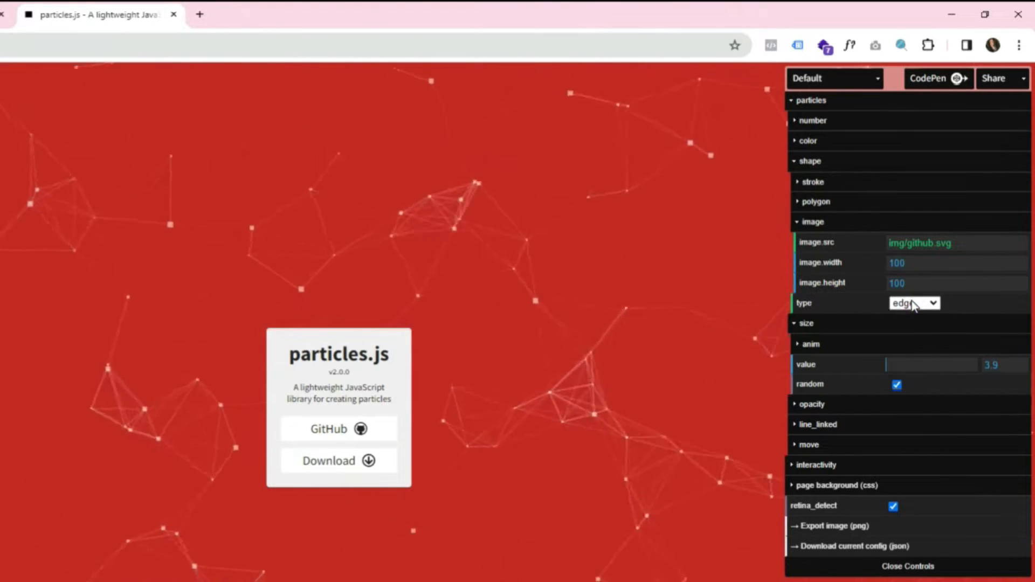
left_click(914, 303)
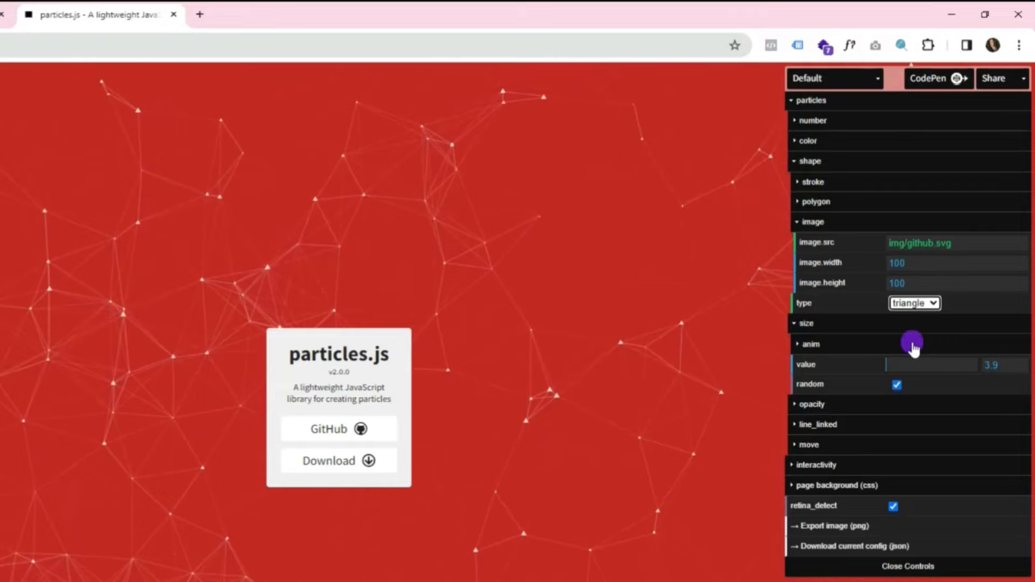
left_click(914, 302)
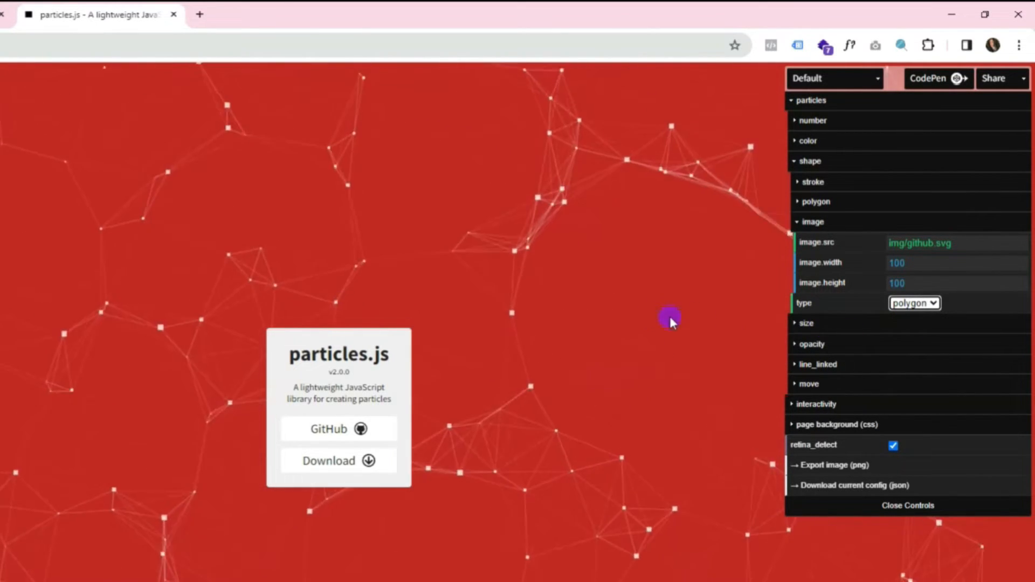
left_click(806, 323)
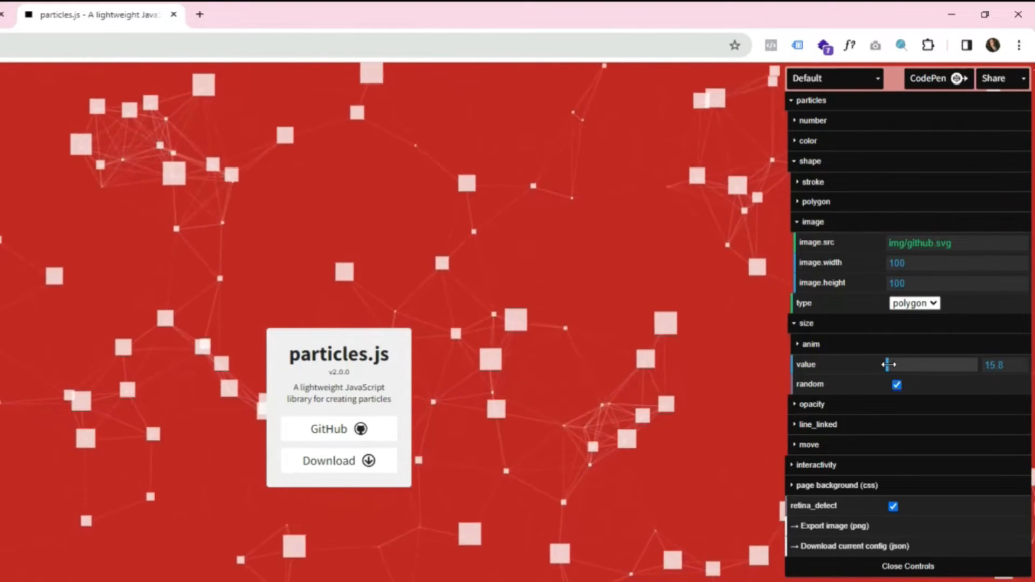
Step: Make the particles circles, toggle random sizing off and back on, and bring size down to 0
left_click(914, 303)
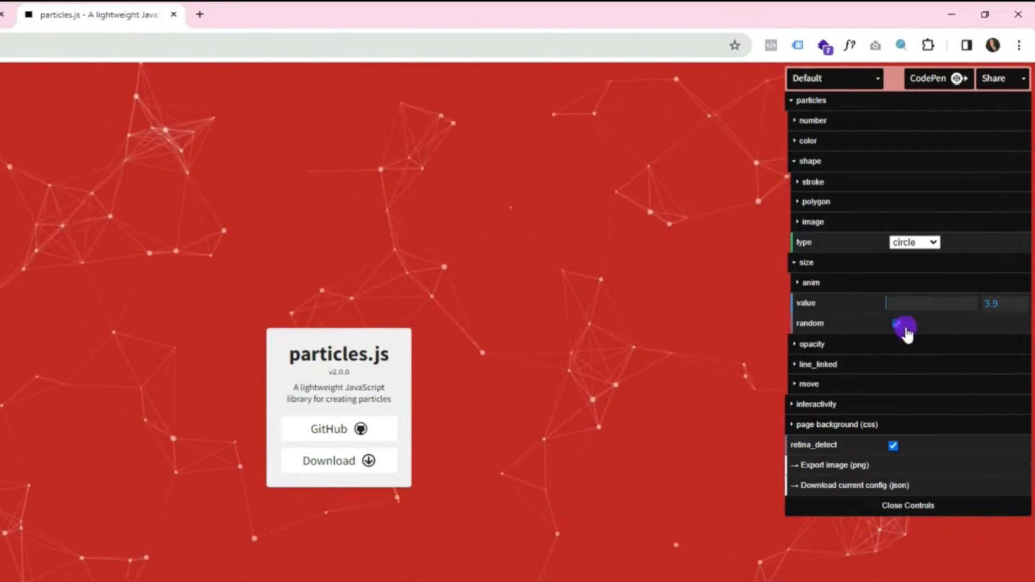
left_click(897, 324)
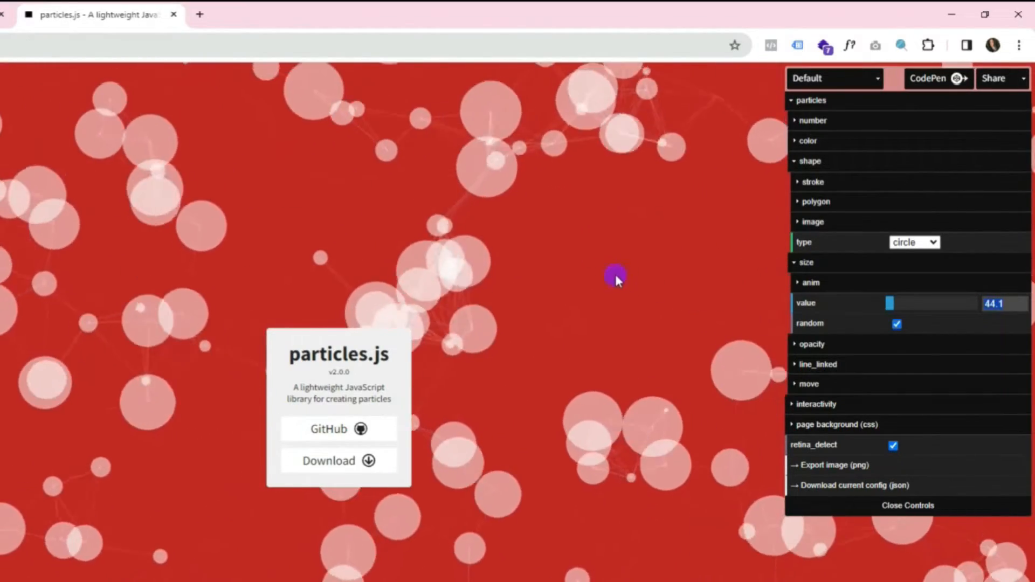
mouse_move(765, 363)
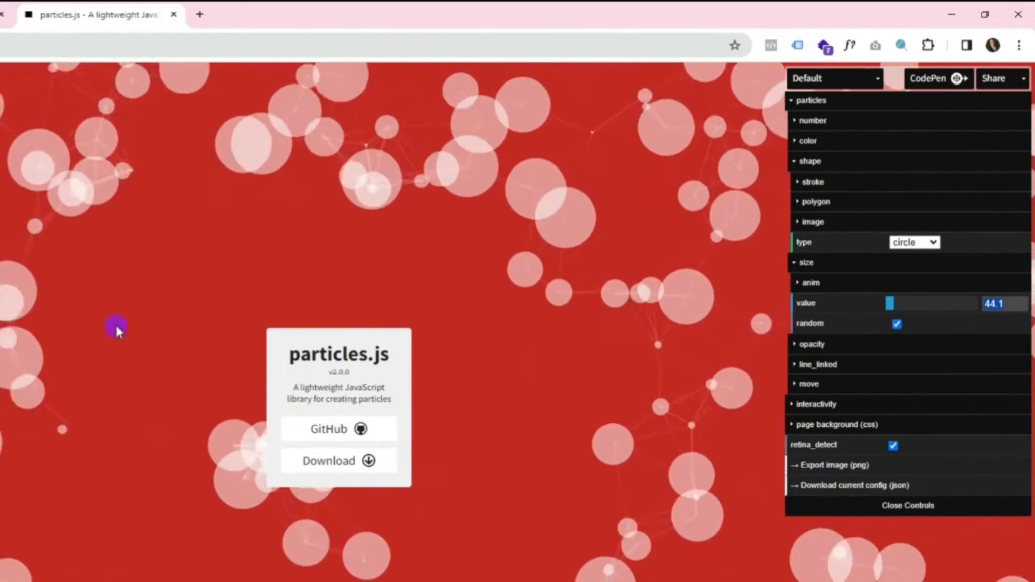
left_click(896, 324)
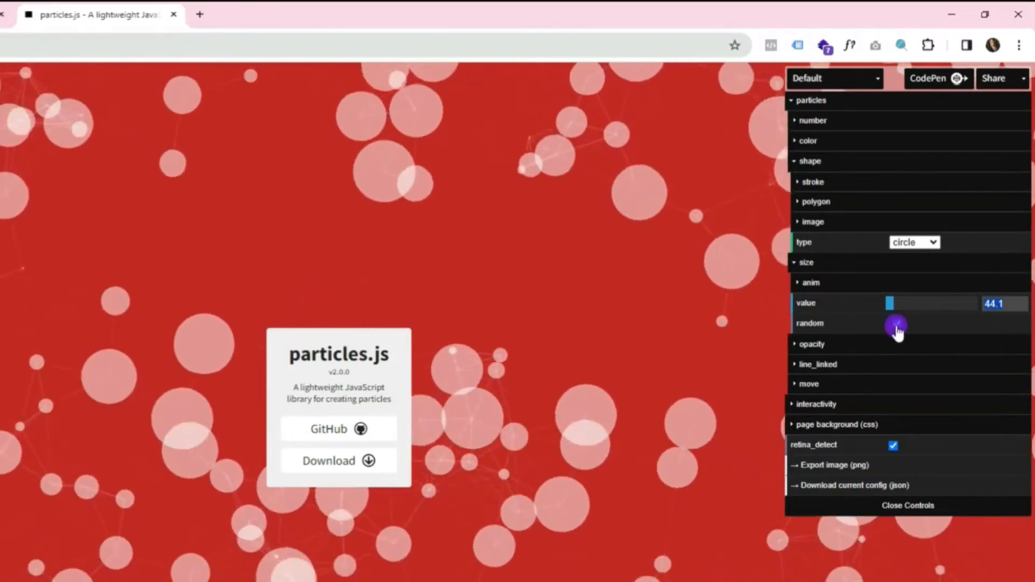
left_click(895, 324)
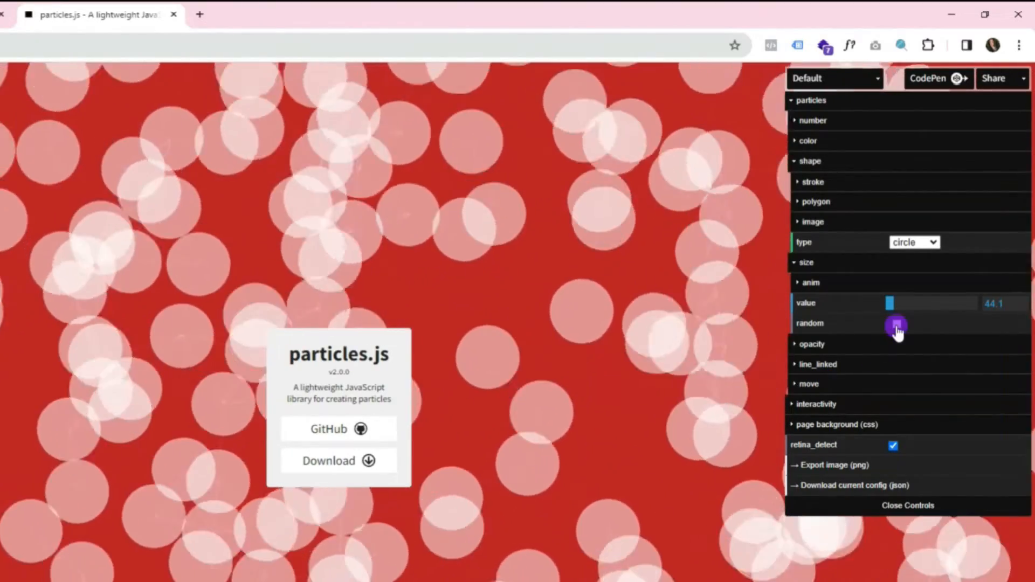
left_click(895, 324)
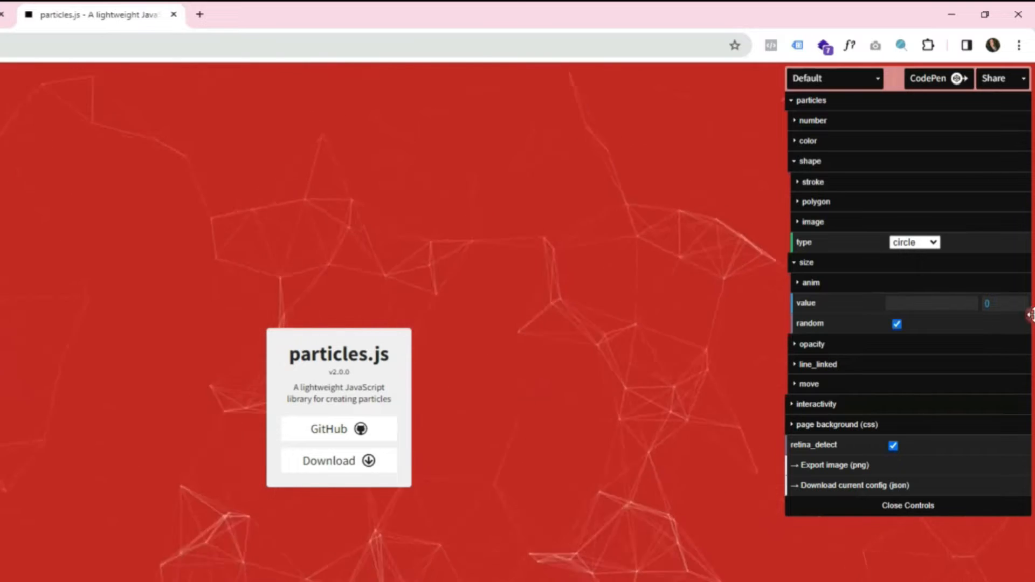
Step: Turn on random particle opacity (value 0.46) and collapse the opacity settings
left_click(806, 262)
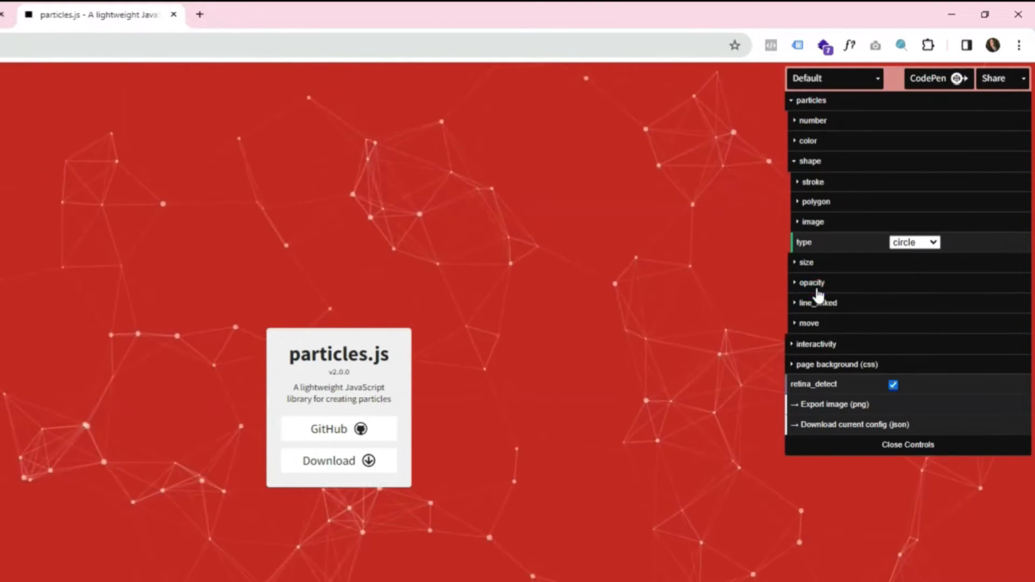
left_click(812, 283)
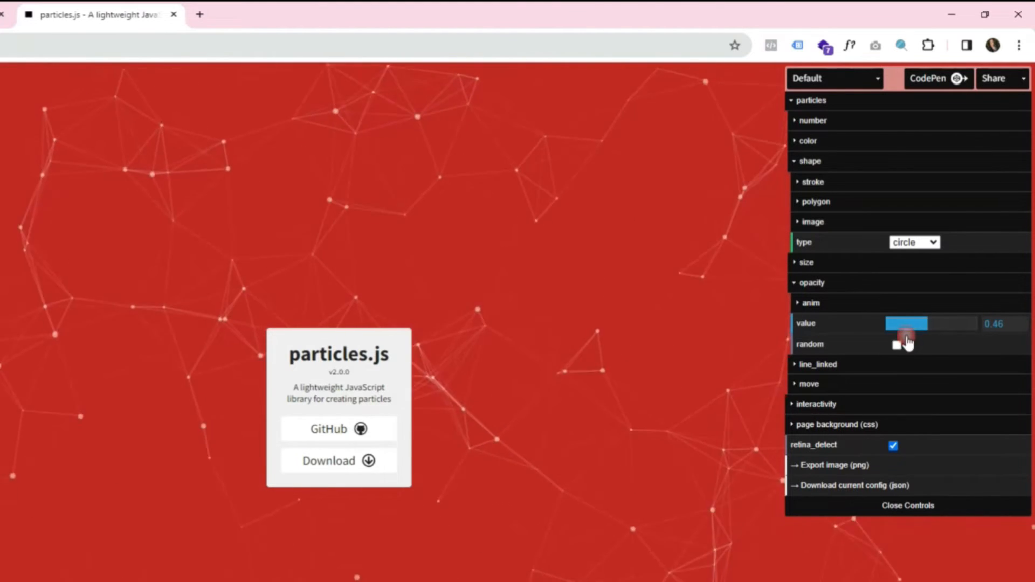
left_click(895, 344)
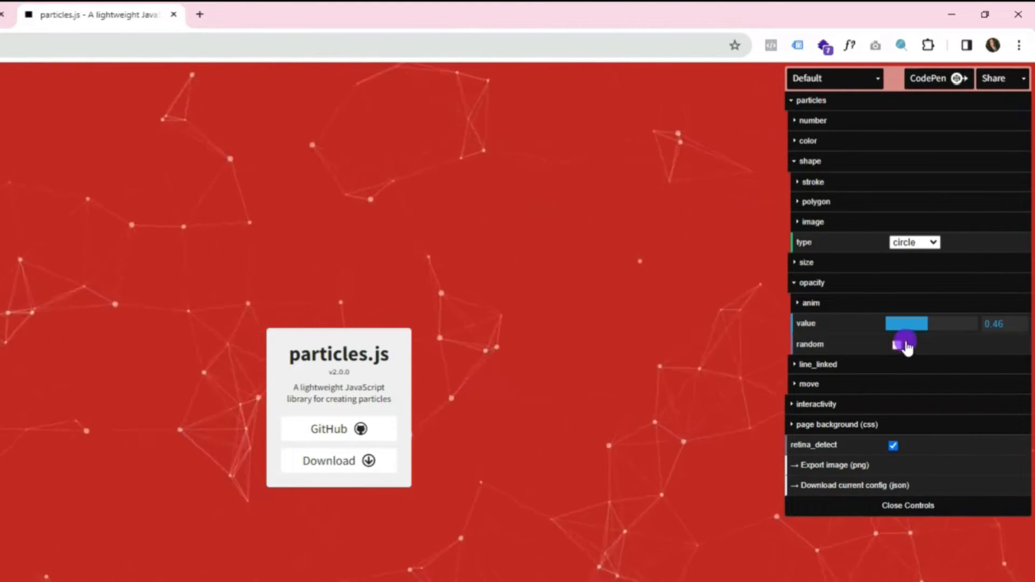
left_click(896, 344)
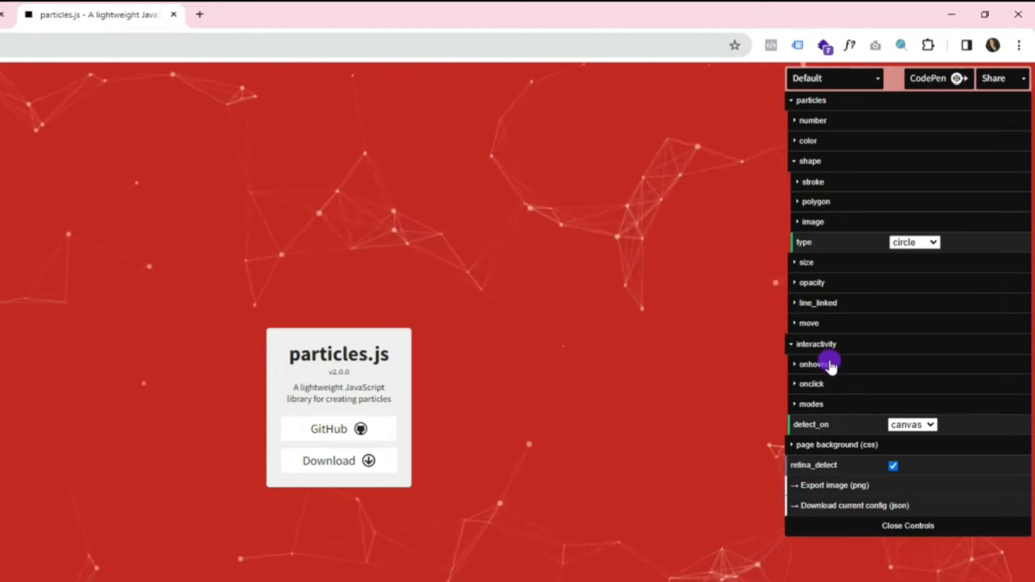
Step: Toggle hover interactivity off and back on and list its modes
left_click(814, 364)
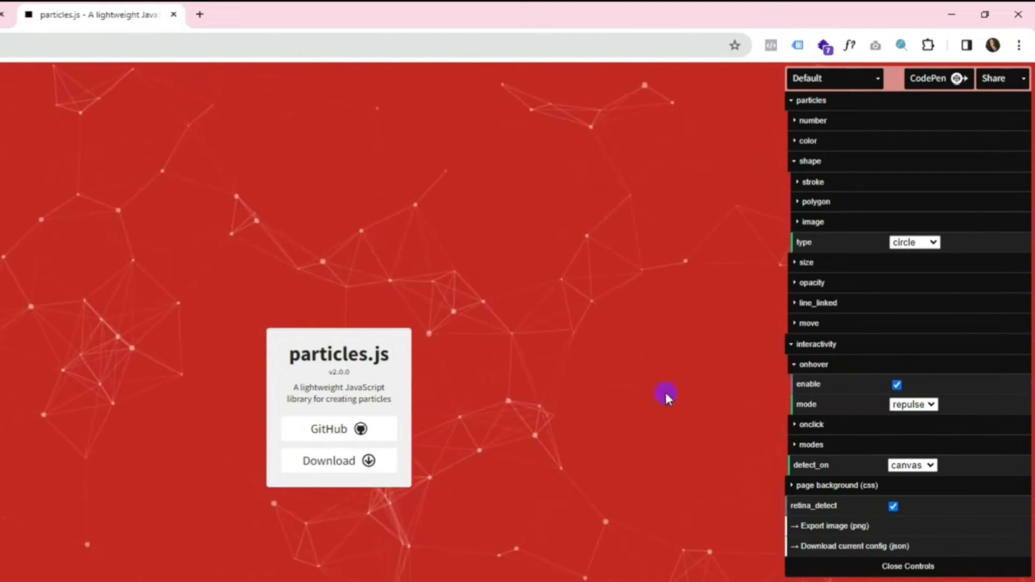
left_click(897, 385)
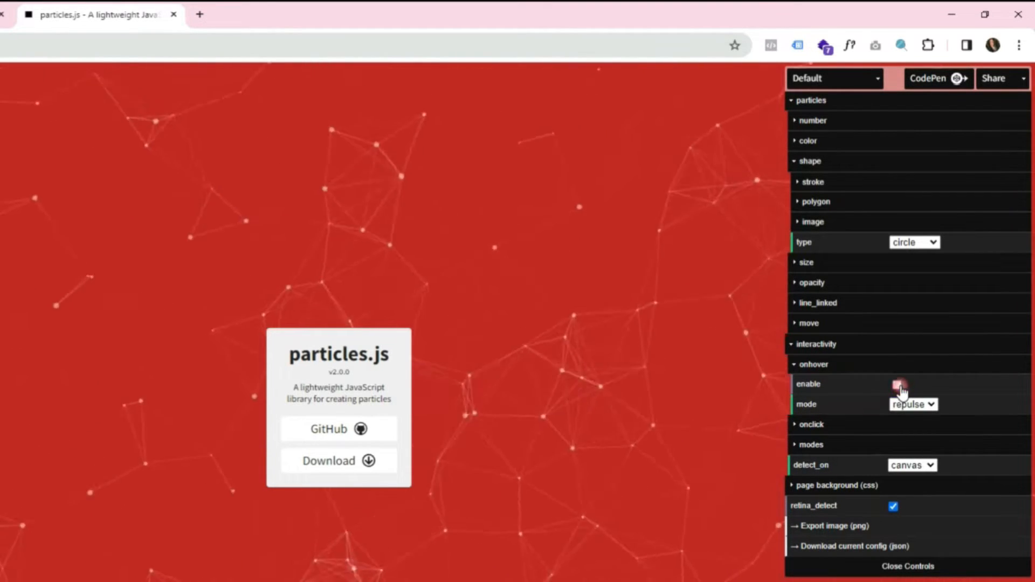
left_click(897, 385)
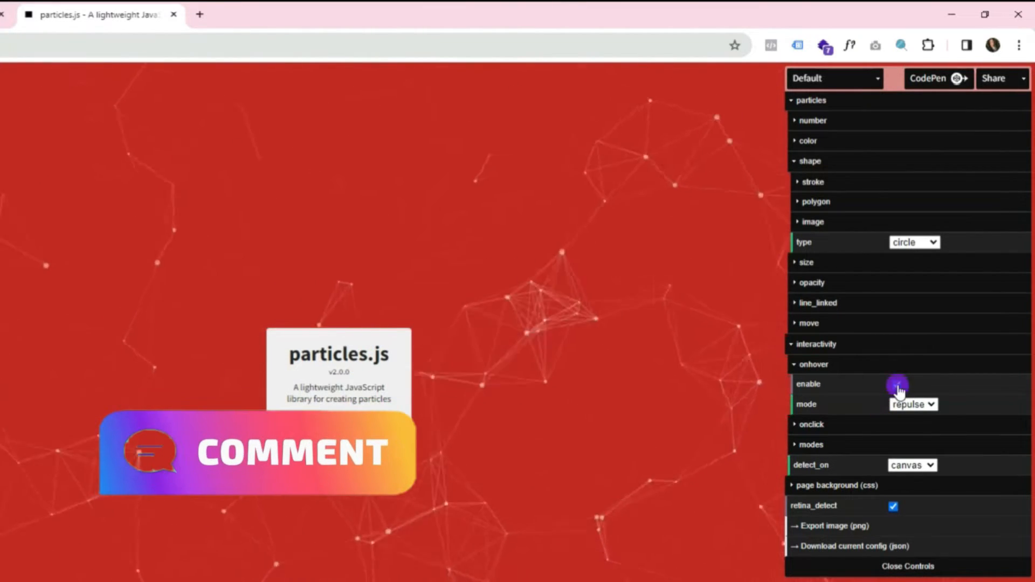
left_click(912, 404)
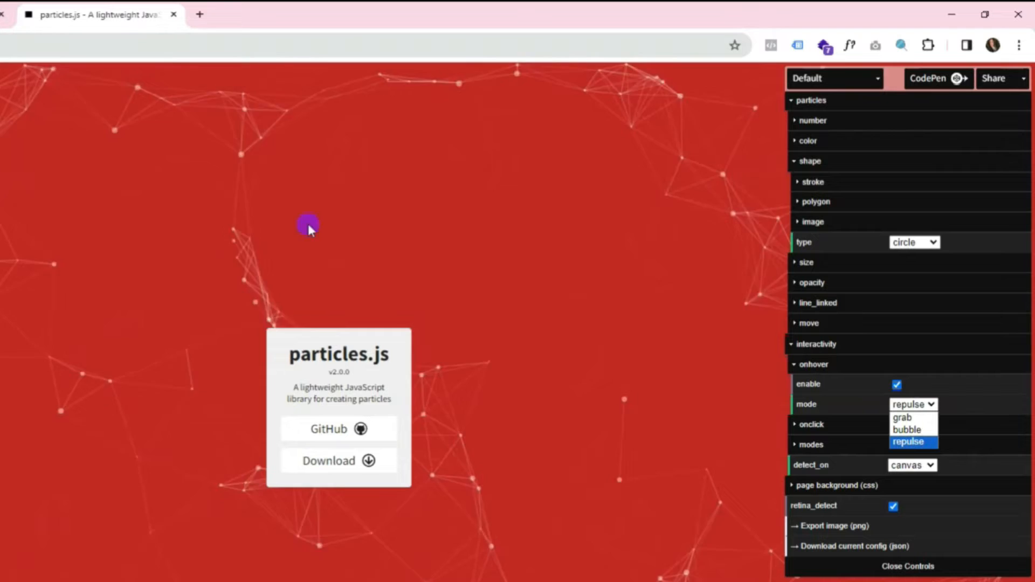
mouse_move(484, 287)
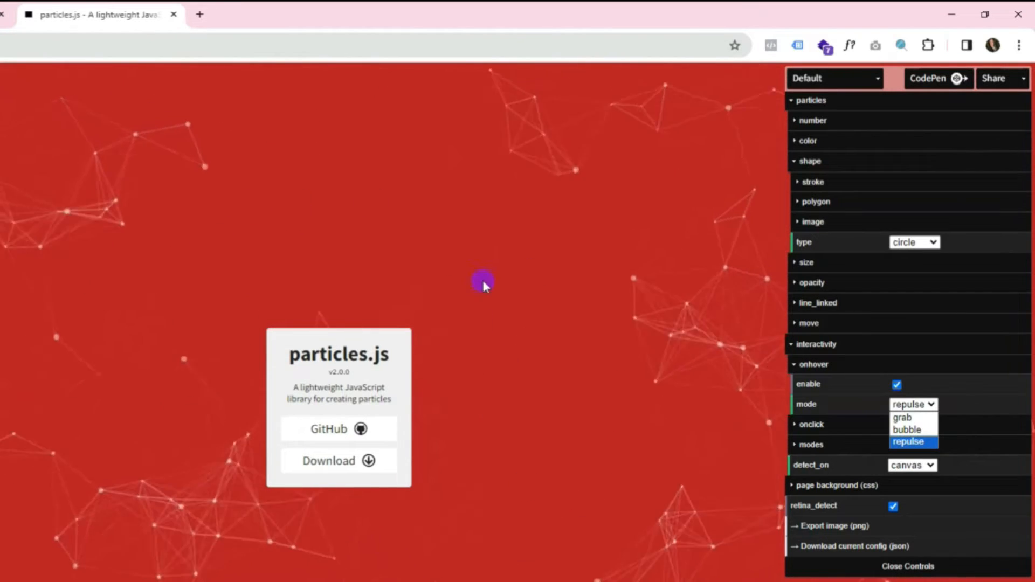
Step: Try the grab and bubble hover effects, then return the hover mode to repulse
left_click(902, 418)
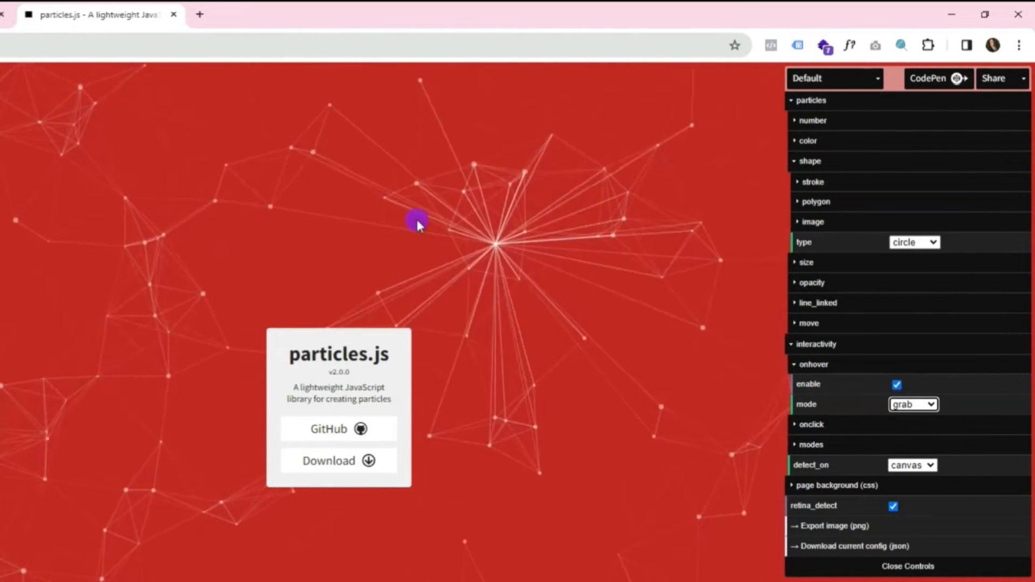
mouse_move(315, 279)
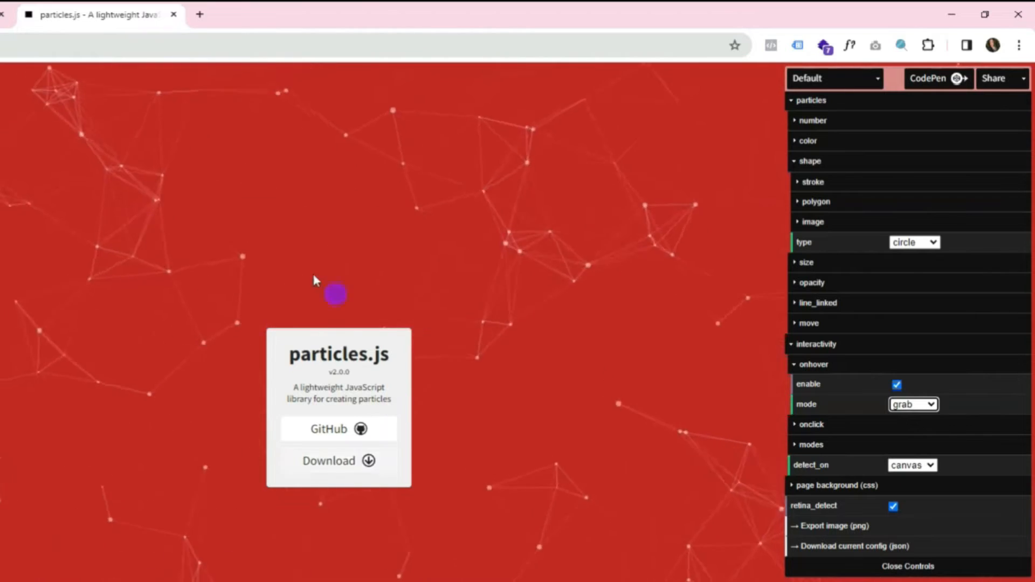
left_click(912, 404)
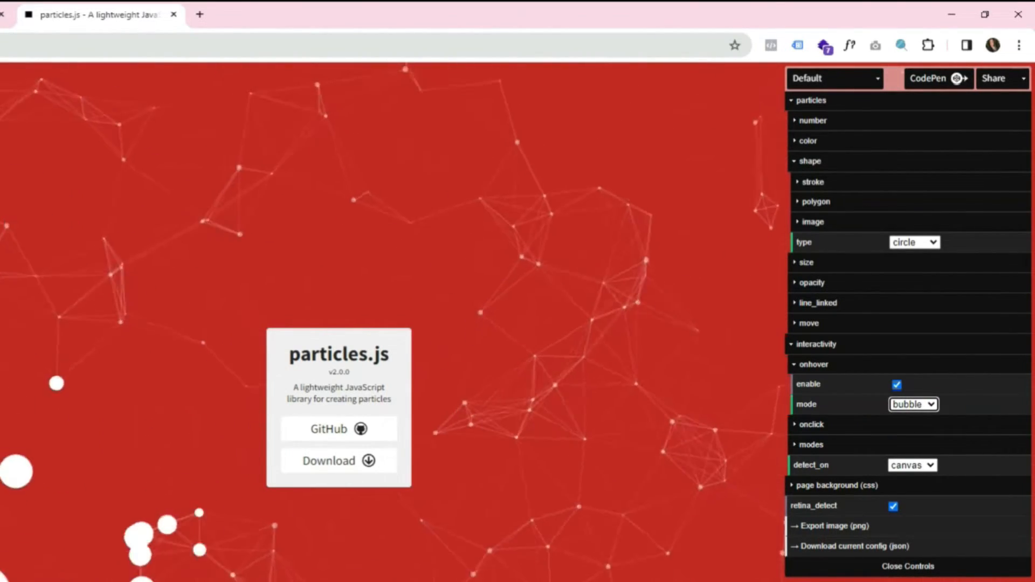
left_click(913, 403)
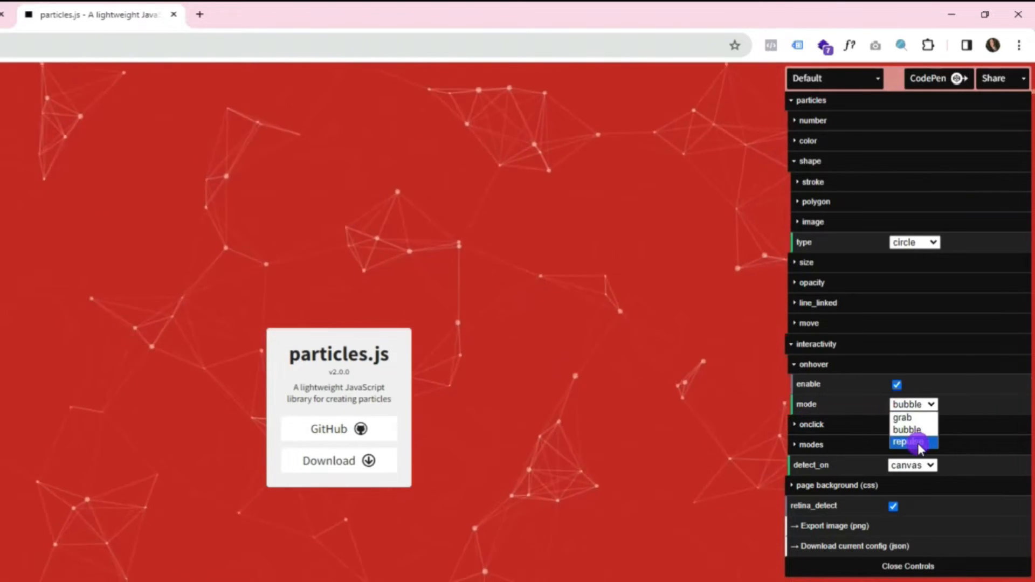
left_click(912, 441)
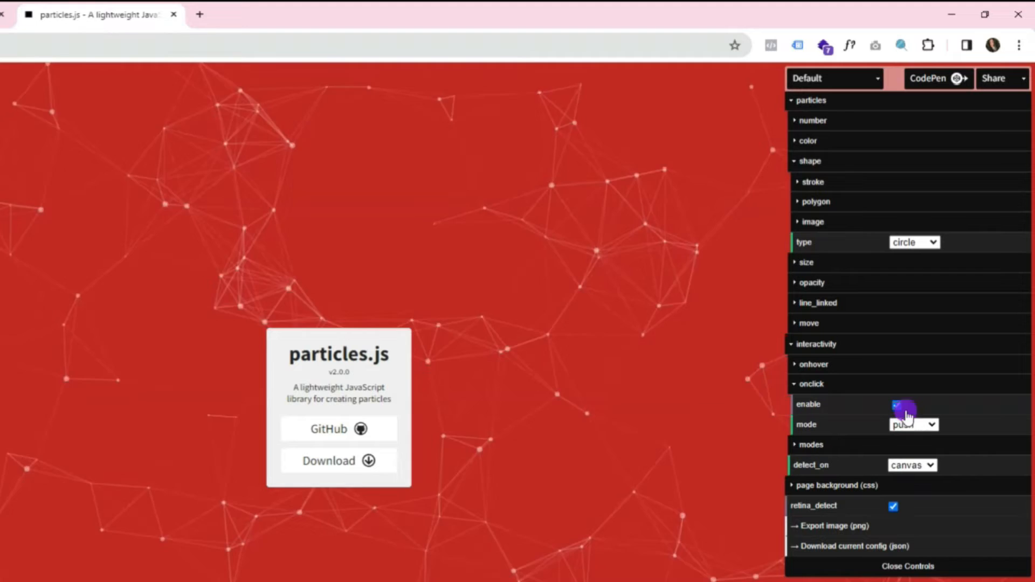
Step: Try the remove and bubble click effects, then switch click interaction off
left_click(893, 404)
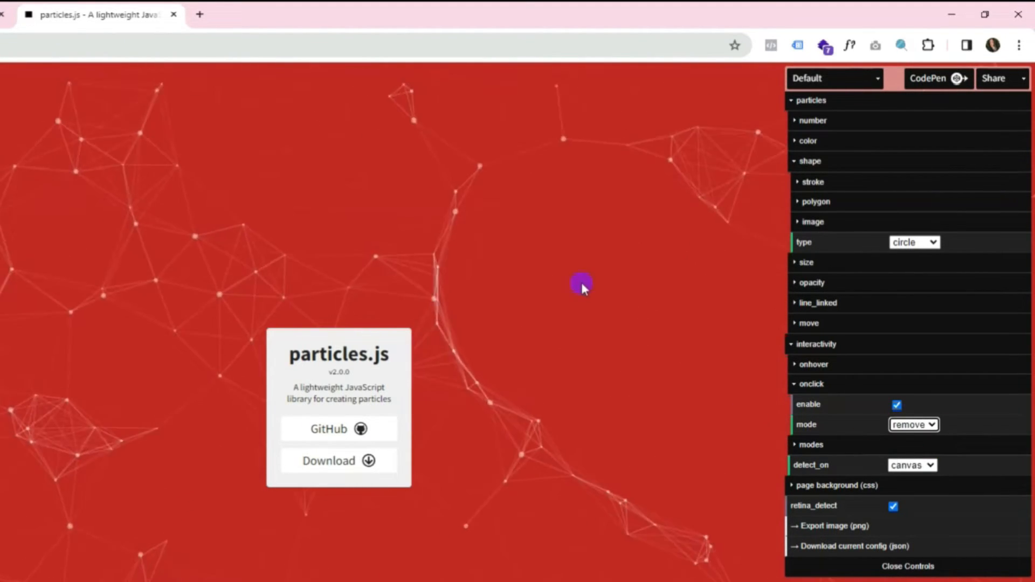
left_click(913, 425)
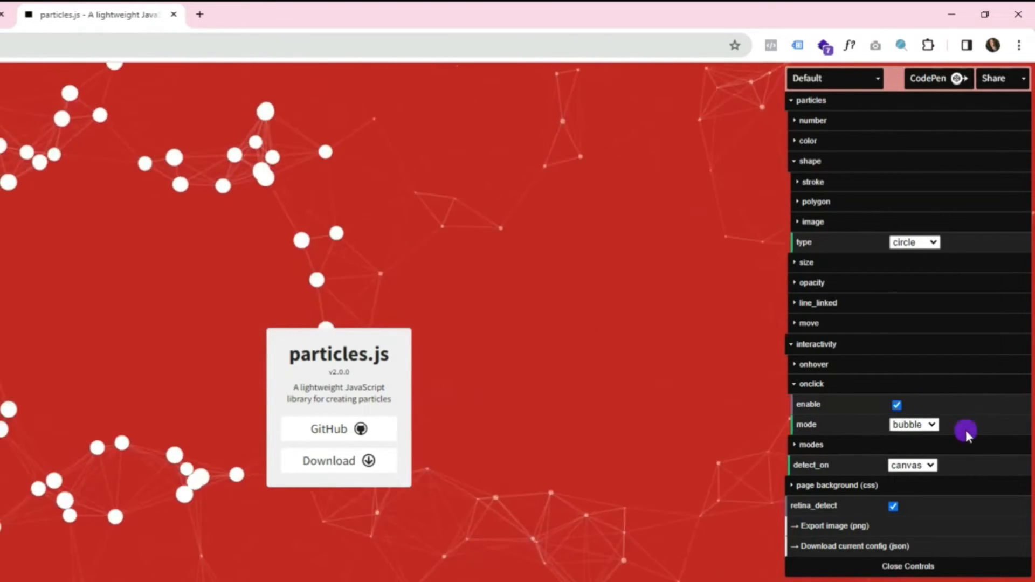
left_click(913, 424)
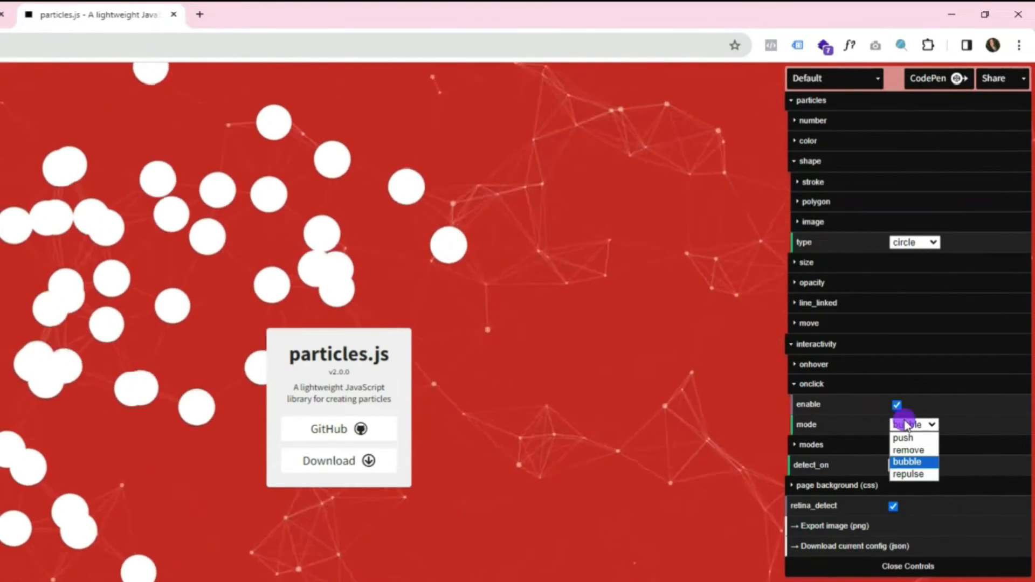
left_click(906, 462)
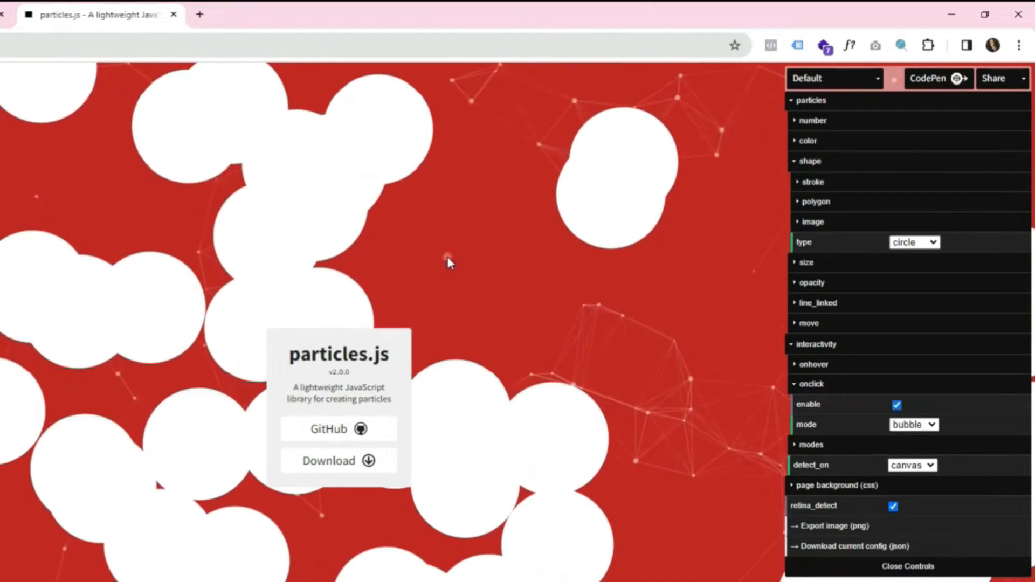
left_click(913, 424)
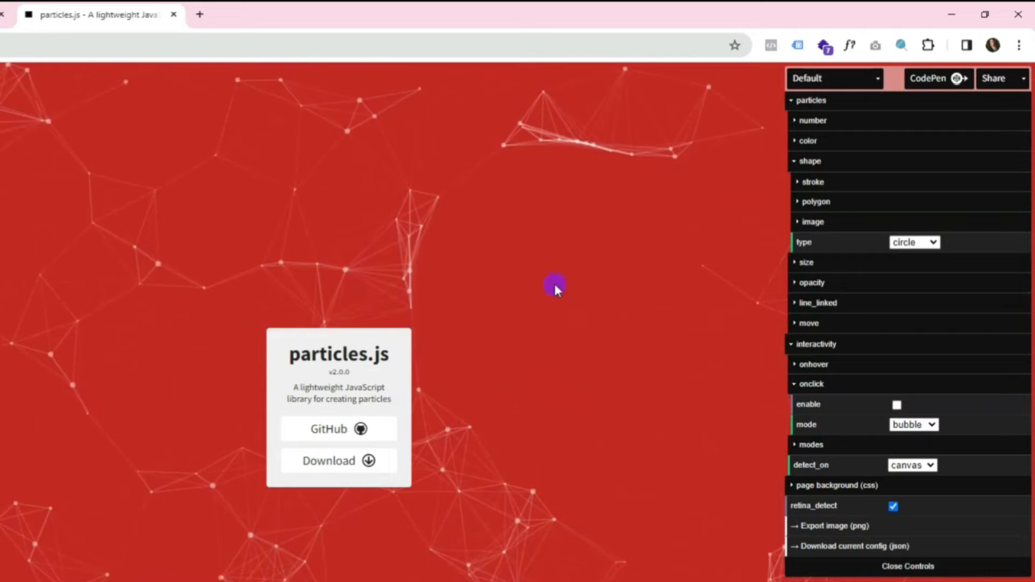
mouse_move(905, 449)
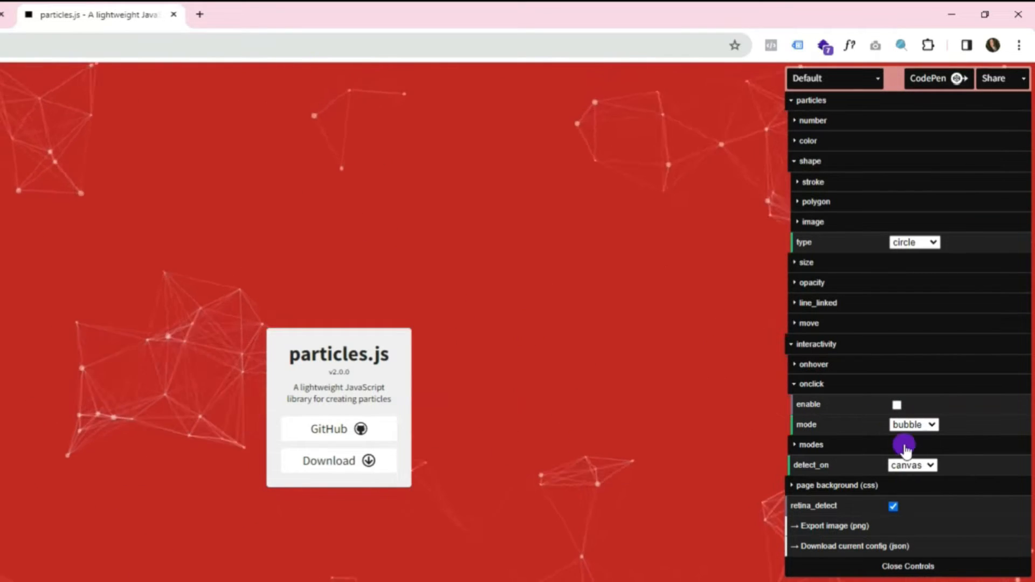
Step: Set interaction detect_on to window and export the particle setup to CodePen
left_click(913, 464)
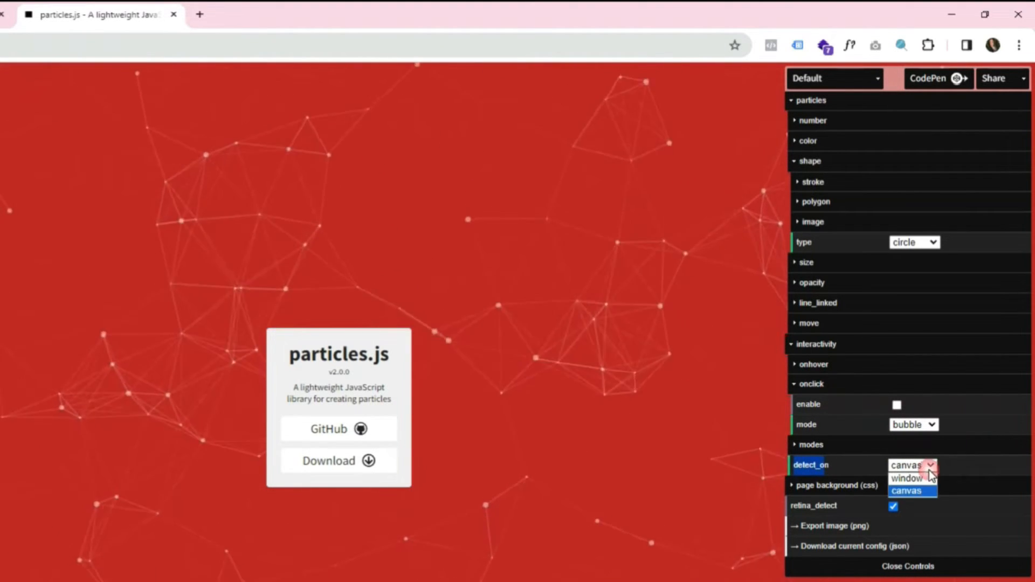
mouse_move(908, 478)
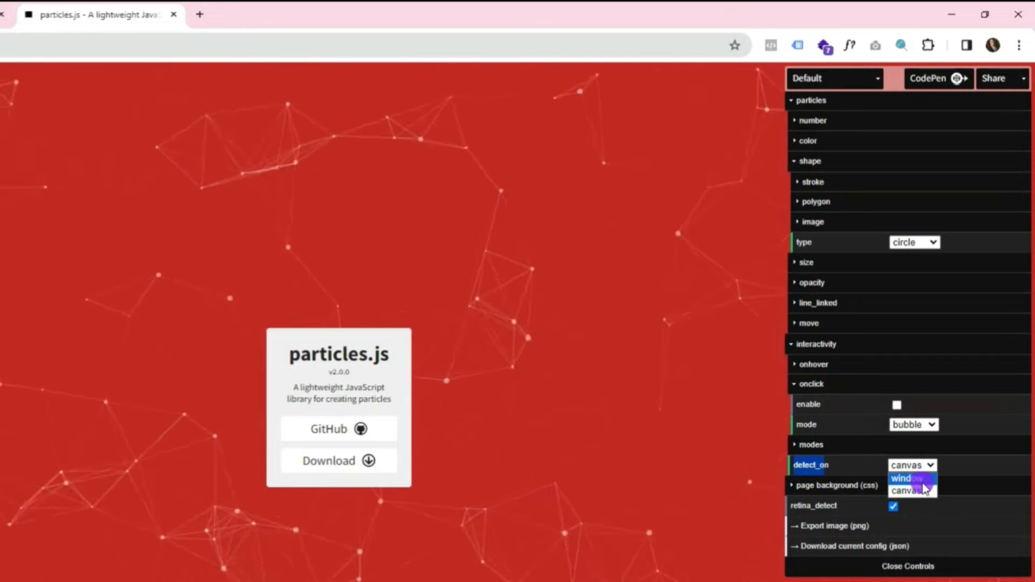
left_click(902, 477)
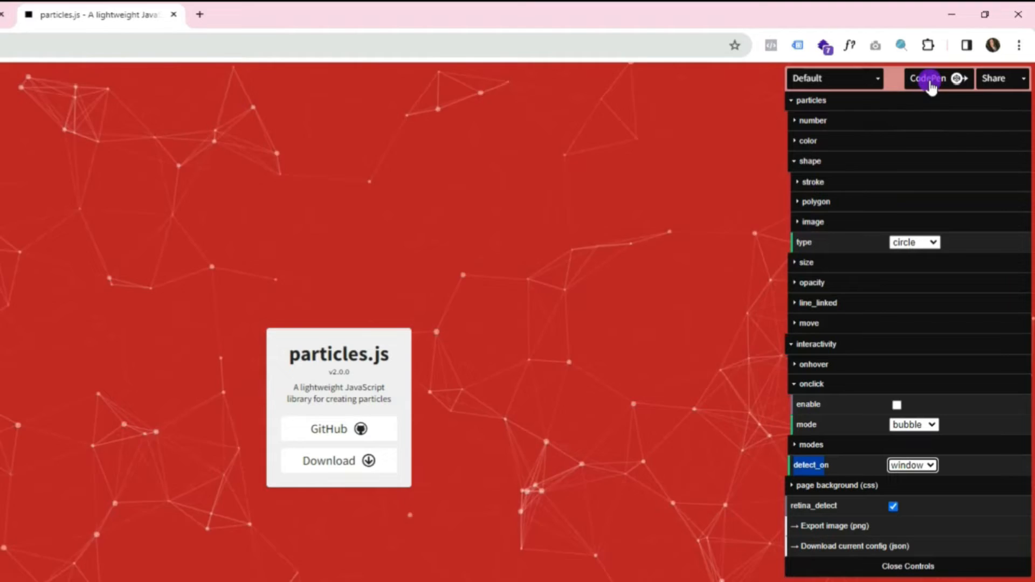
left_click(930, 78)
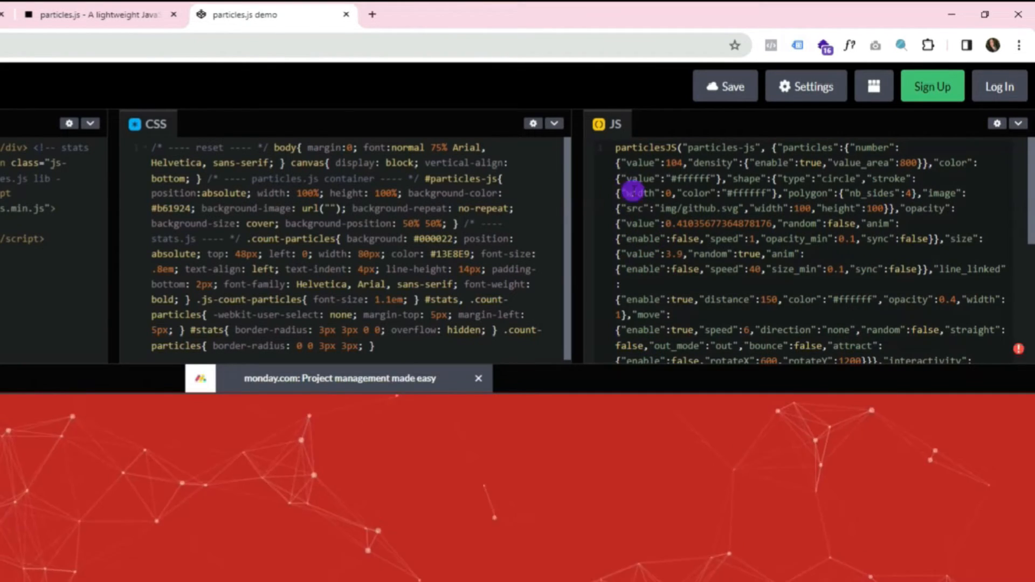
mouse_move(94, 371)
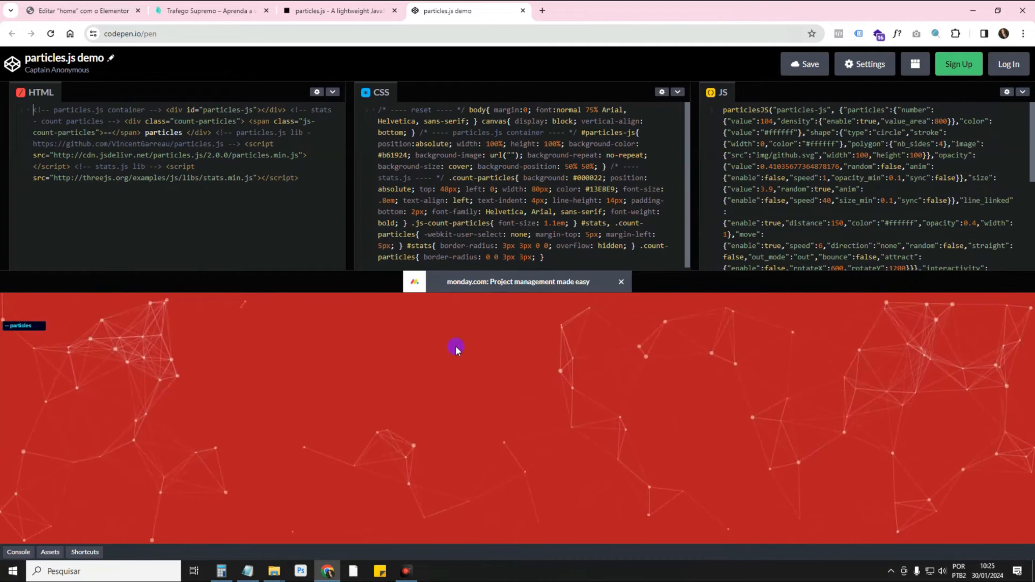
mouse_move(416, 375)
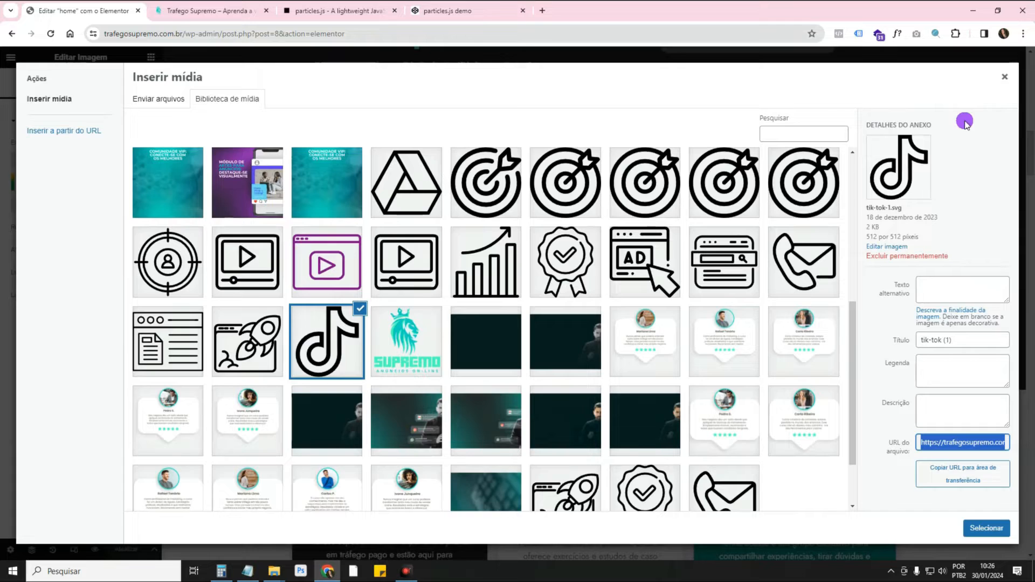
Step: Close the Inserir mídia dialog and scroll to the 'Conheça seu Professor' container
left_click(986, 529)
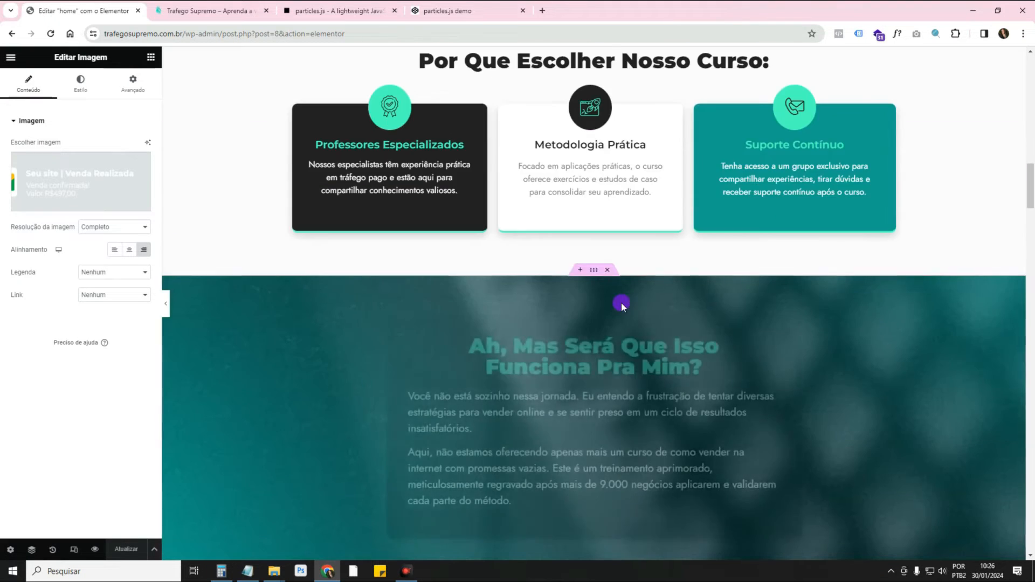
scroll("down", 3)
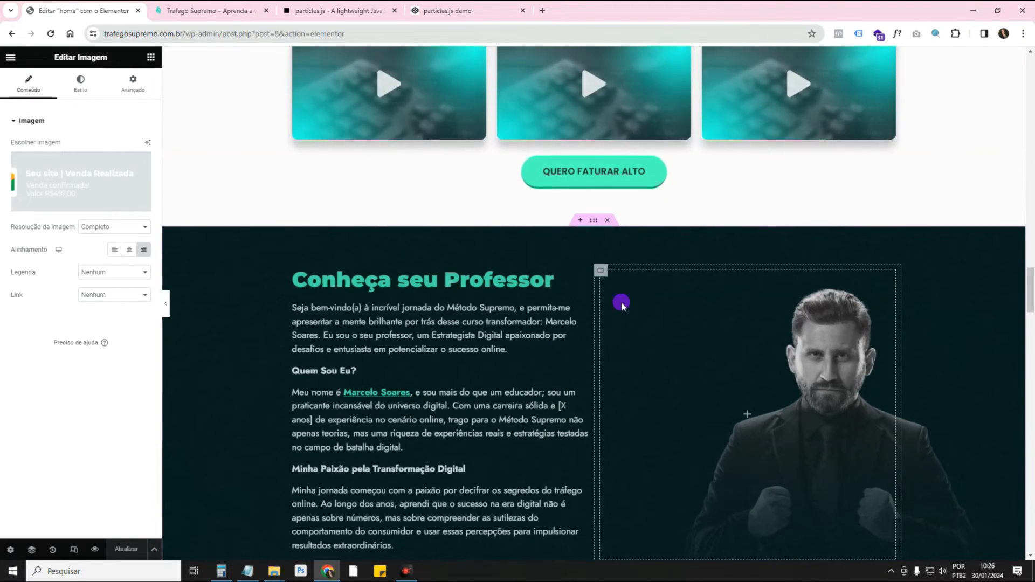
mouse_move(591, 220)
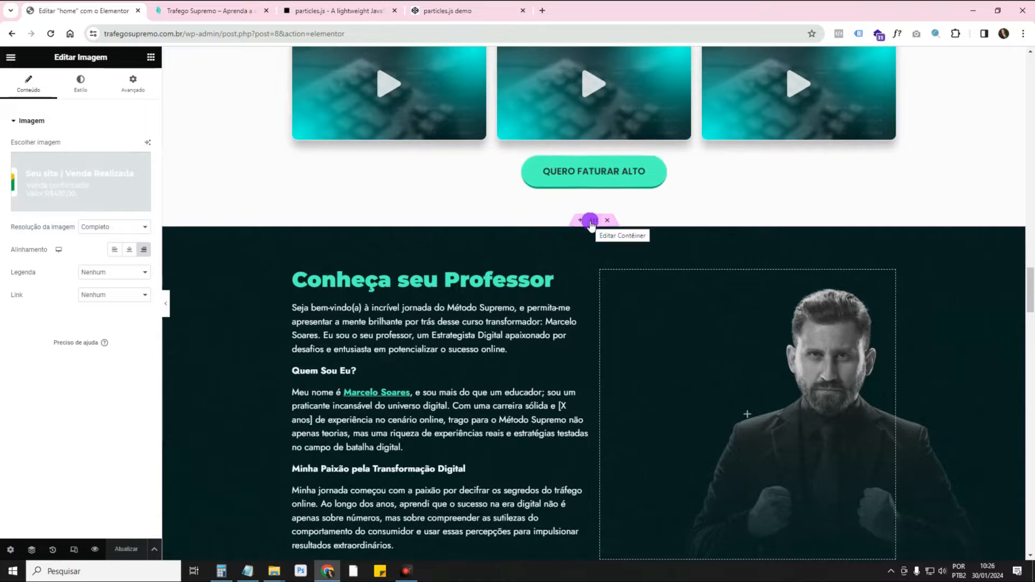
left_click(150, 56)
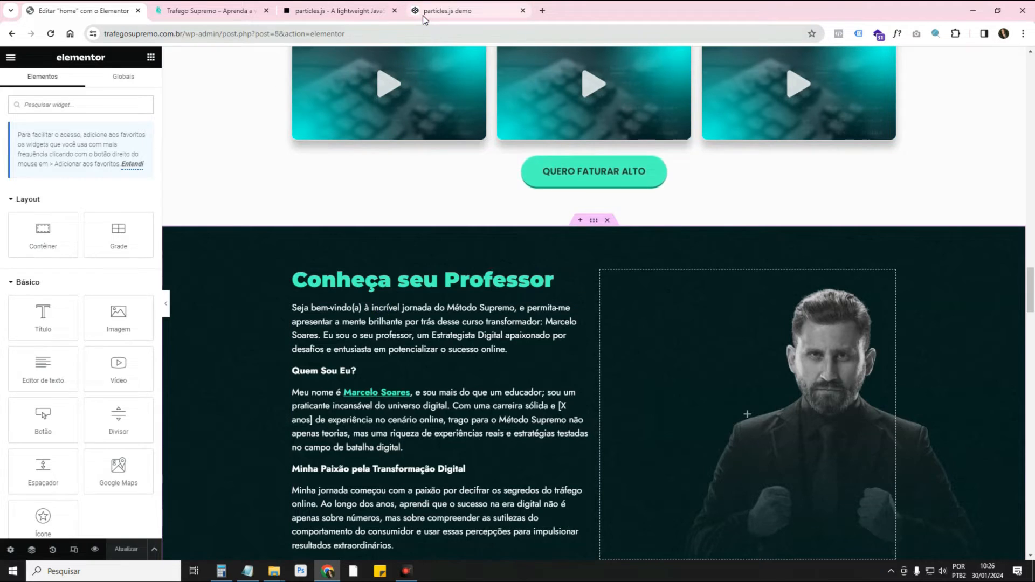
Step: Glance at the particles.js CodePen tab, return to Elementor and search the widget list for 'html'
left_click(449, 11)
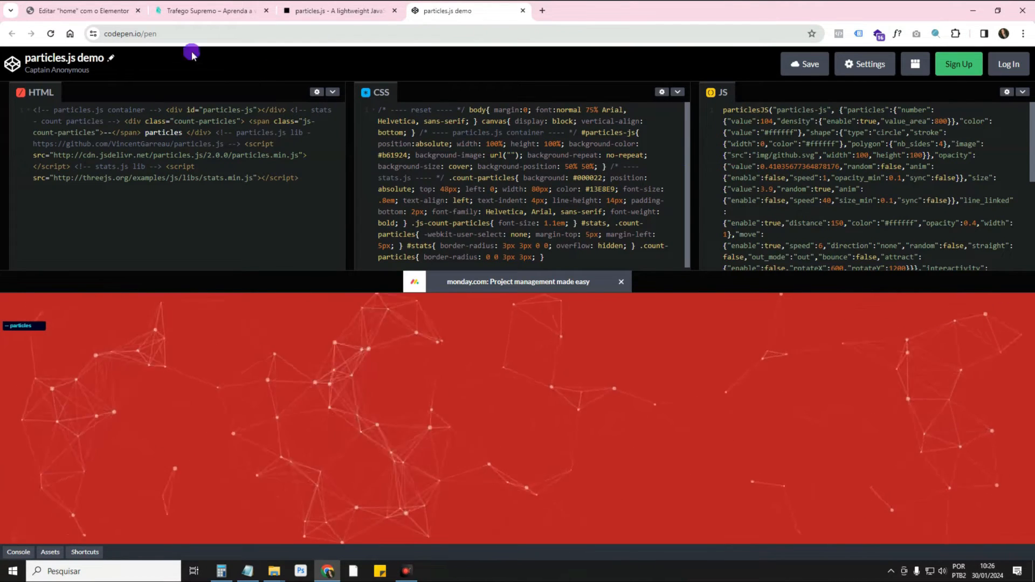
left_click(79, 11)
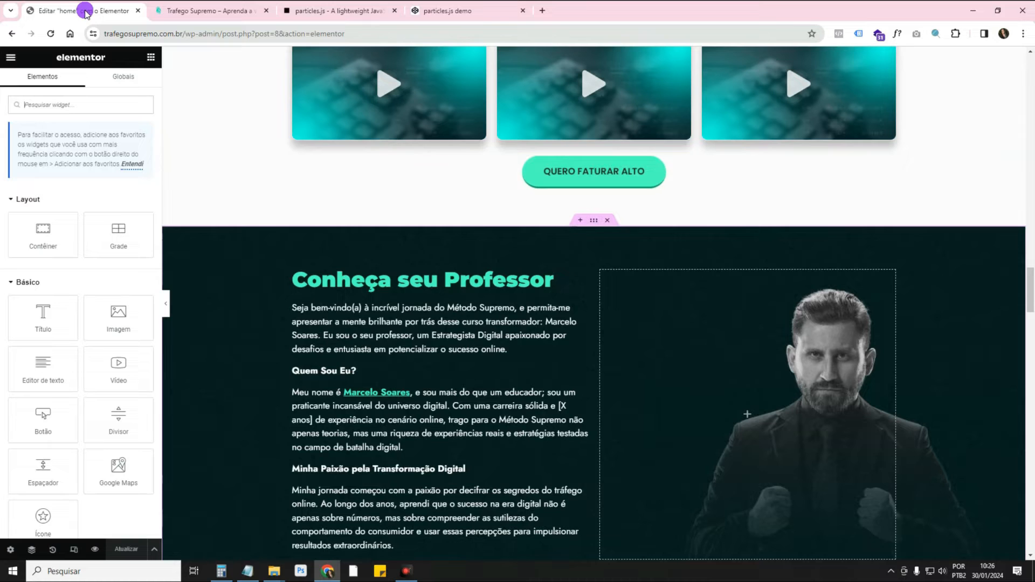
scroll("down", 3)
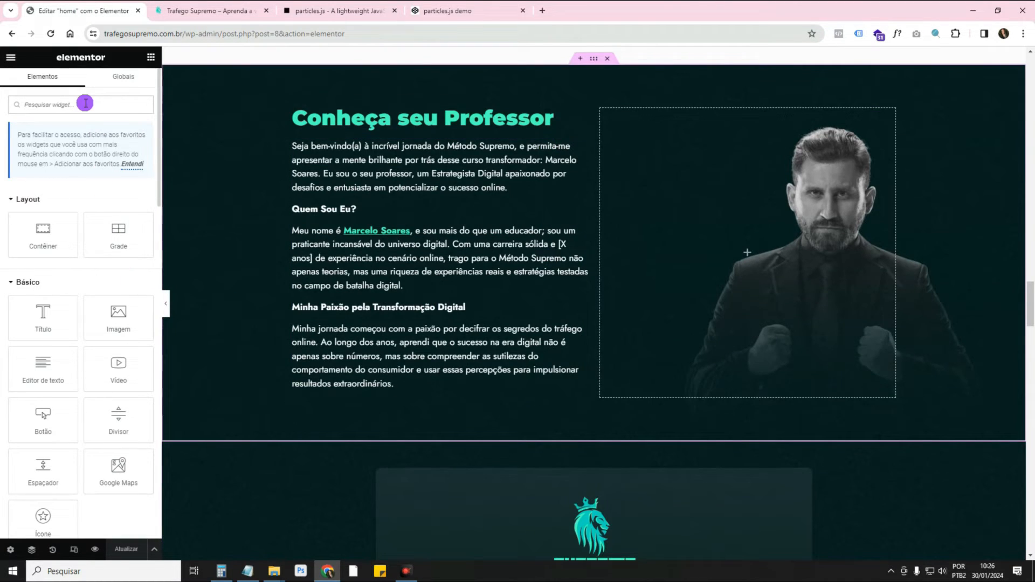
type("html")
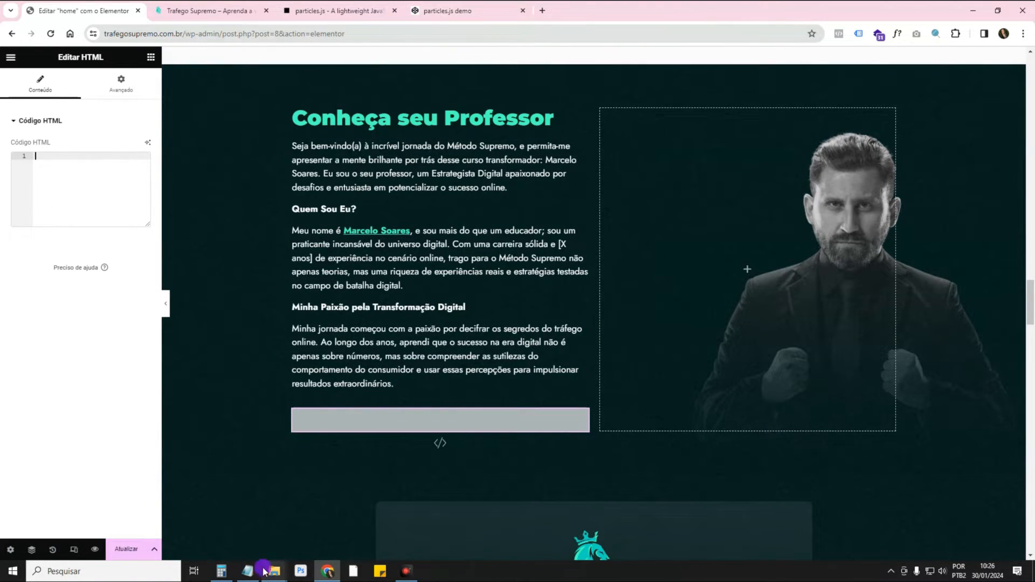
Step: Fill the HTML widget with the particles canvas style and particles.min.js script, copying the CodePen JS
left_click(248, 571)
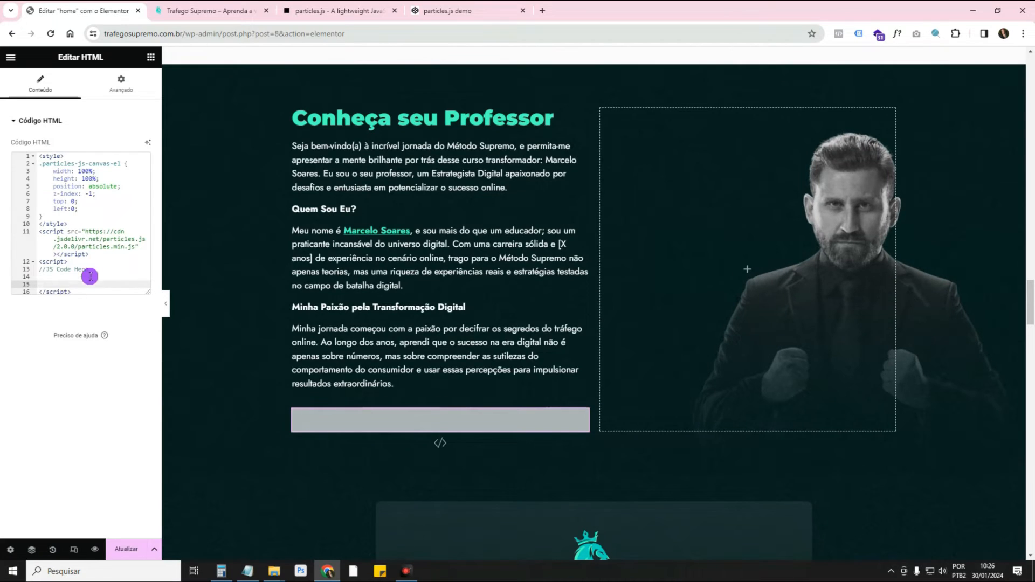
left_click(449, 11)
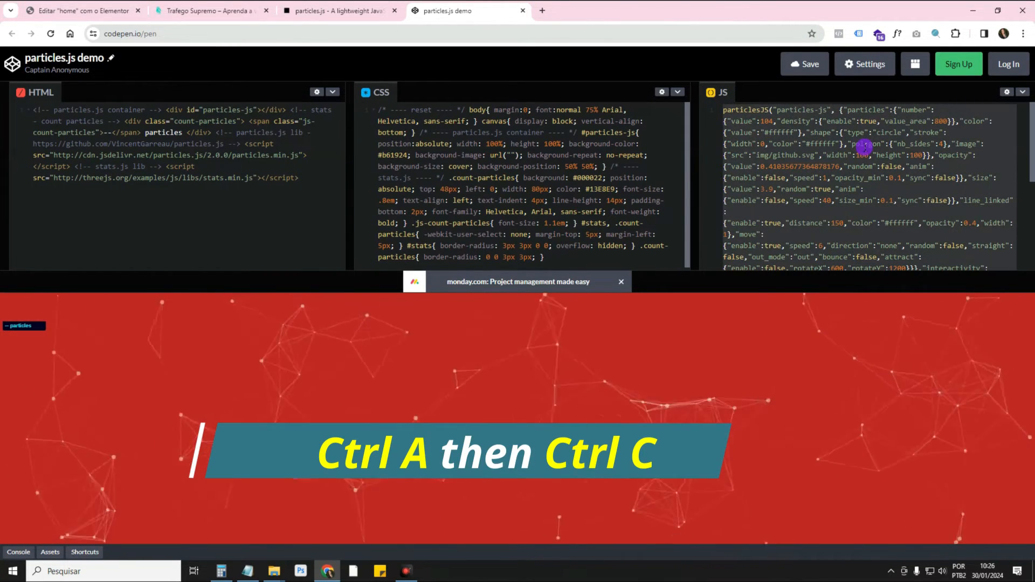
left_click(80, 10)
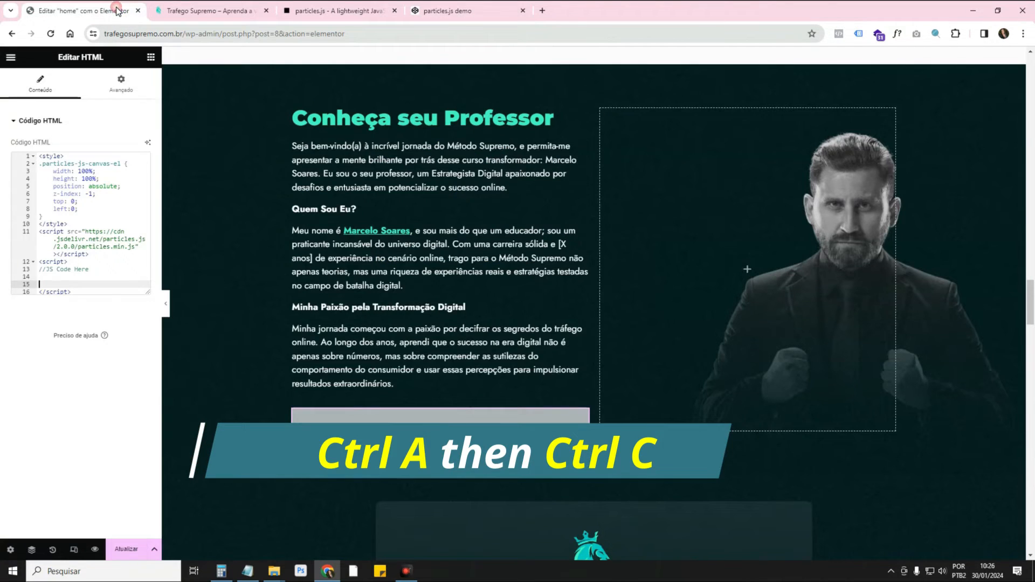
Step: Paste the particlesJS(...) configuration under '//JS Code Here' and check the container's Avançado settings
key("ctrl+v")
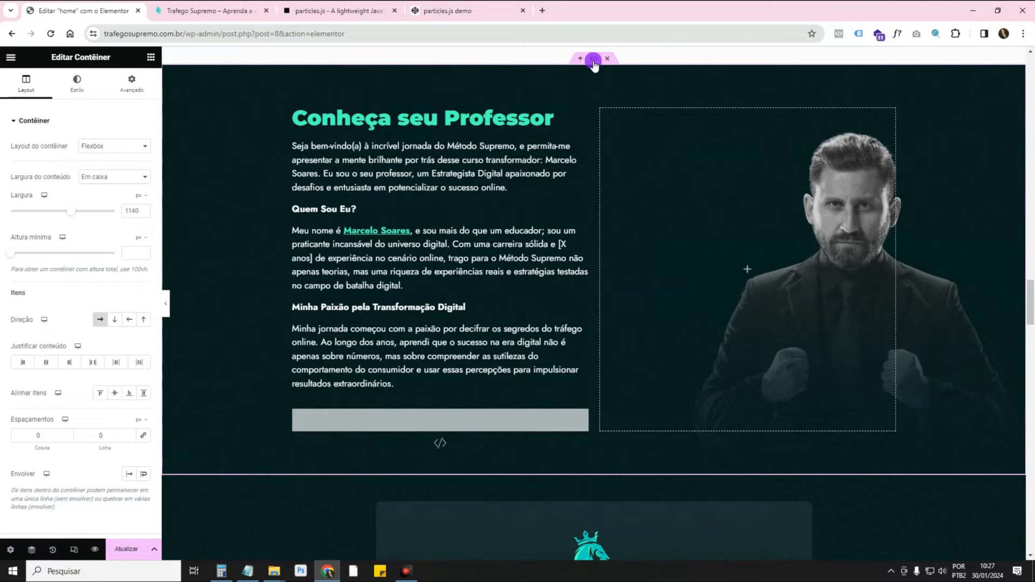
left_click(132, 85)
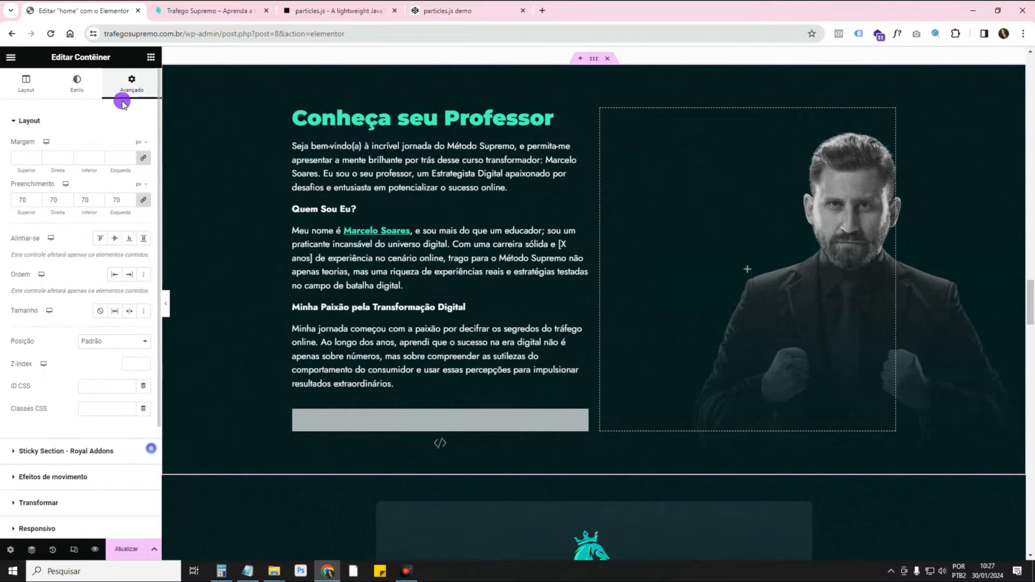
mouse_move(115, 386)
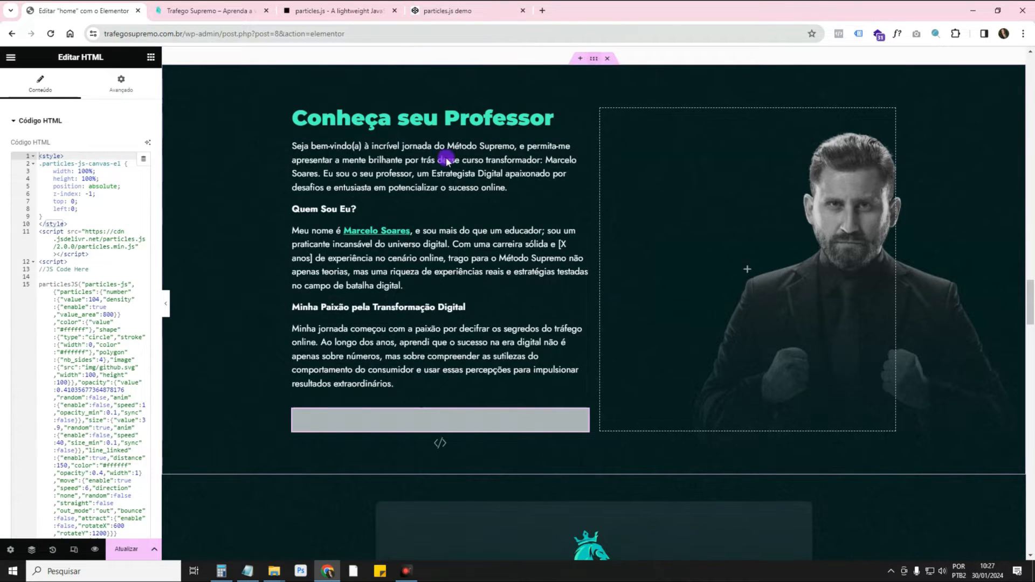
left_click(468, 258)
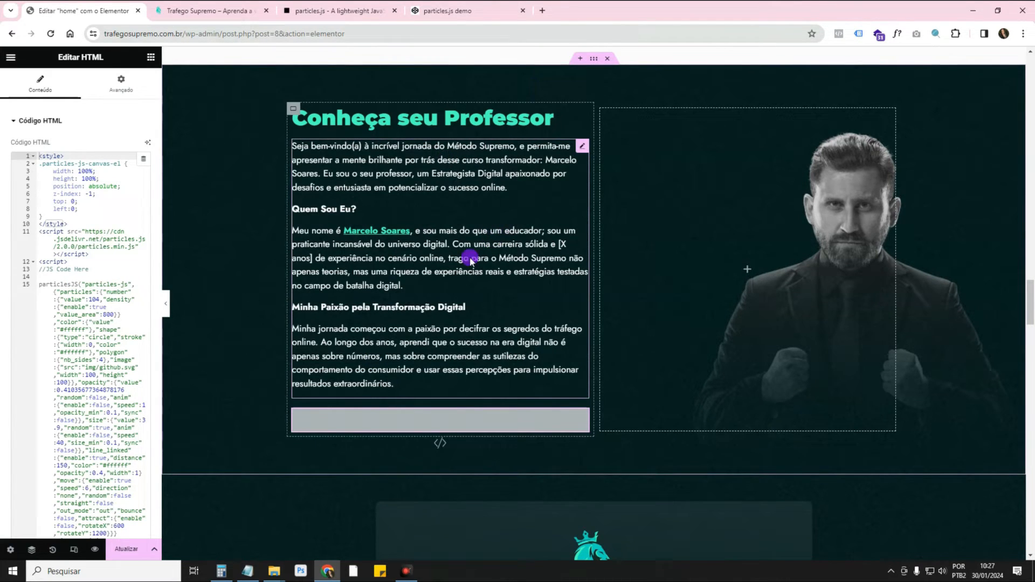
Step: Change the canvas z-index from -1 to 1 in the HTML code, update and open the page preview
left_click(212, 10)
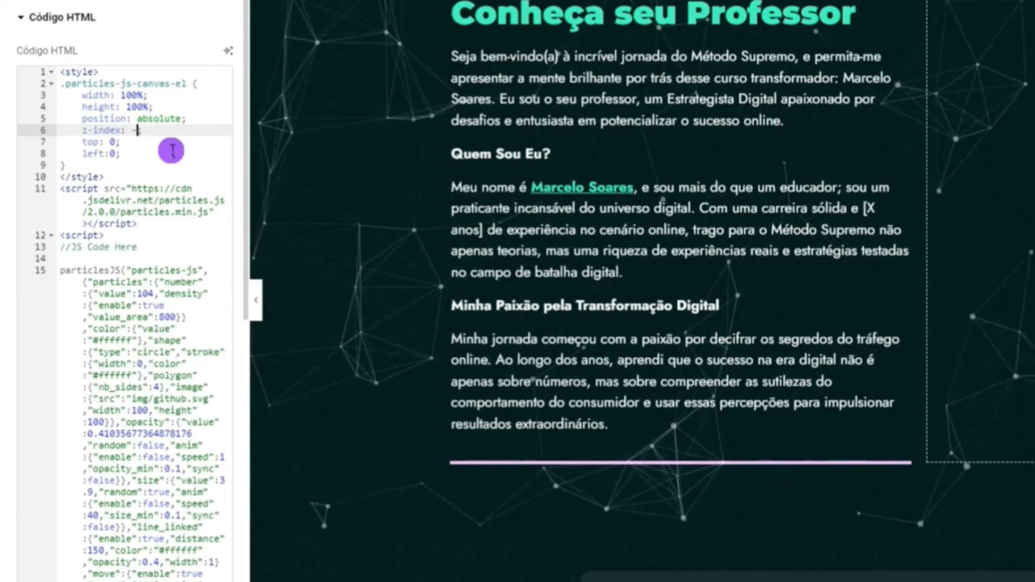
key("Backspace")
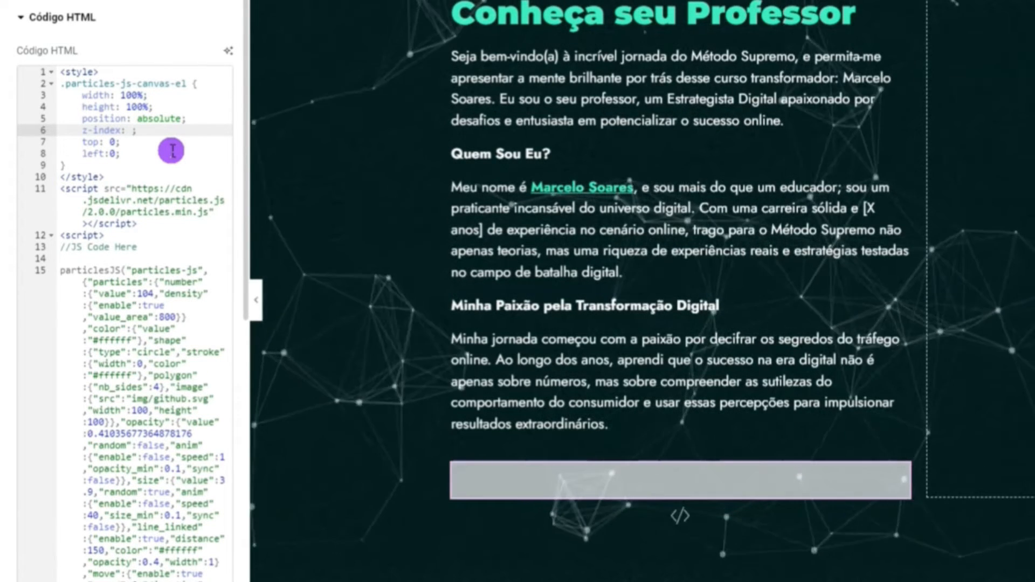
type("1")
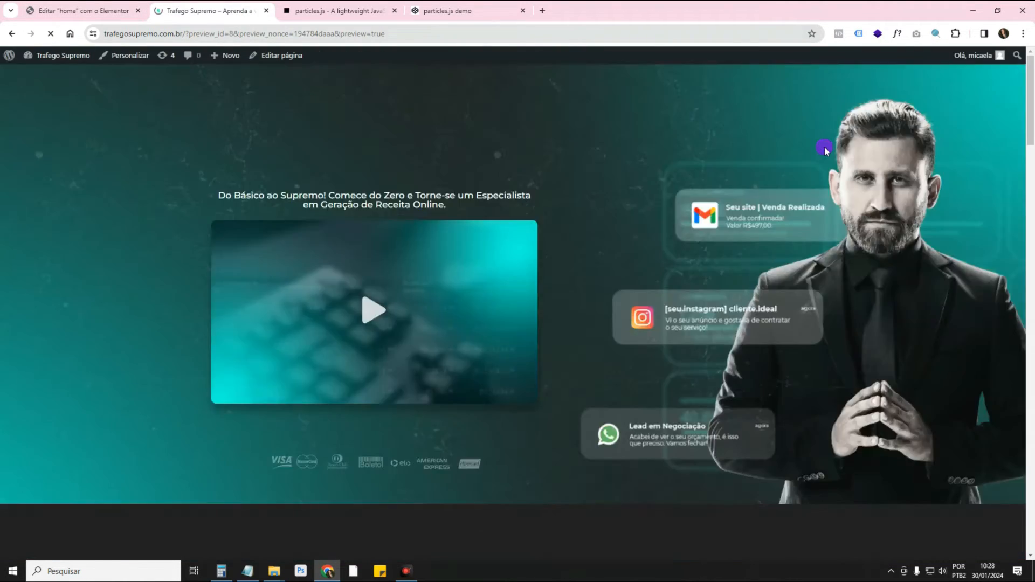
Step: Scroll the preview down to the 'Conheça seu Professor' section to watch the particles animate
scroll("down", 3)
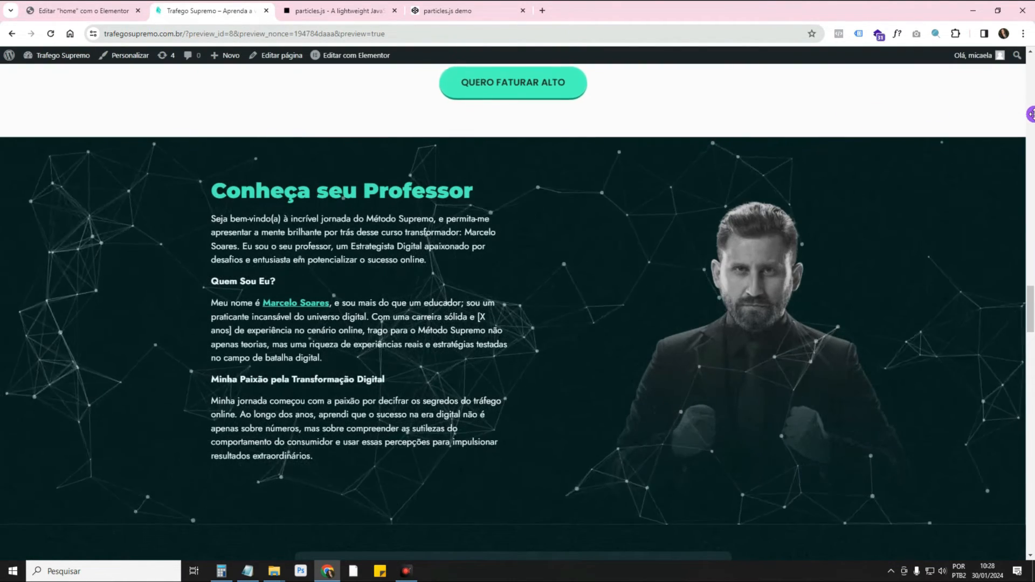
scroll("down", 3)
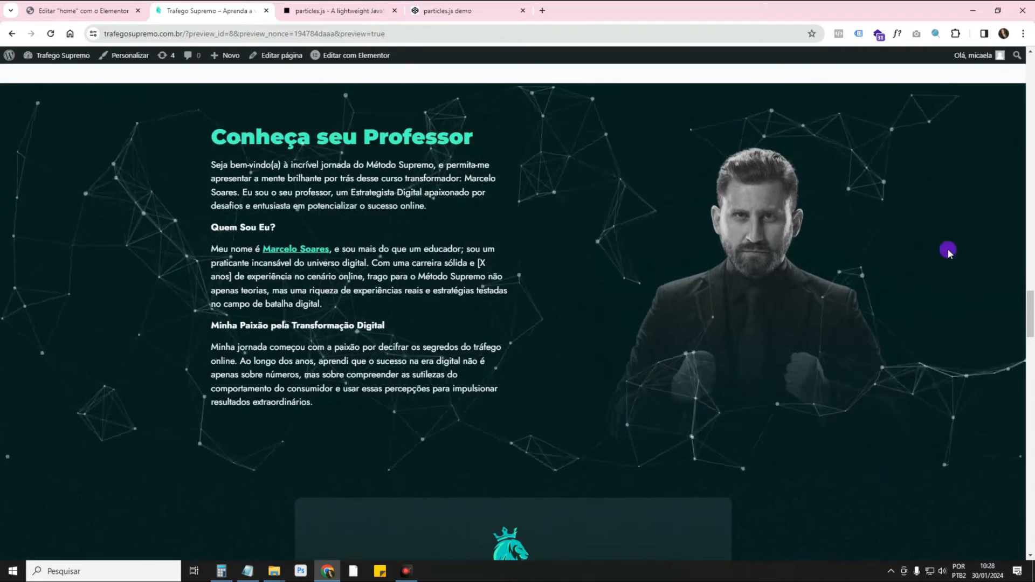
mouse_move(191, 220)
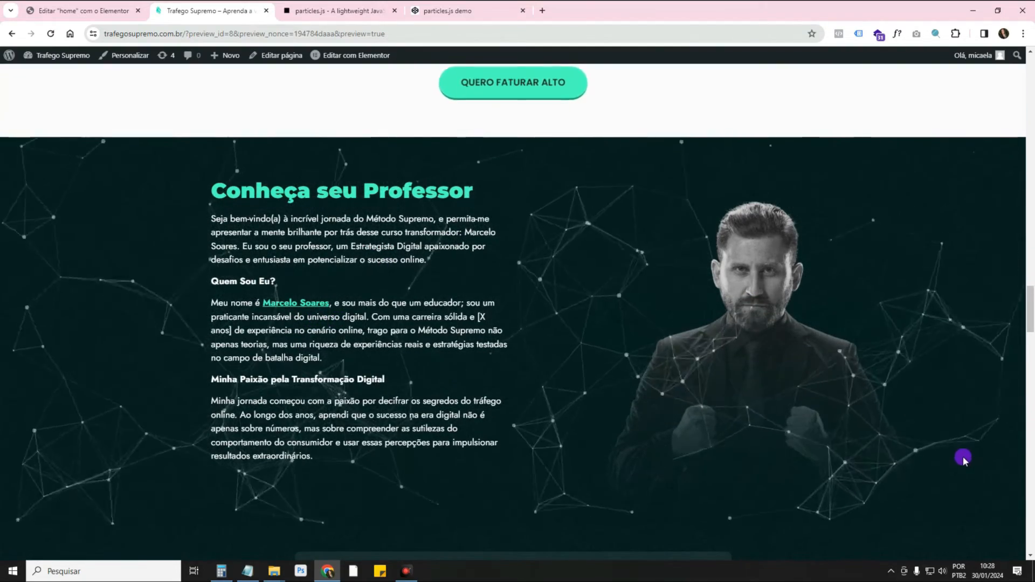
mouse_move(756, 201)
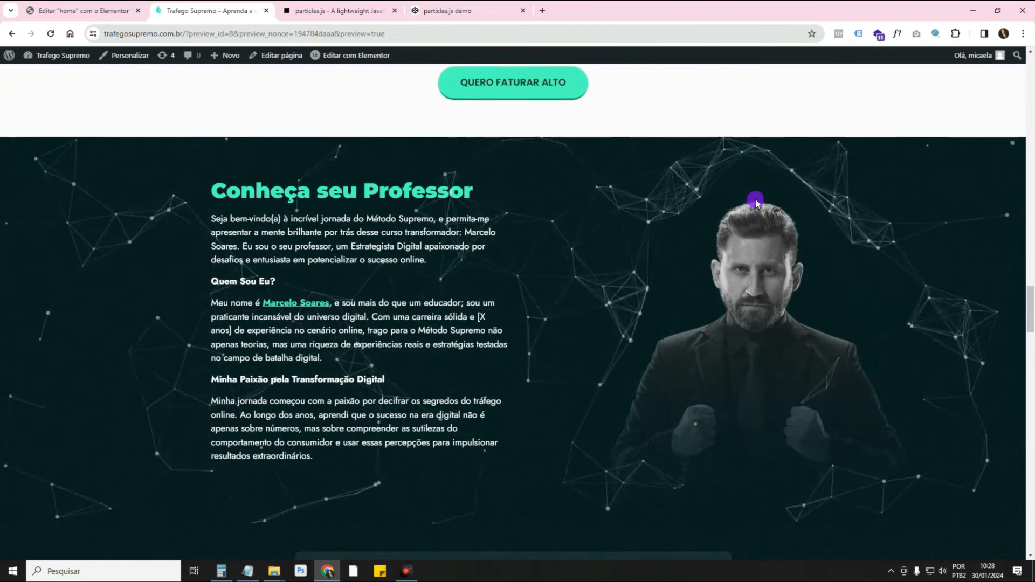
mouse_move(935, 258)
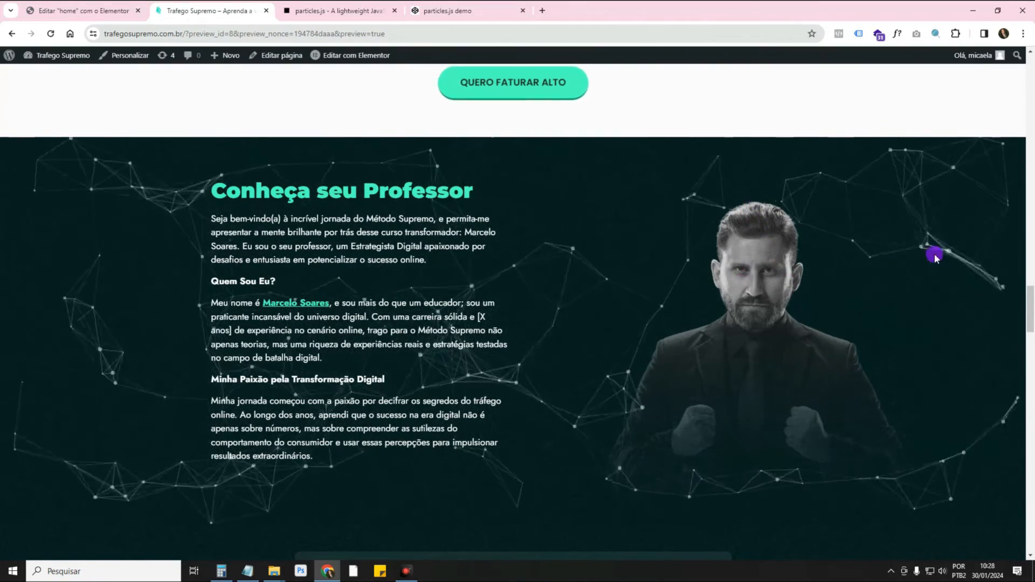
mouse_move(720, 236)
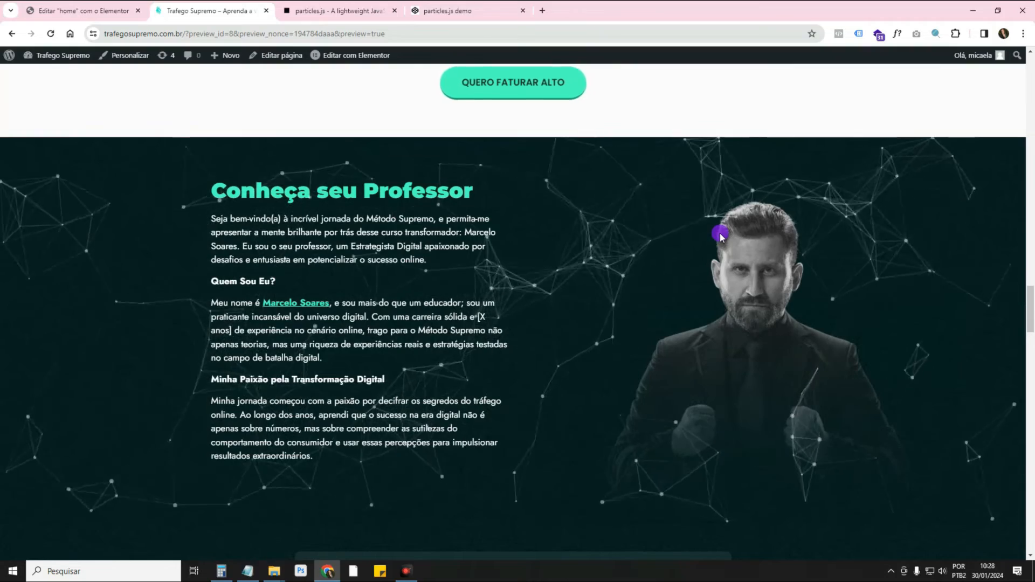
mouse_move(584, 212)
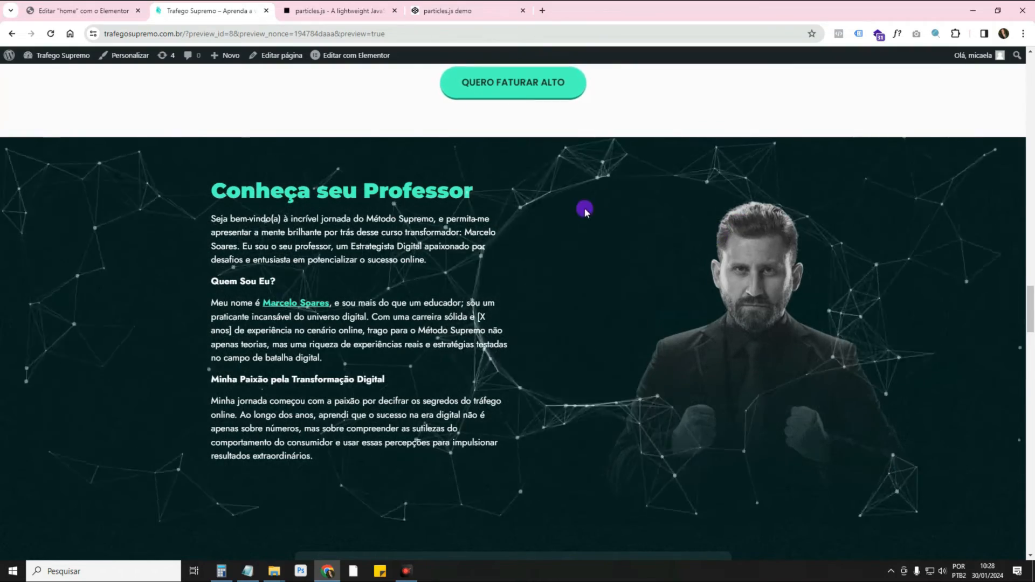
mouse_move(309, 227)
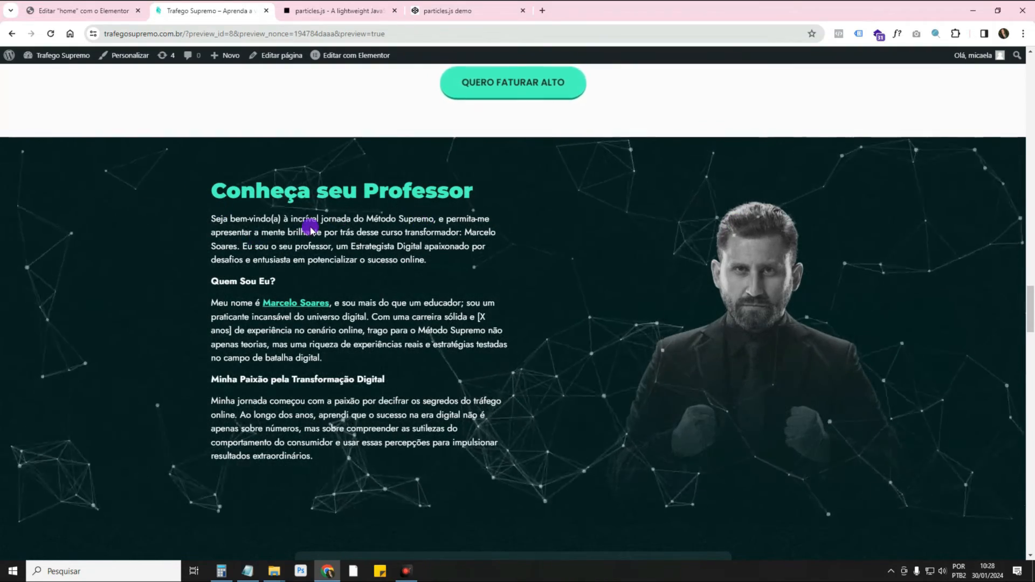
mouse_move(814, 249)
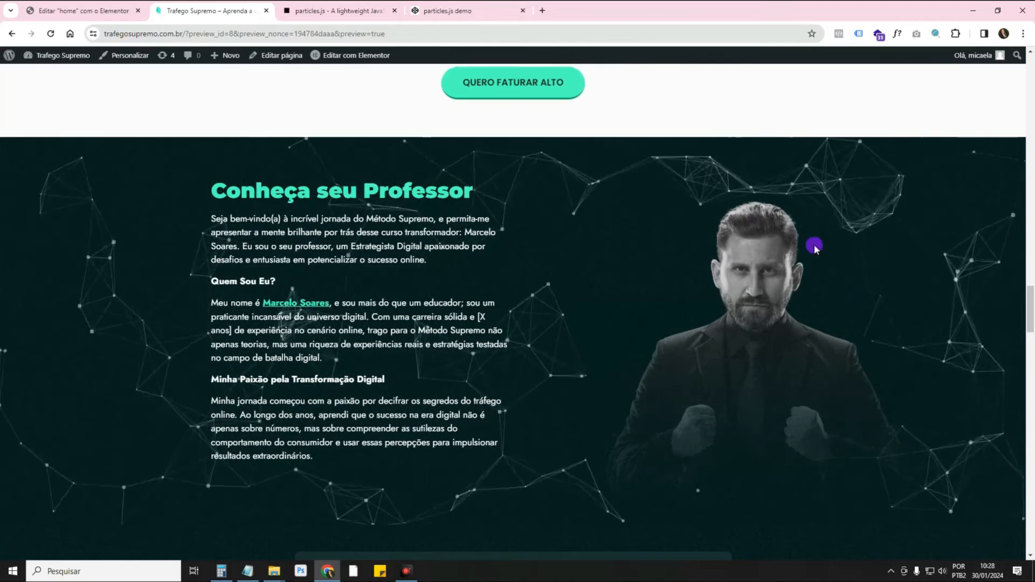
mouse_move(808, 256)
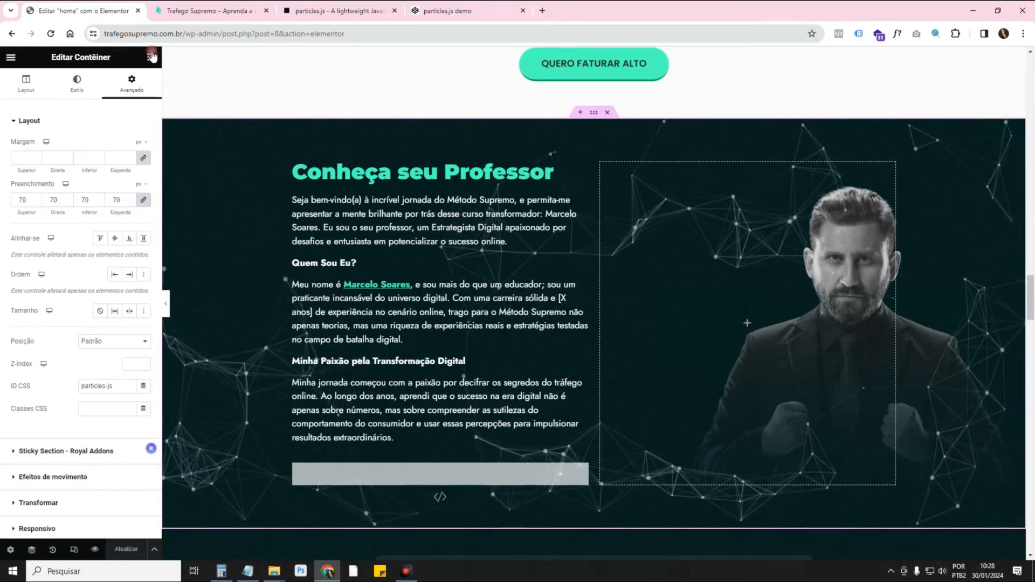
Step: Swap the right-column image for a stock photo of a smiling woman with folders, then bring up the Navigator
left_click(747, 167)
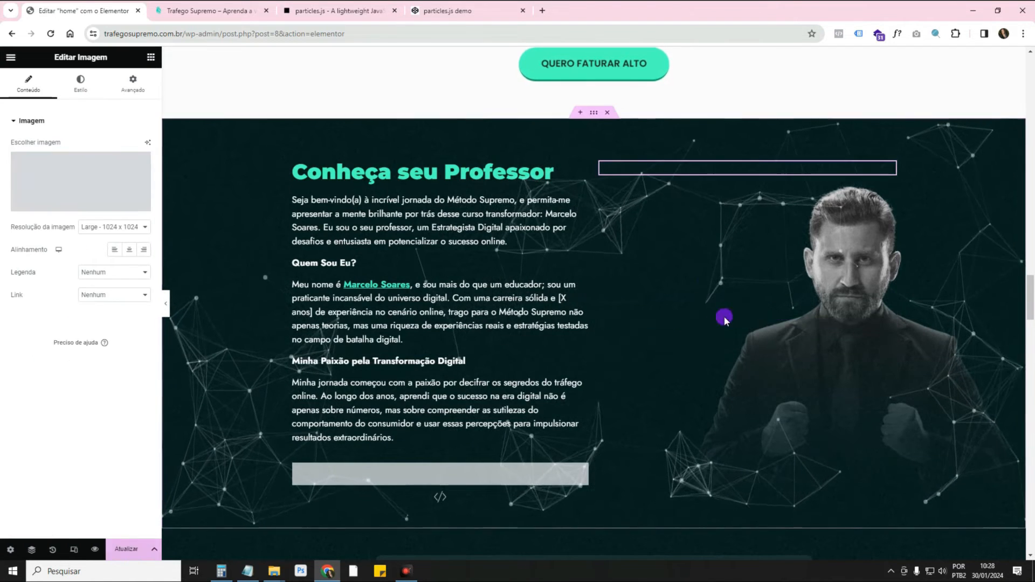
left_click(80, 181)
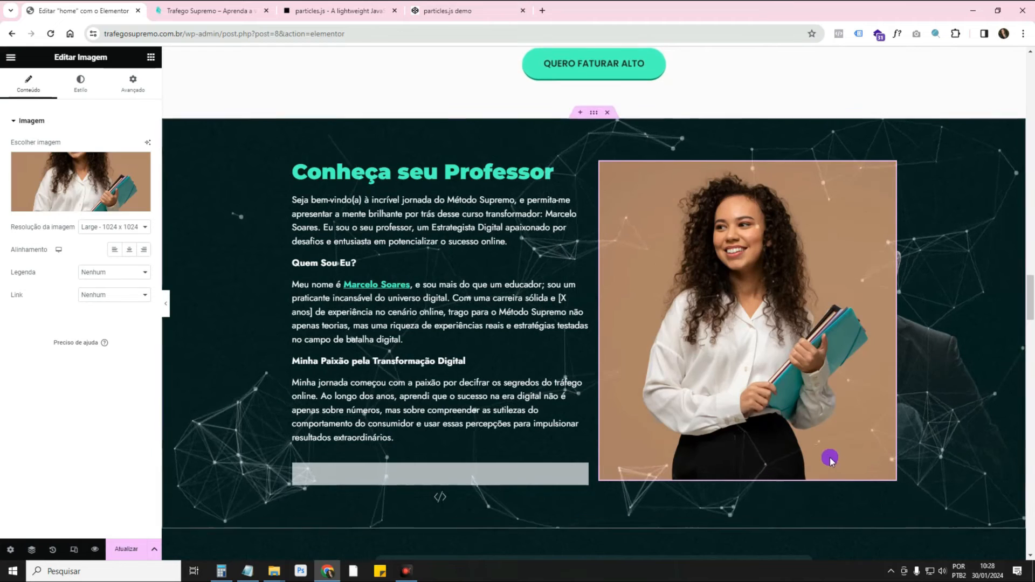
mouse_move(855, 220)
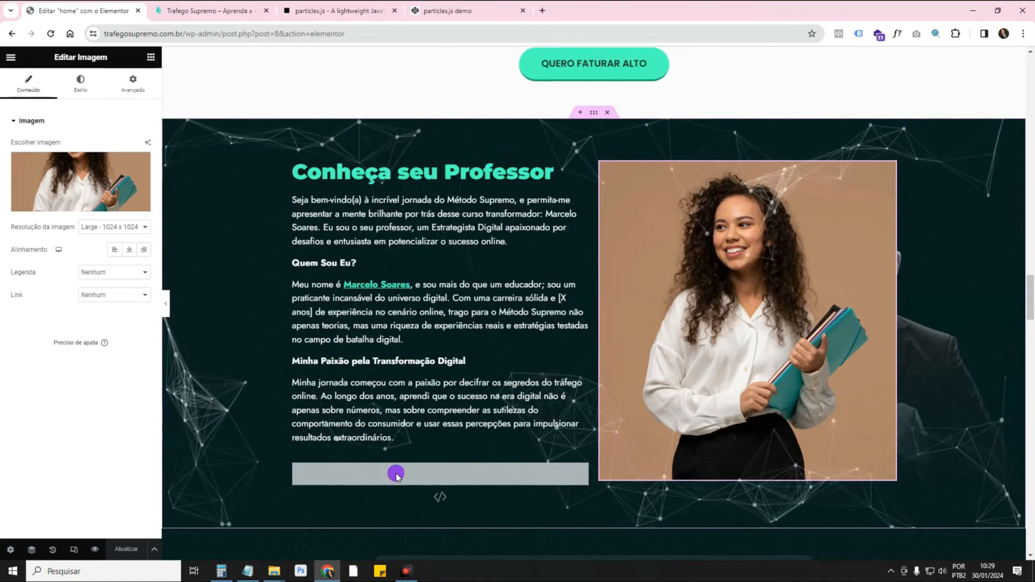
left_click(30, 550)
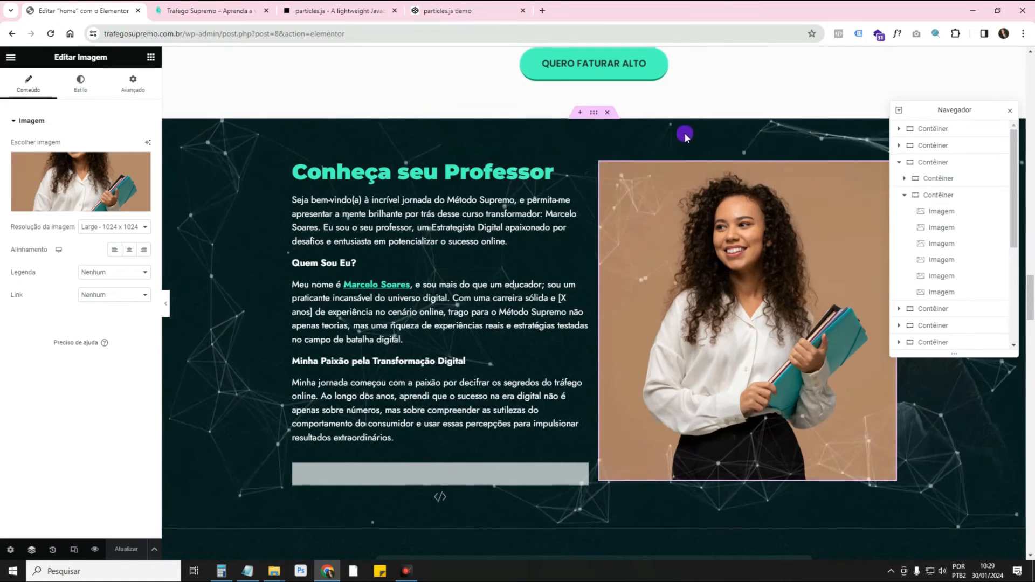
Step: Expand the particles section in the Navigator, review the HTML widget, and delete the Imagem widget with the woman's photo
left_click(594, 112)
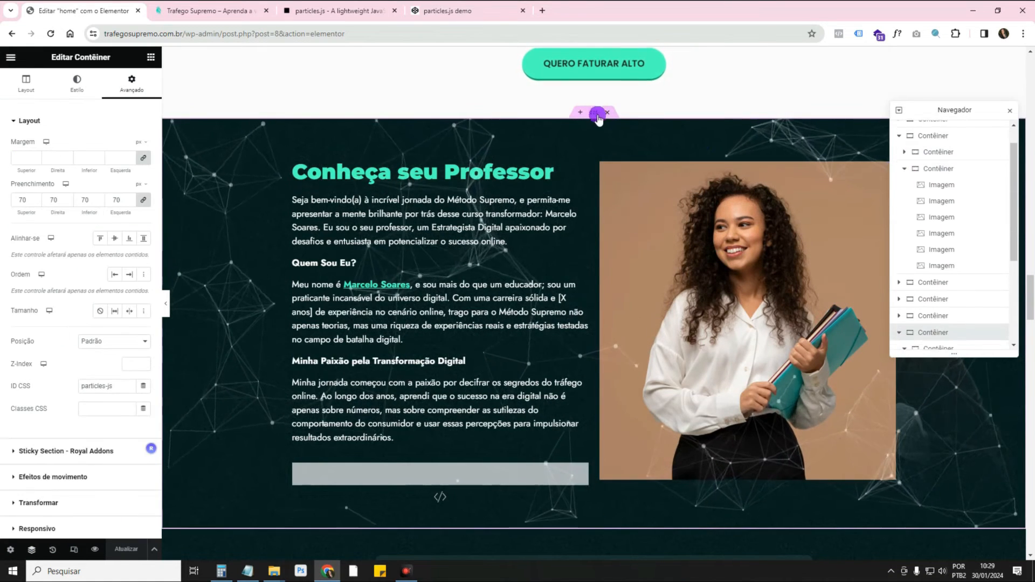
left_click(905, 243)
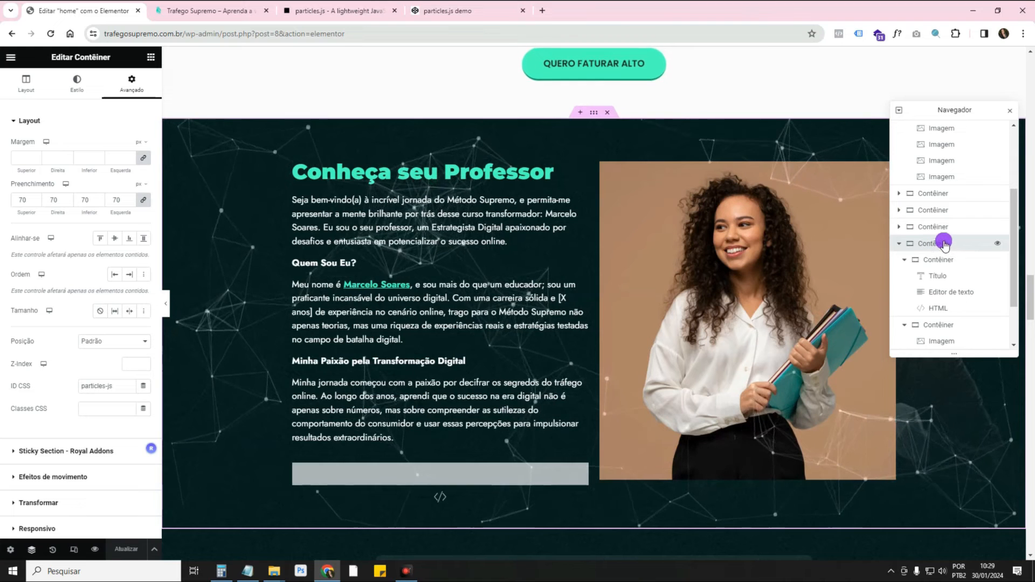
left_click(938, 308)
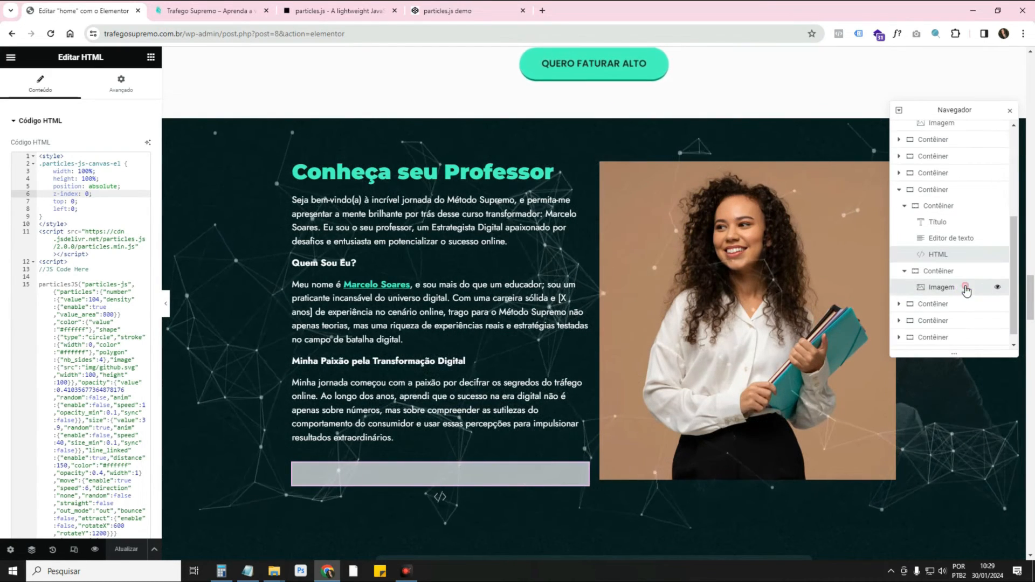
left_click(941, 286)
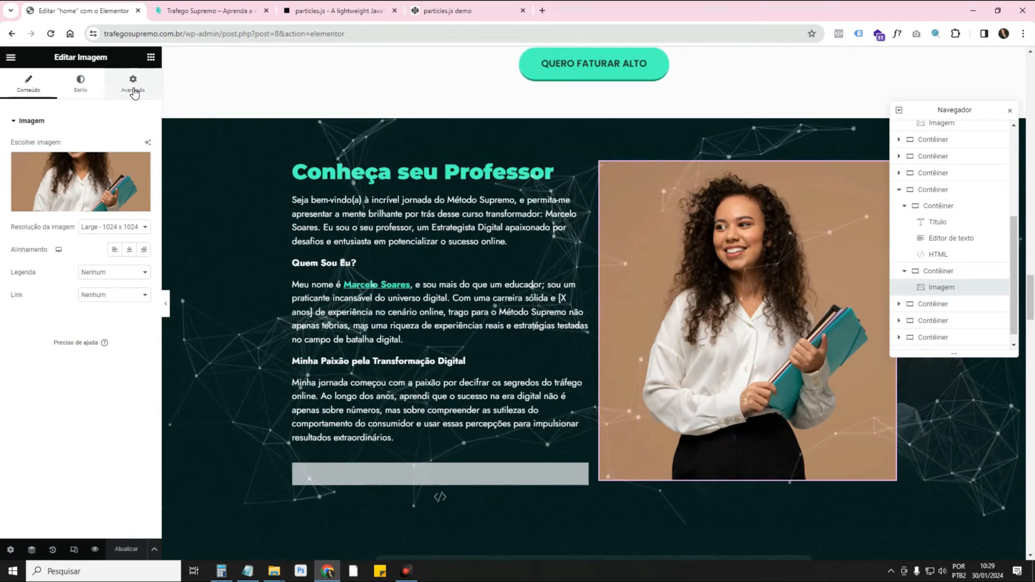
left_click(133, 84)
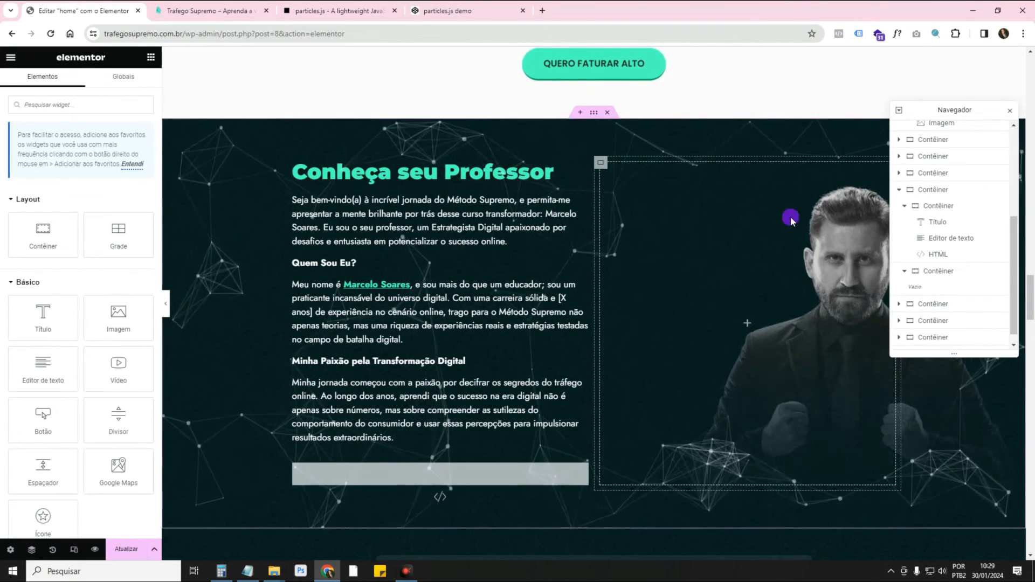
Step: Switch to the vincentgarreau.com particles.js site and keep the Default preset in the dropdown
left_click(1009, 110)
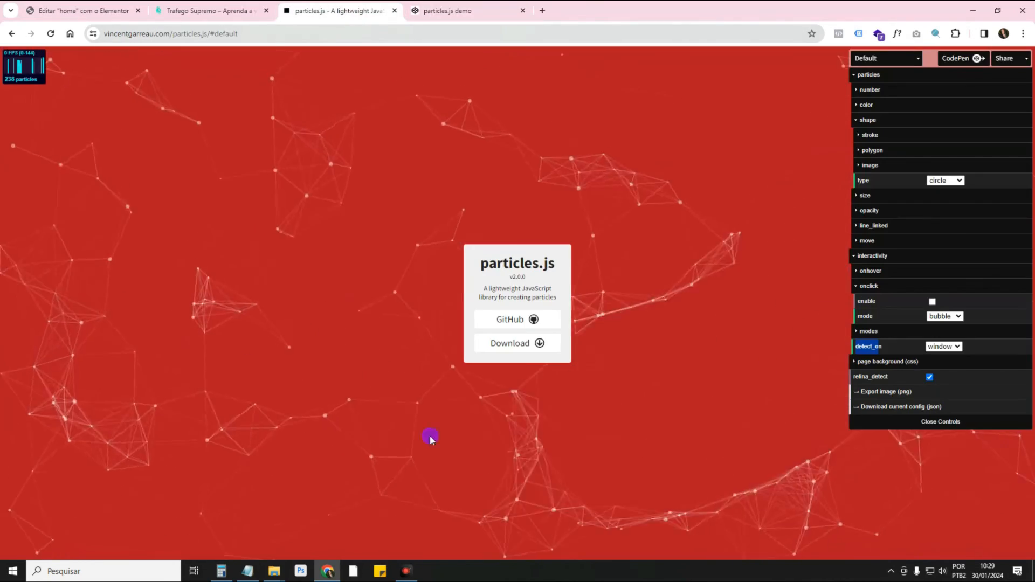
left_click(885, 59)
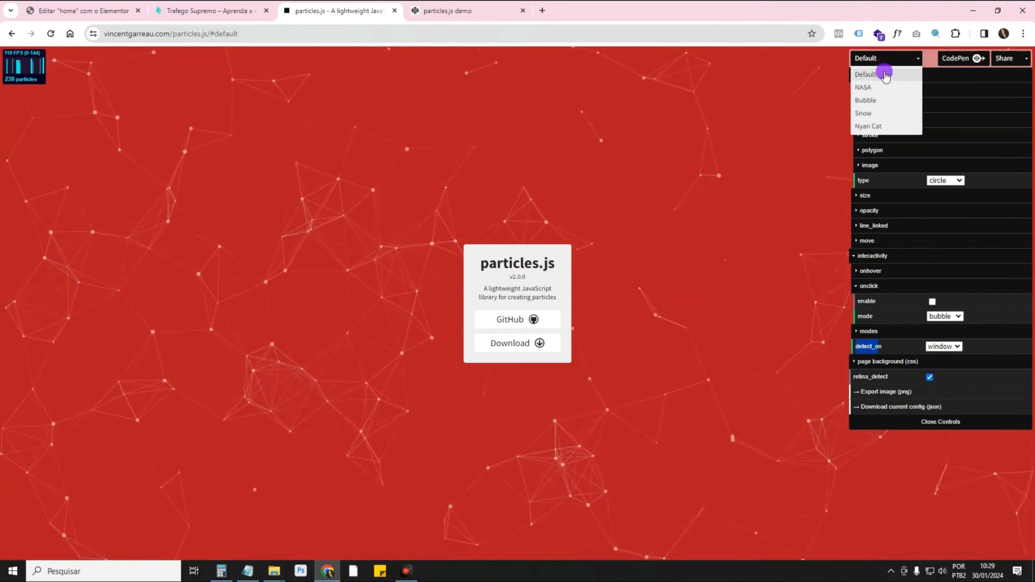
left_click(864, 88)
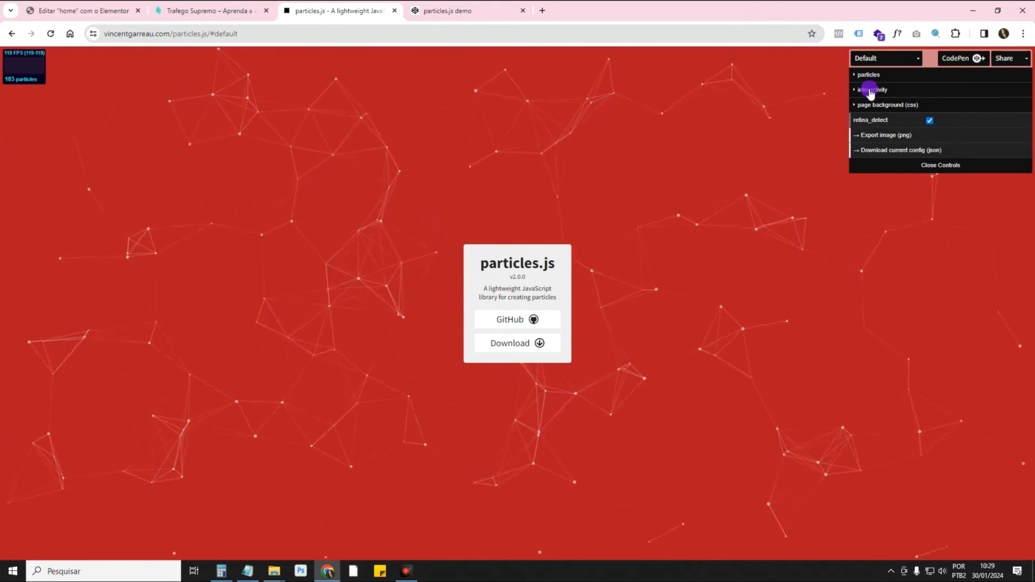
mouse_move(838, 157)
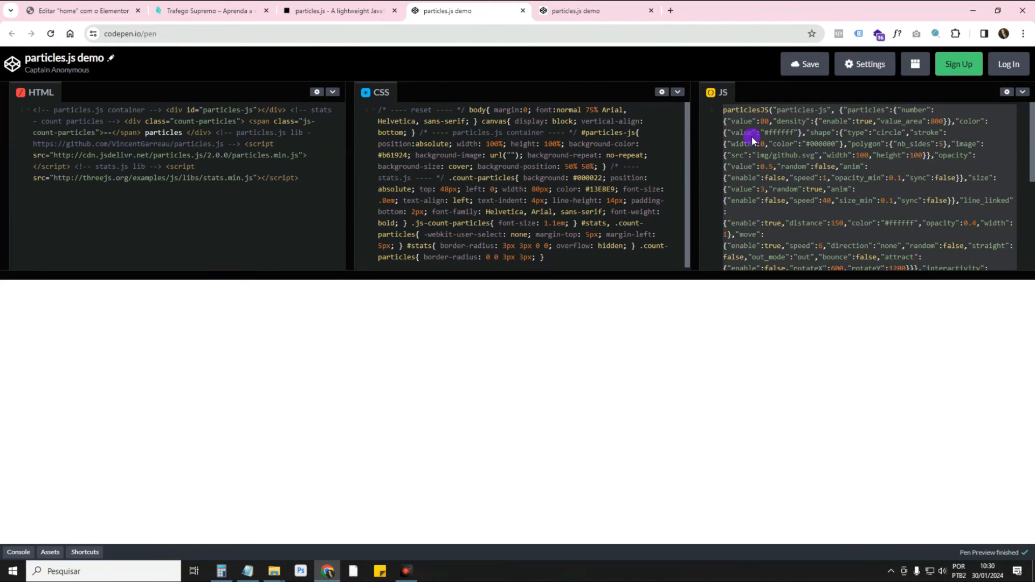
Step: Back in Elementor, paste the CodePen demo JS into the section's HTML widget script and save with Atualizar
left_click(79, 11)
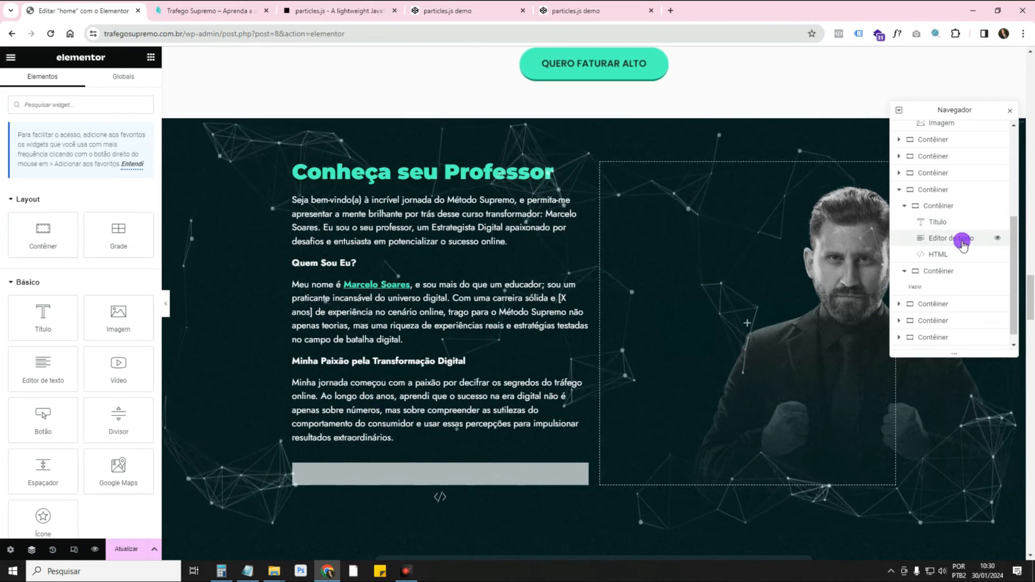
left_click(939, 254)
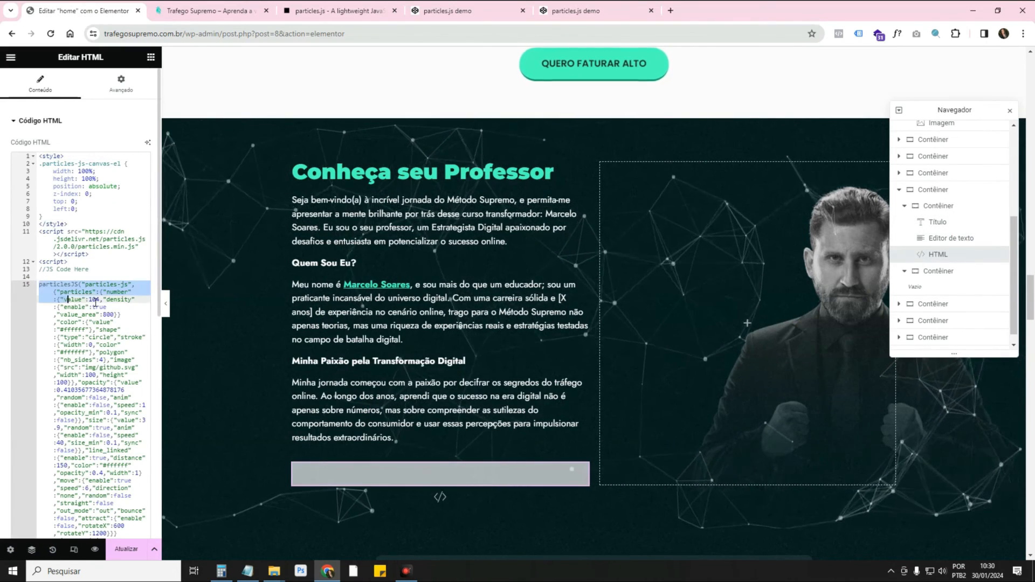
scroll("down", 3)
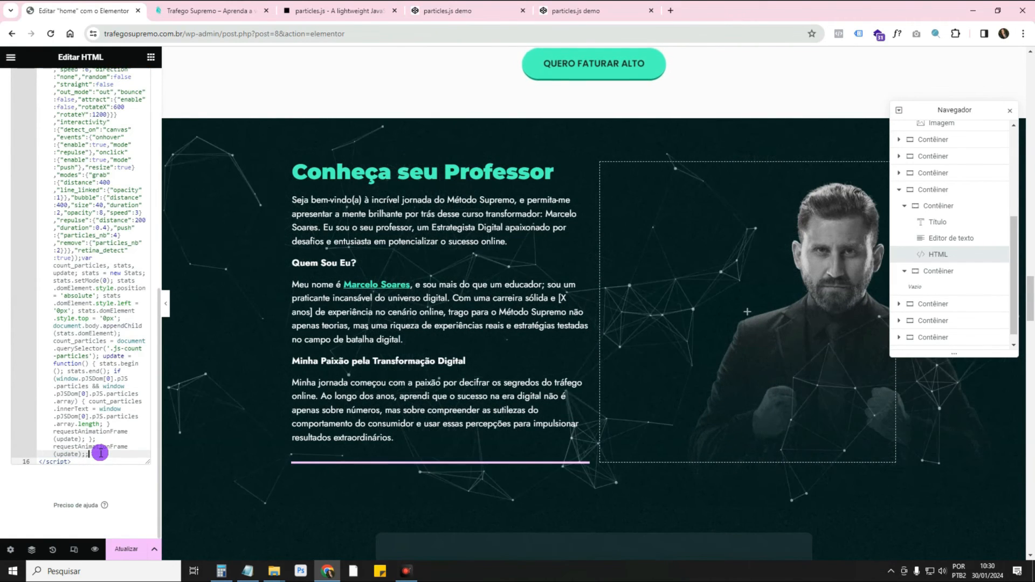
left_click(127, 549)
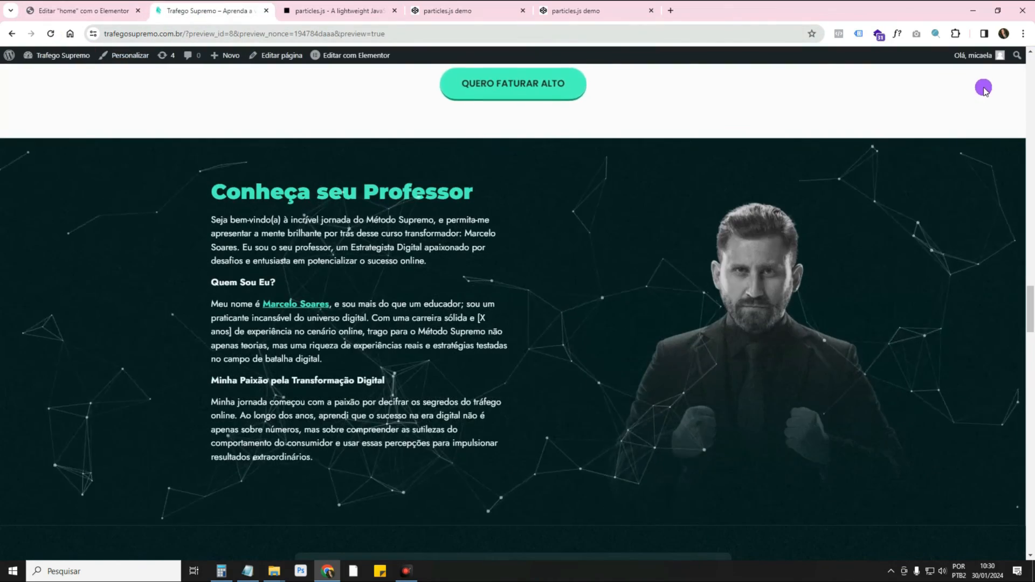
mouse_move(985, 348)
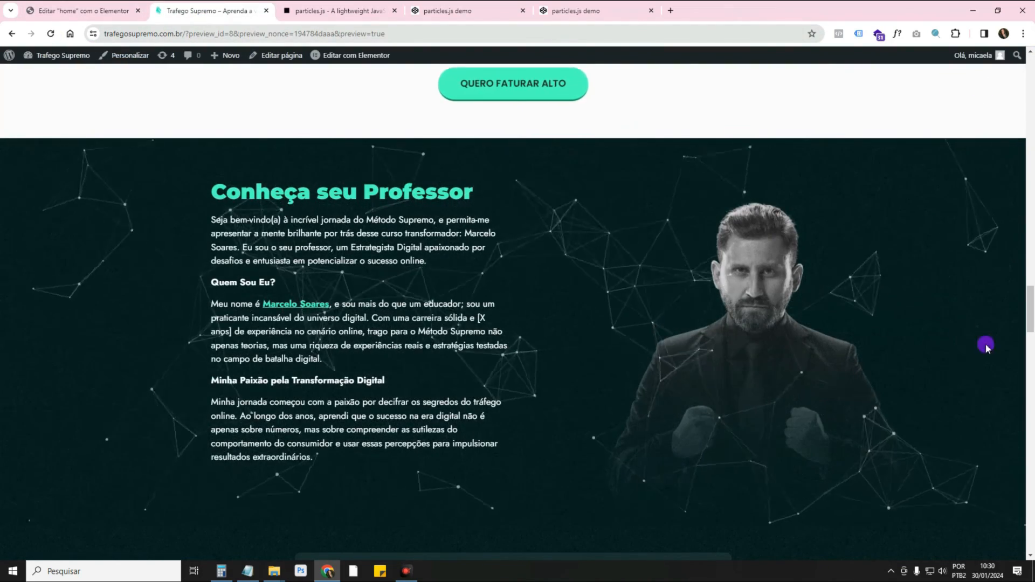
mouse_move(962, 74)
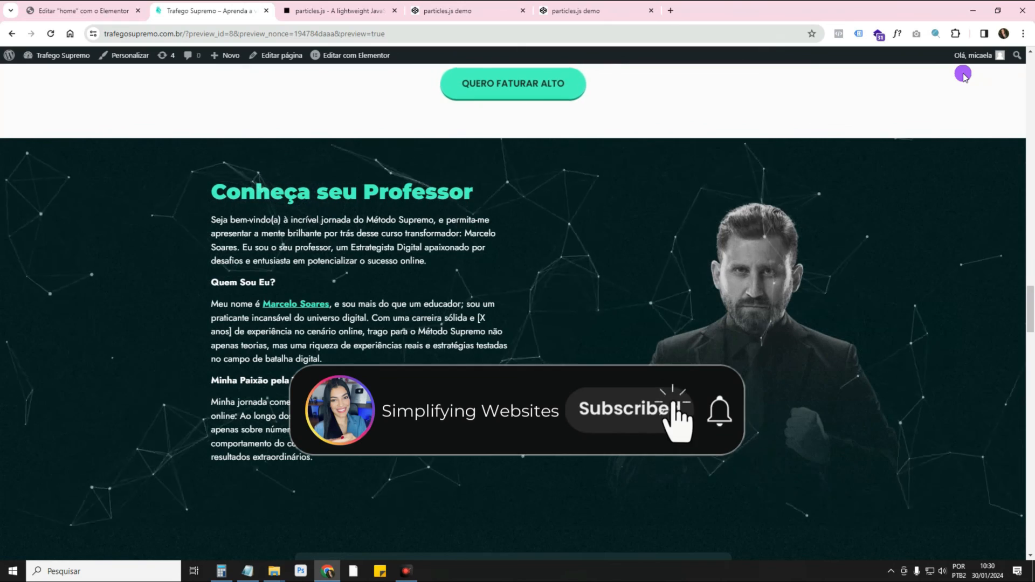
left_click(624, 409)
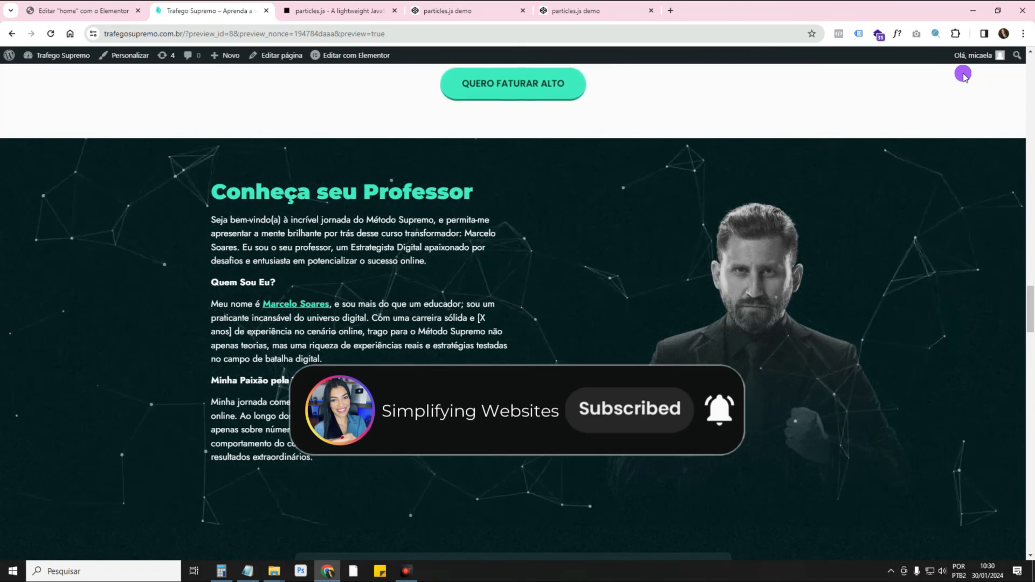